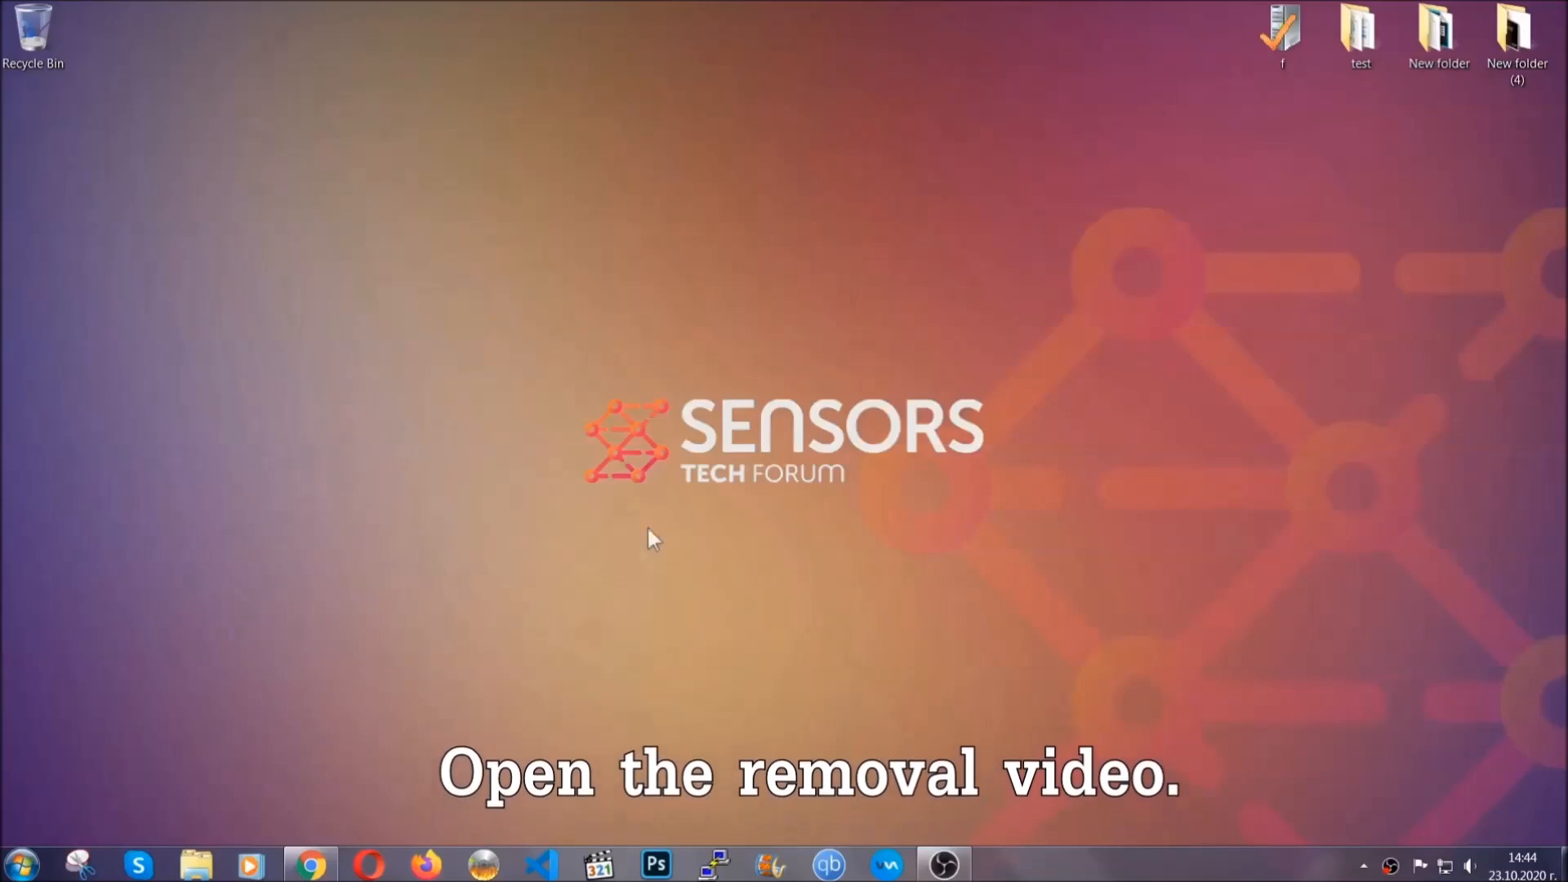
# Open the ransomware removal video's linked article and download SpyHunter-Installer.exe.
pyautogui.click(306, 867)
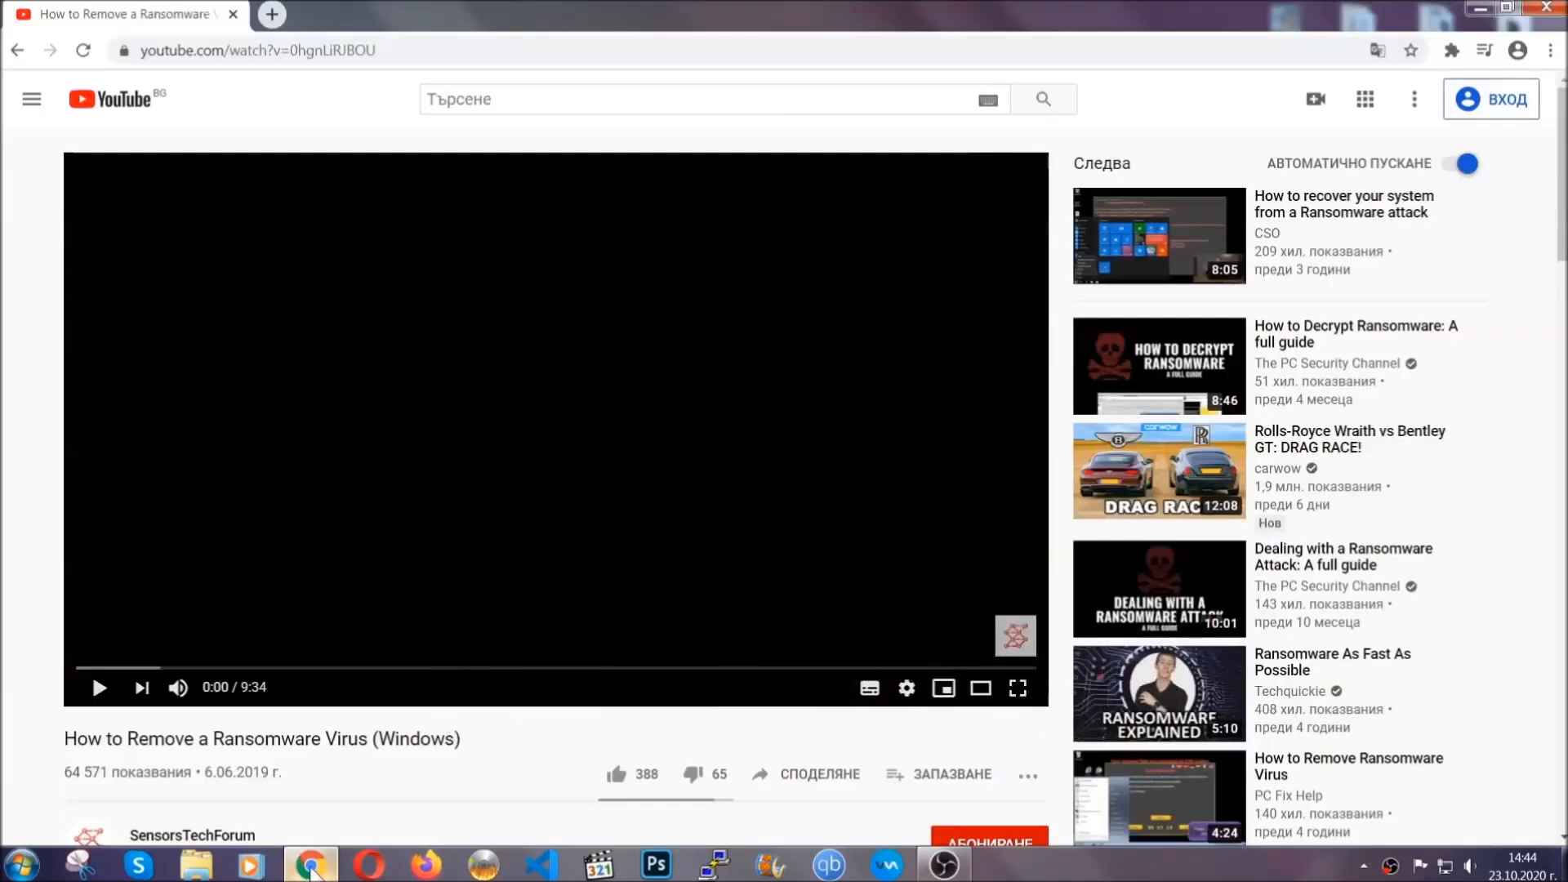
pyautogui.scroll(-3)
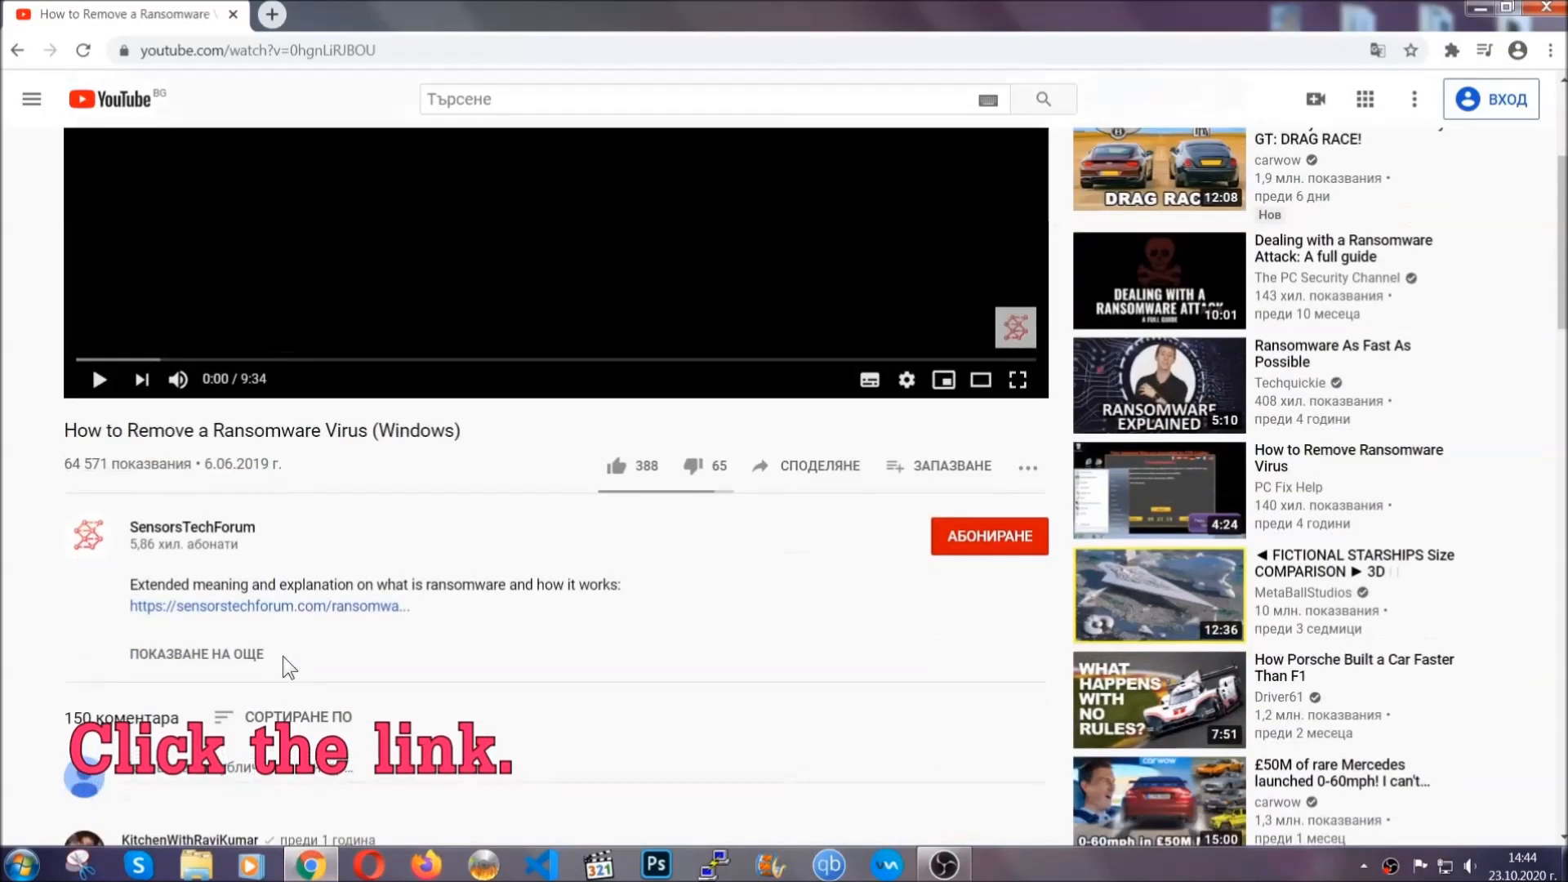
pyautogui.click(270, 606)
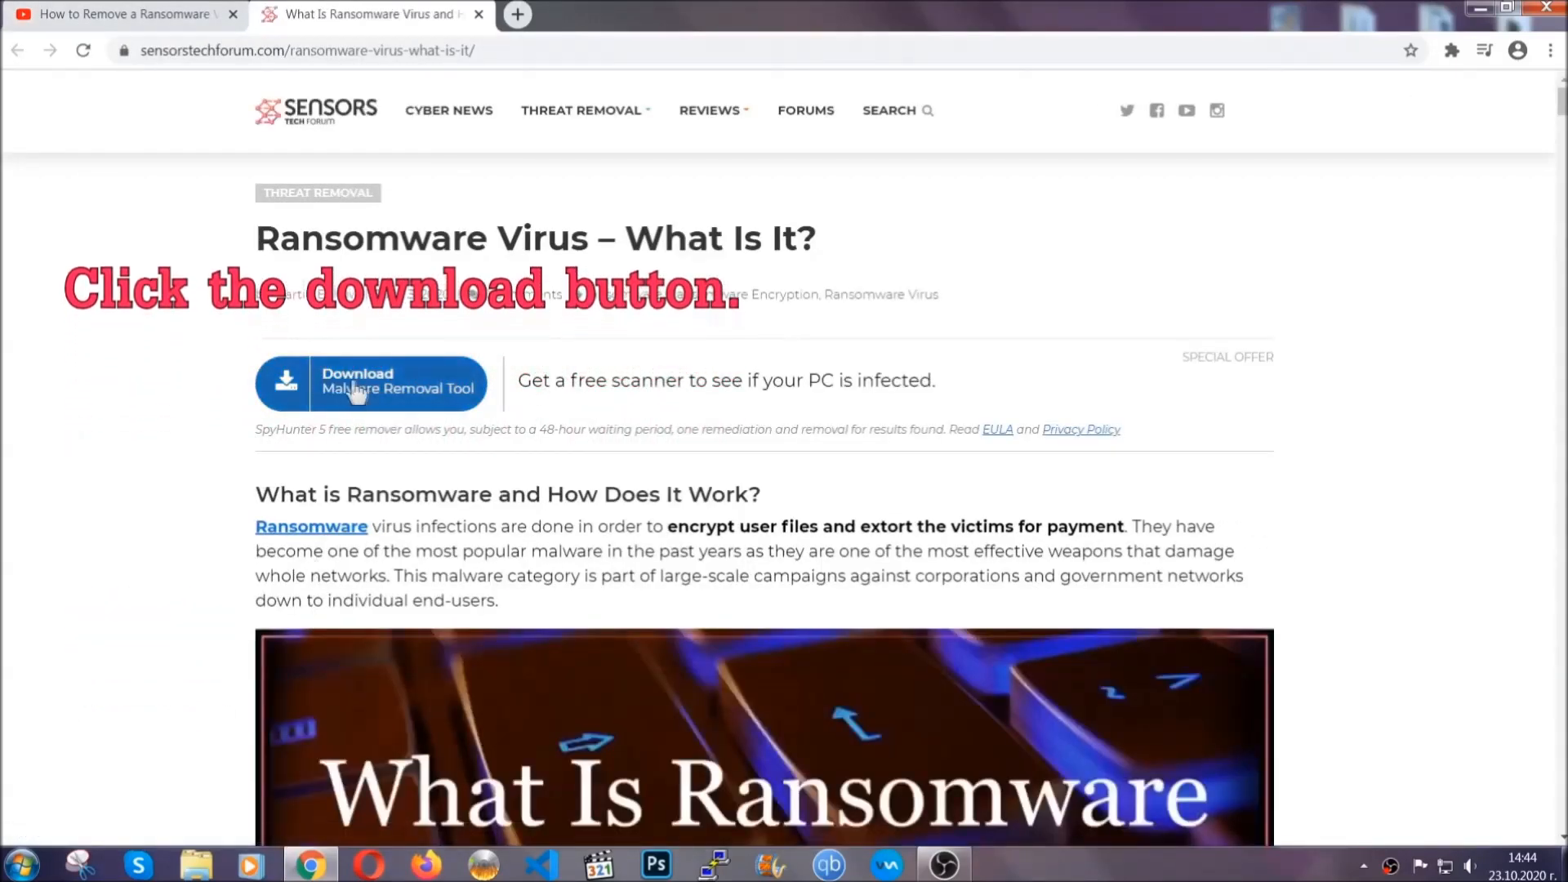
pyautogui.click(370, 384)
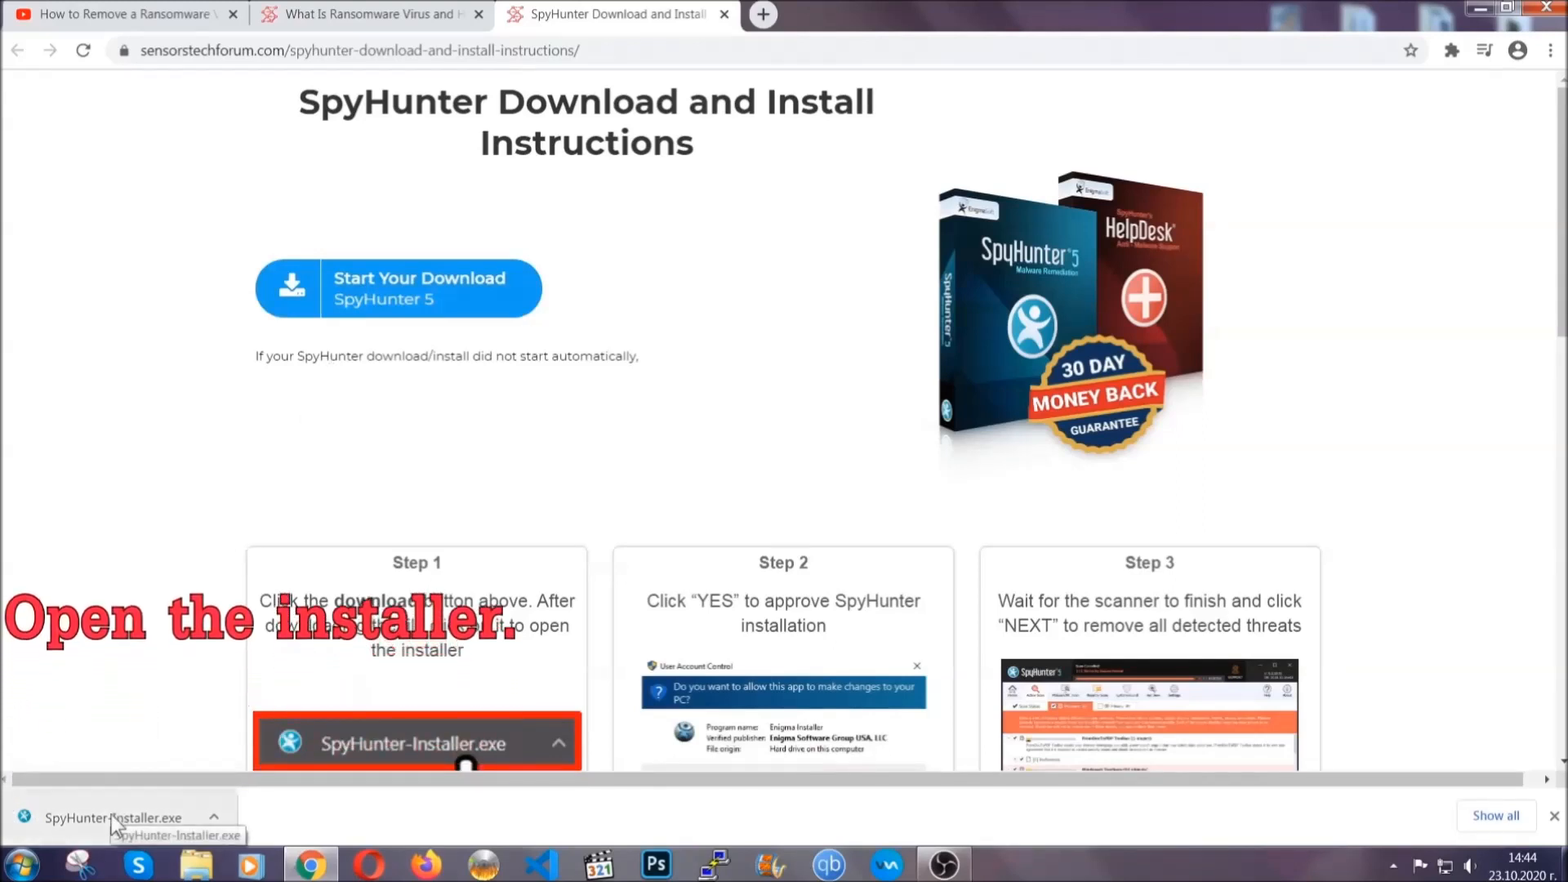
# Run SpyHunter-Installer.exe, choose English, accept the EULA, install and finish setup.
pyautogui.click(98, 818)
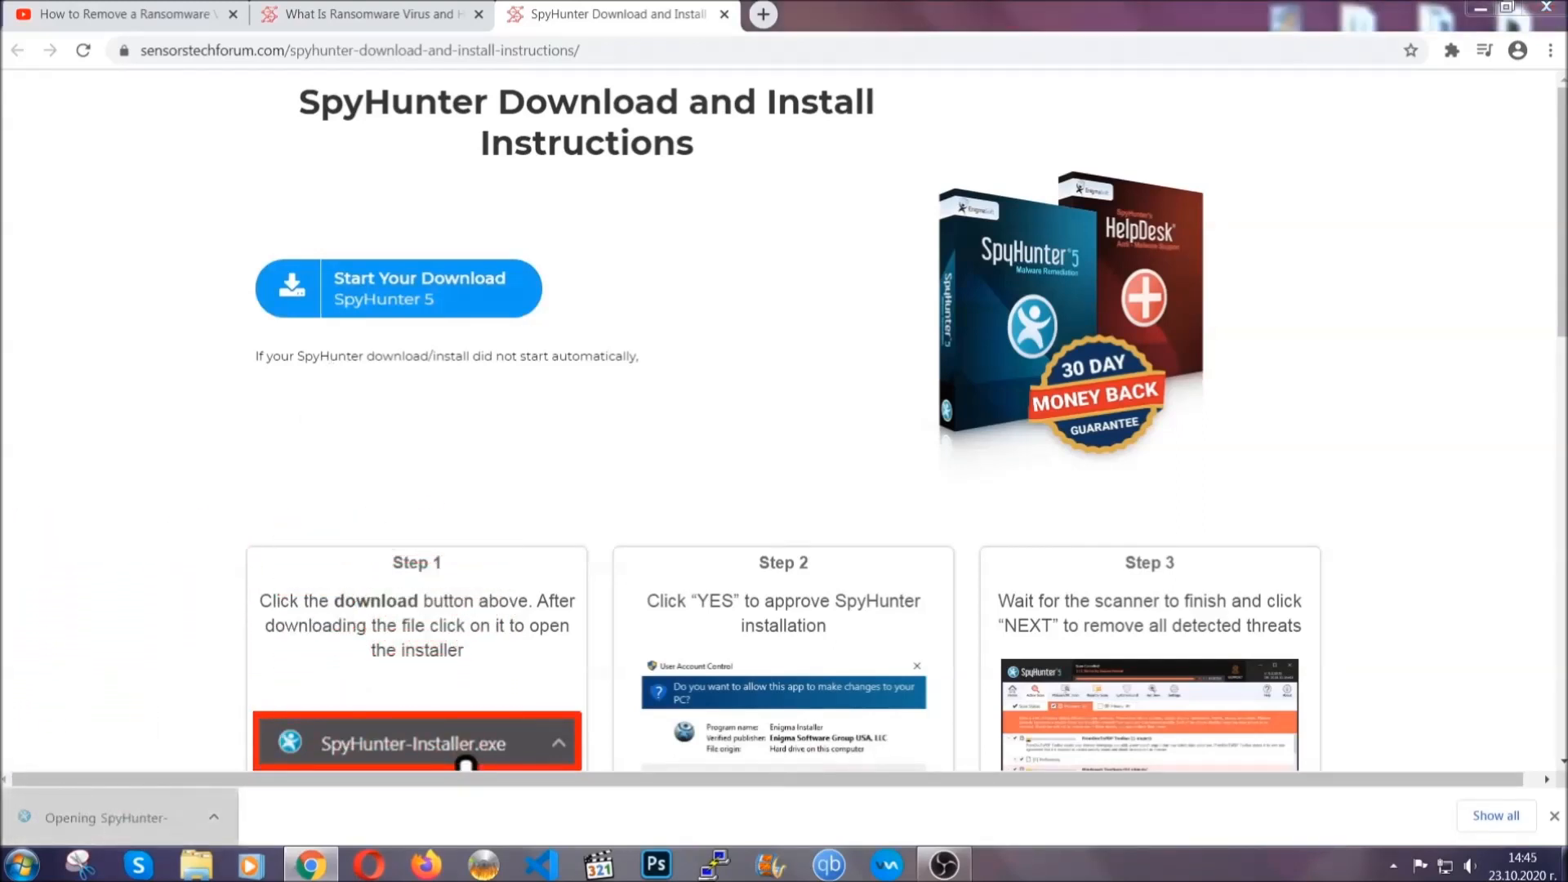
pyautogui.click(440, 761)
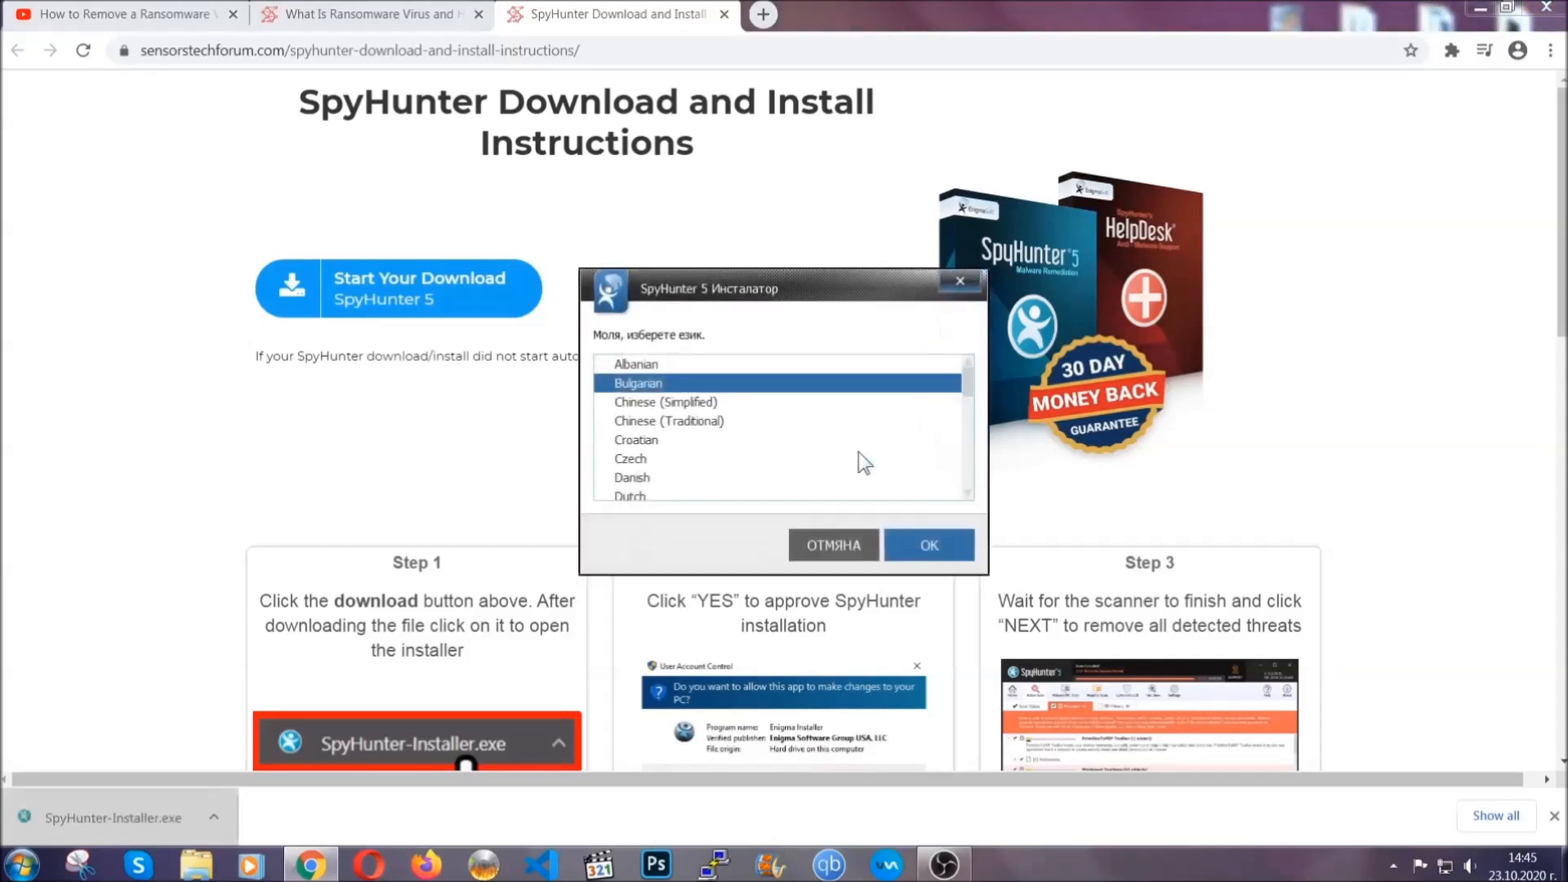
pyautogui.scroll(-3)
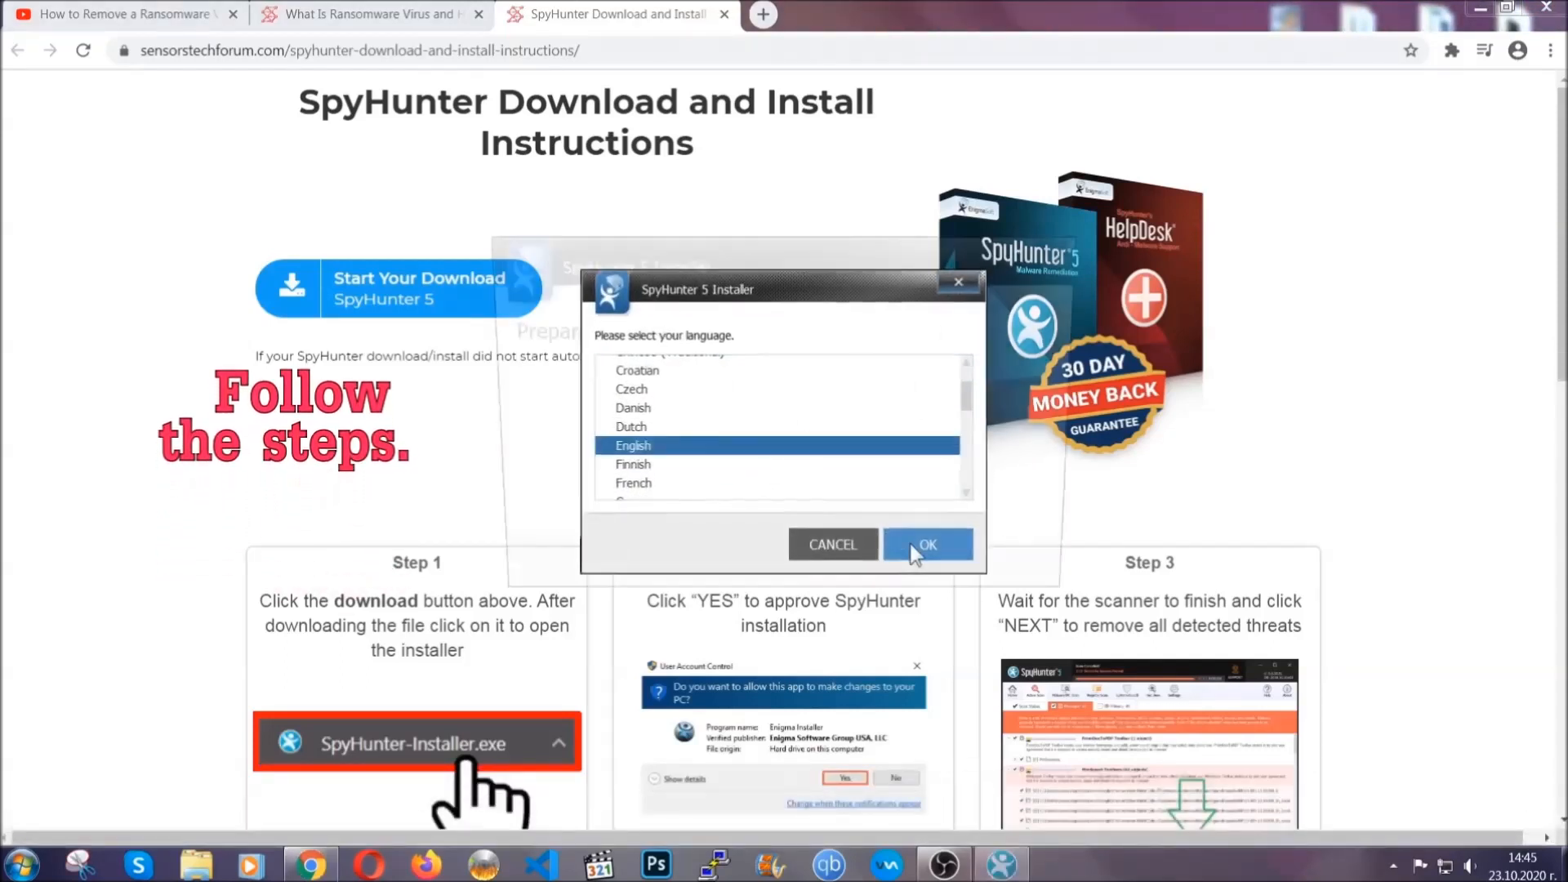
pyautogui.click(927, 545)
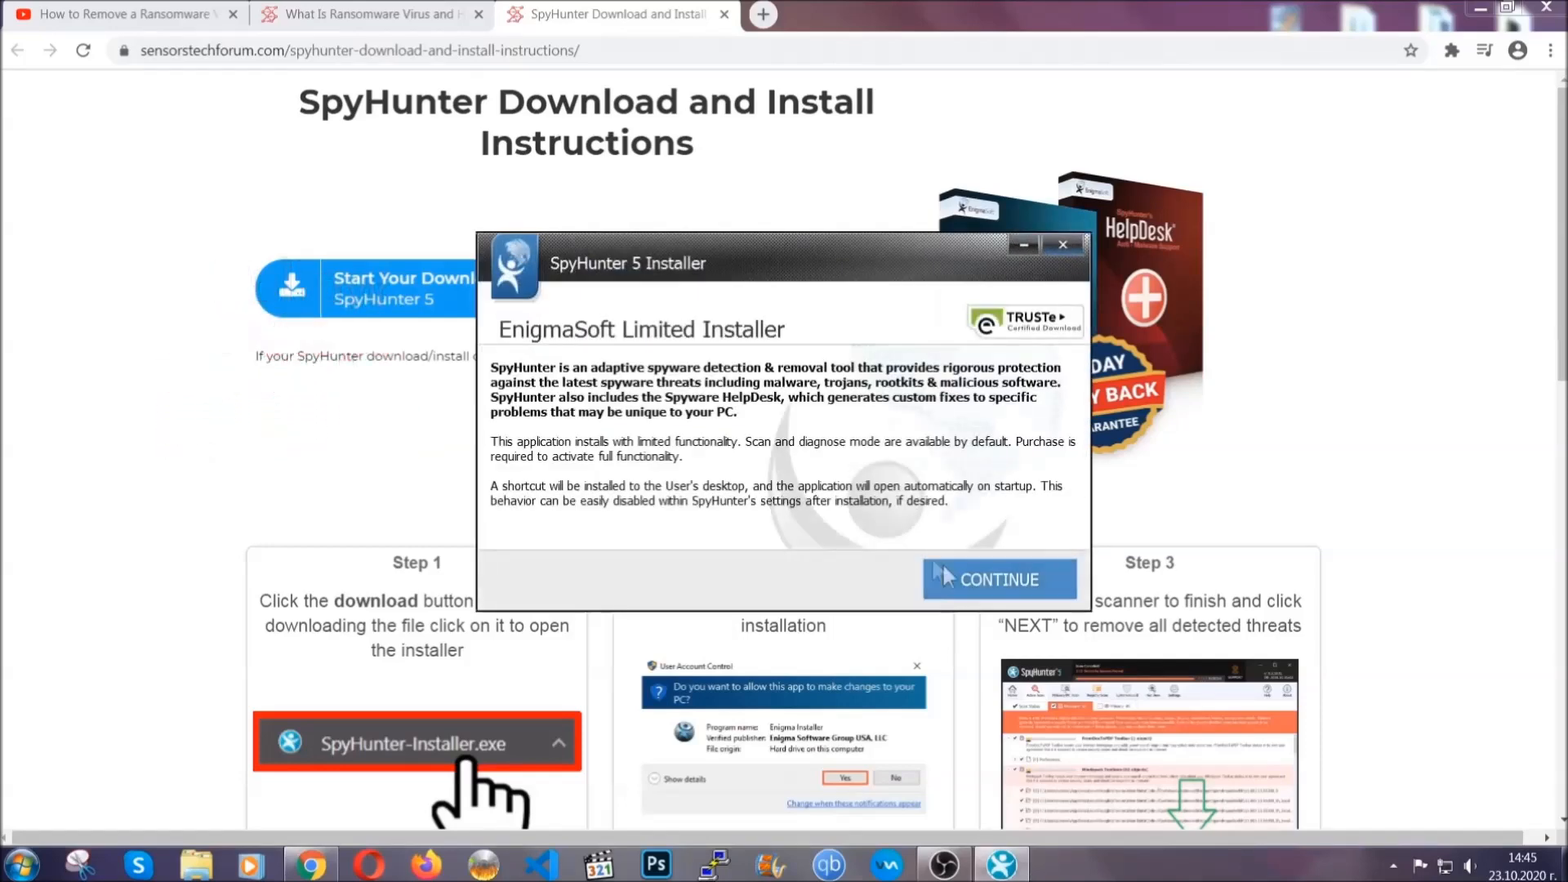
pyautogui.click(1000, 579)
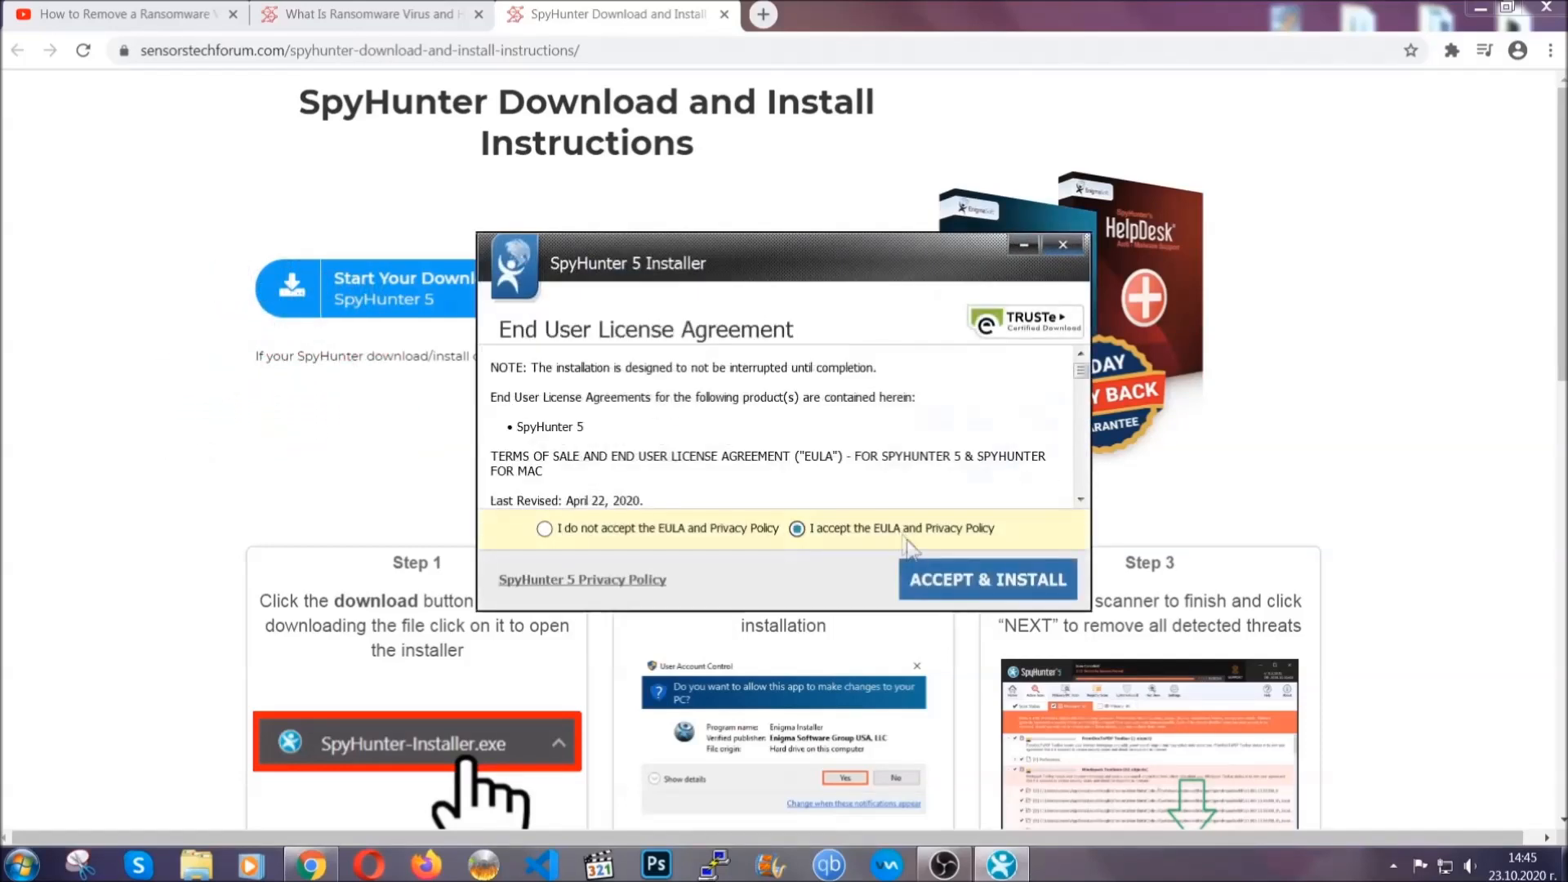
pyautogui.click(988, 578)
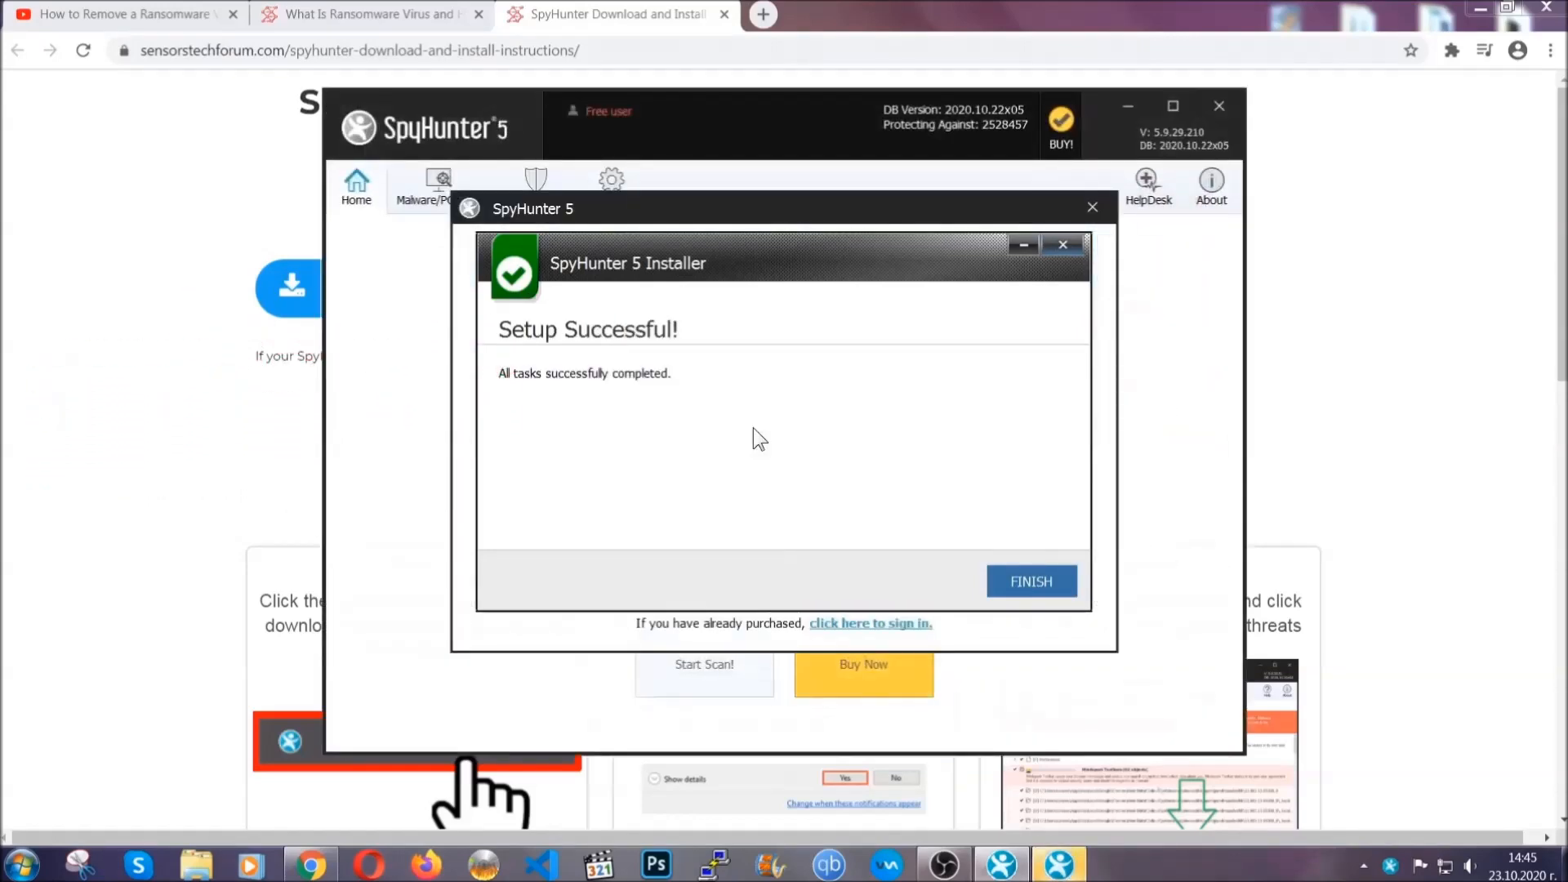
pyautogui.click(1031, 580)
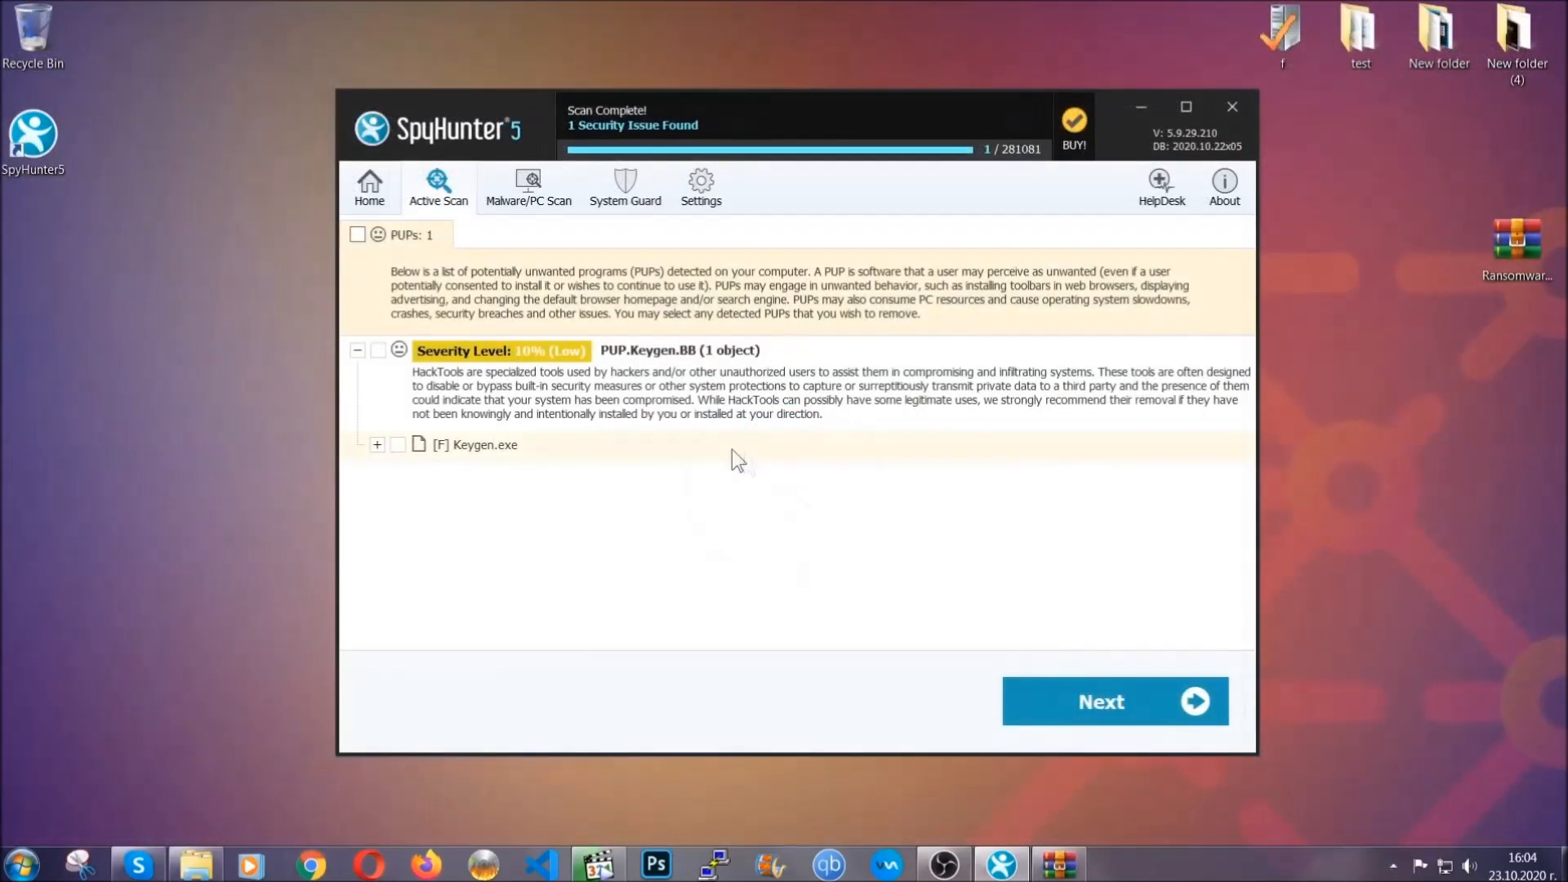
# Remove the detected PUP.Keygen.BB threat Keygen.exe from the scan results.
pyautogui.click(356, 235)
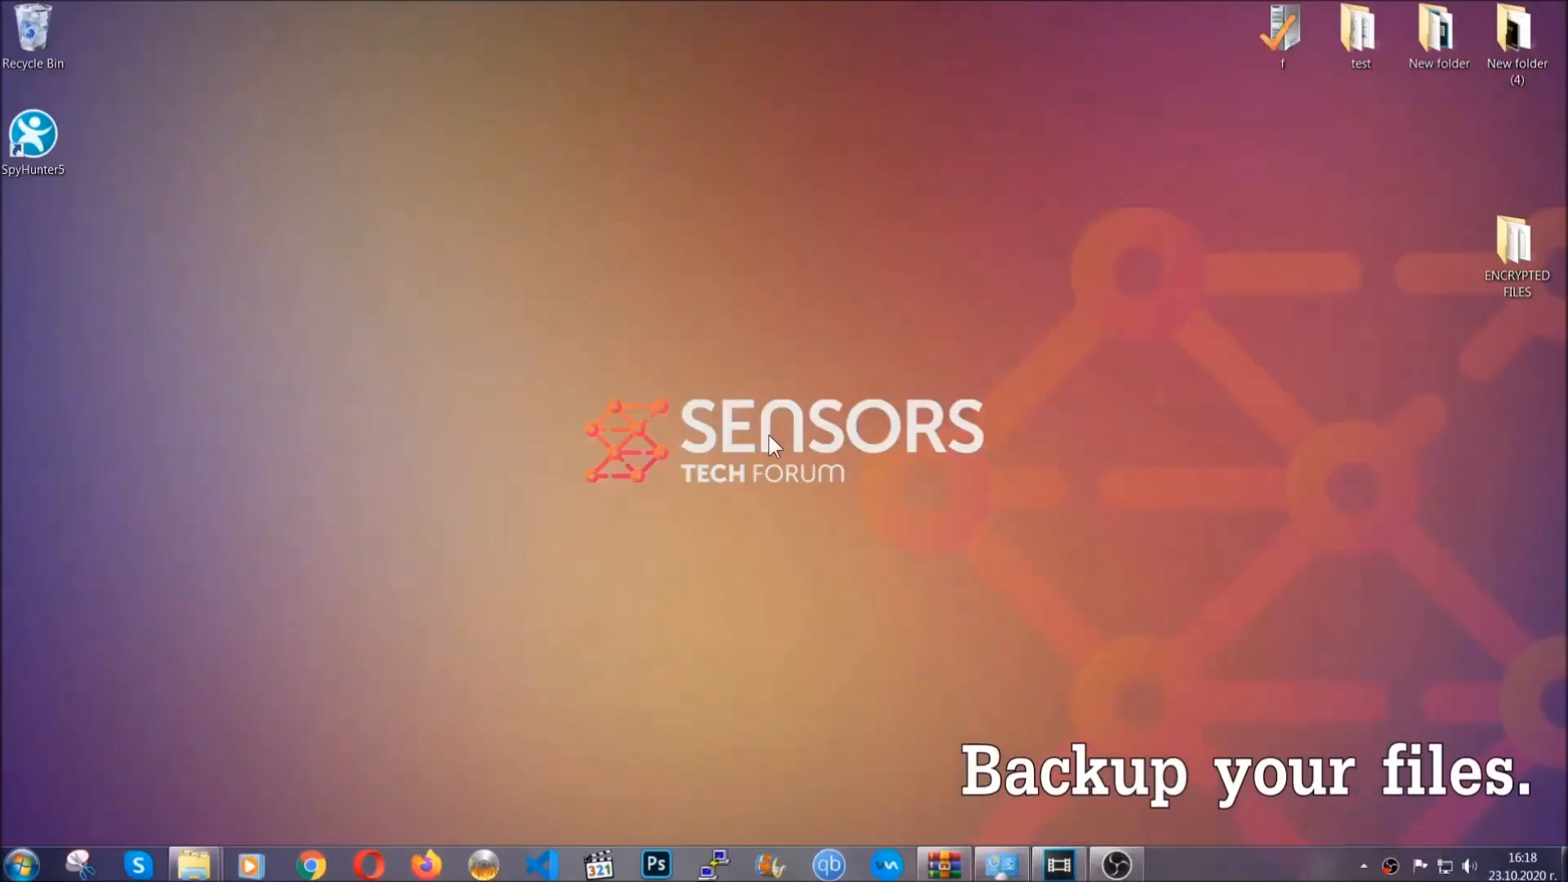
# Copy the six .efji files from the ENCRYPTED FILES folder.
pyautogui.click(1517, 254)
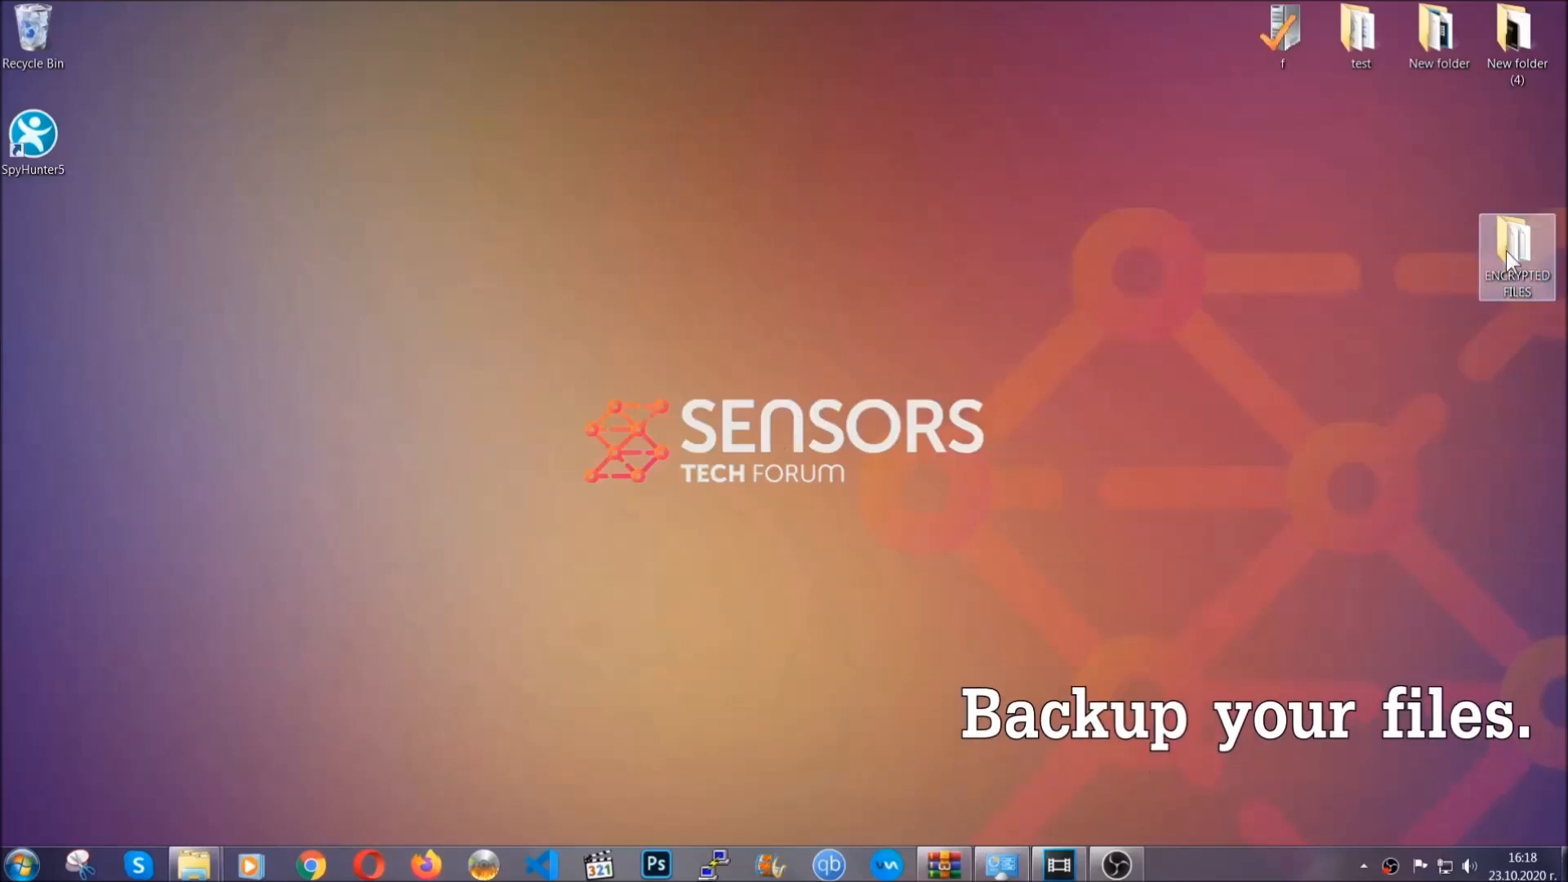
pyautogui.doubleClick(1515, 249)
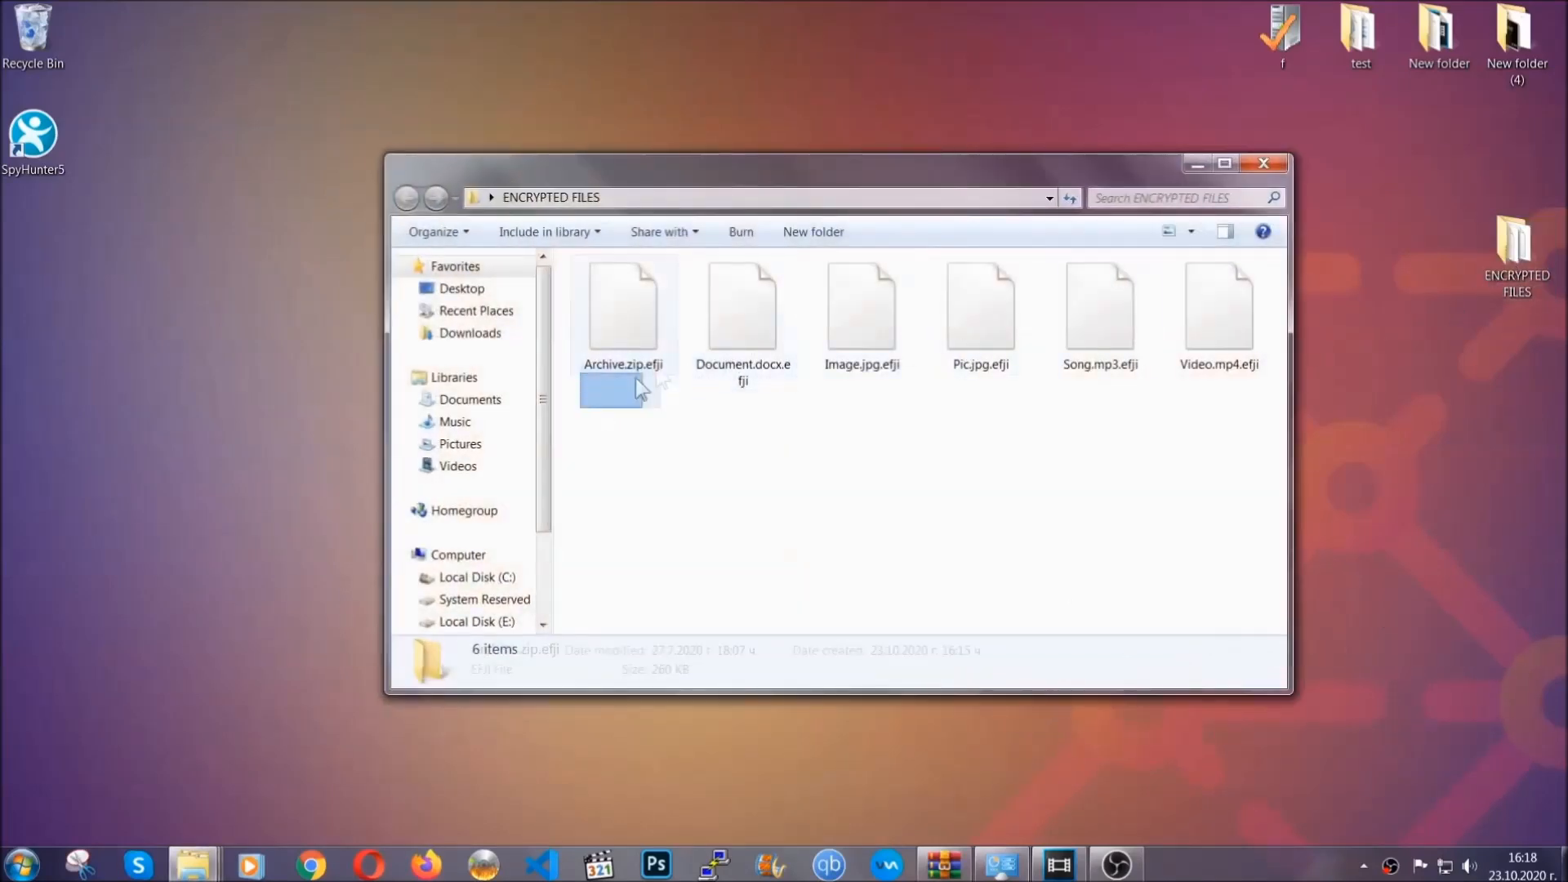
pyautogui.rightClick(1219, 305)
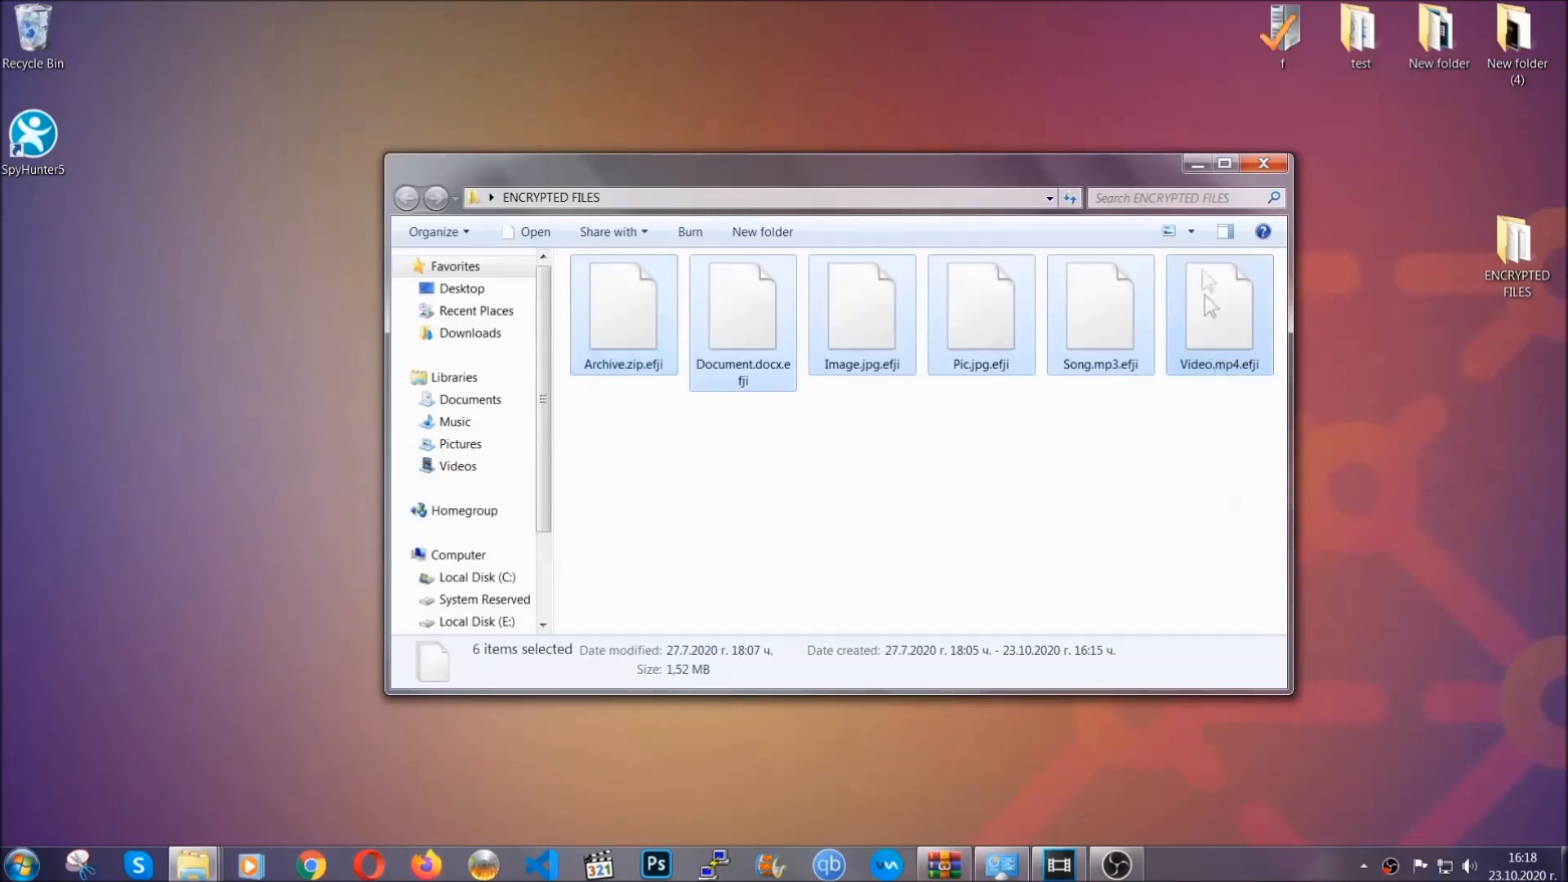
pyautogui.click(1264, 163)
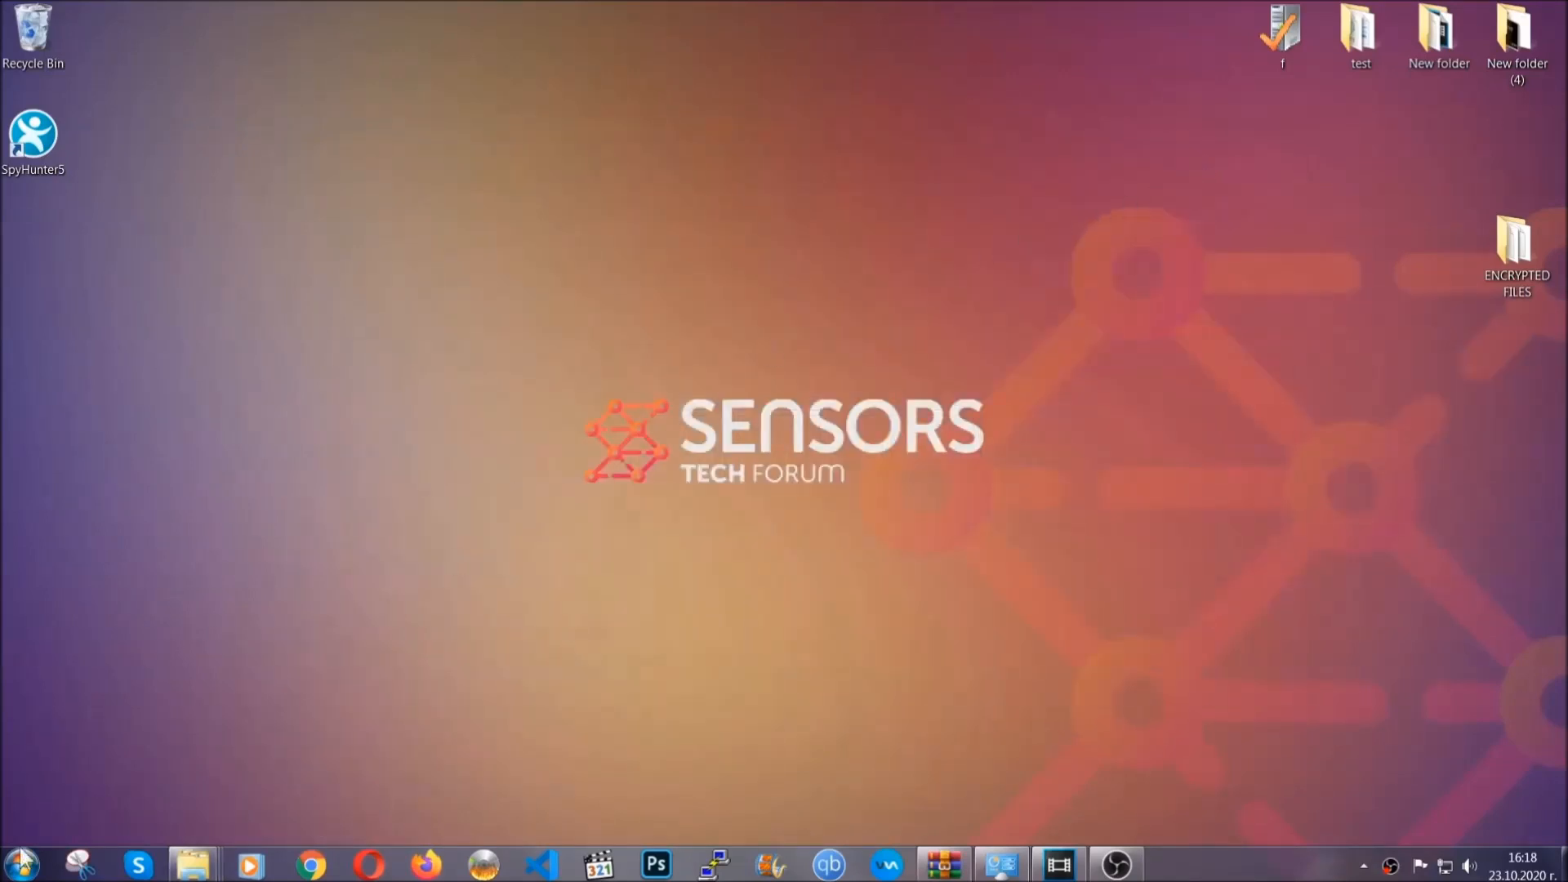
pyautogui.moveTo(300, 622)
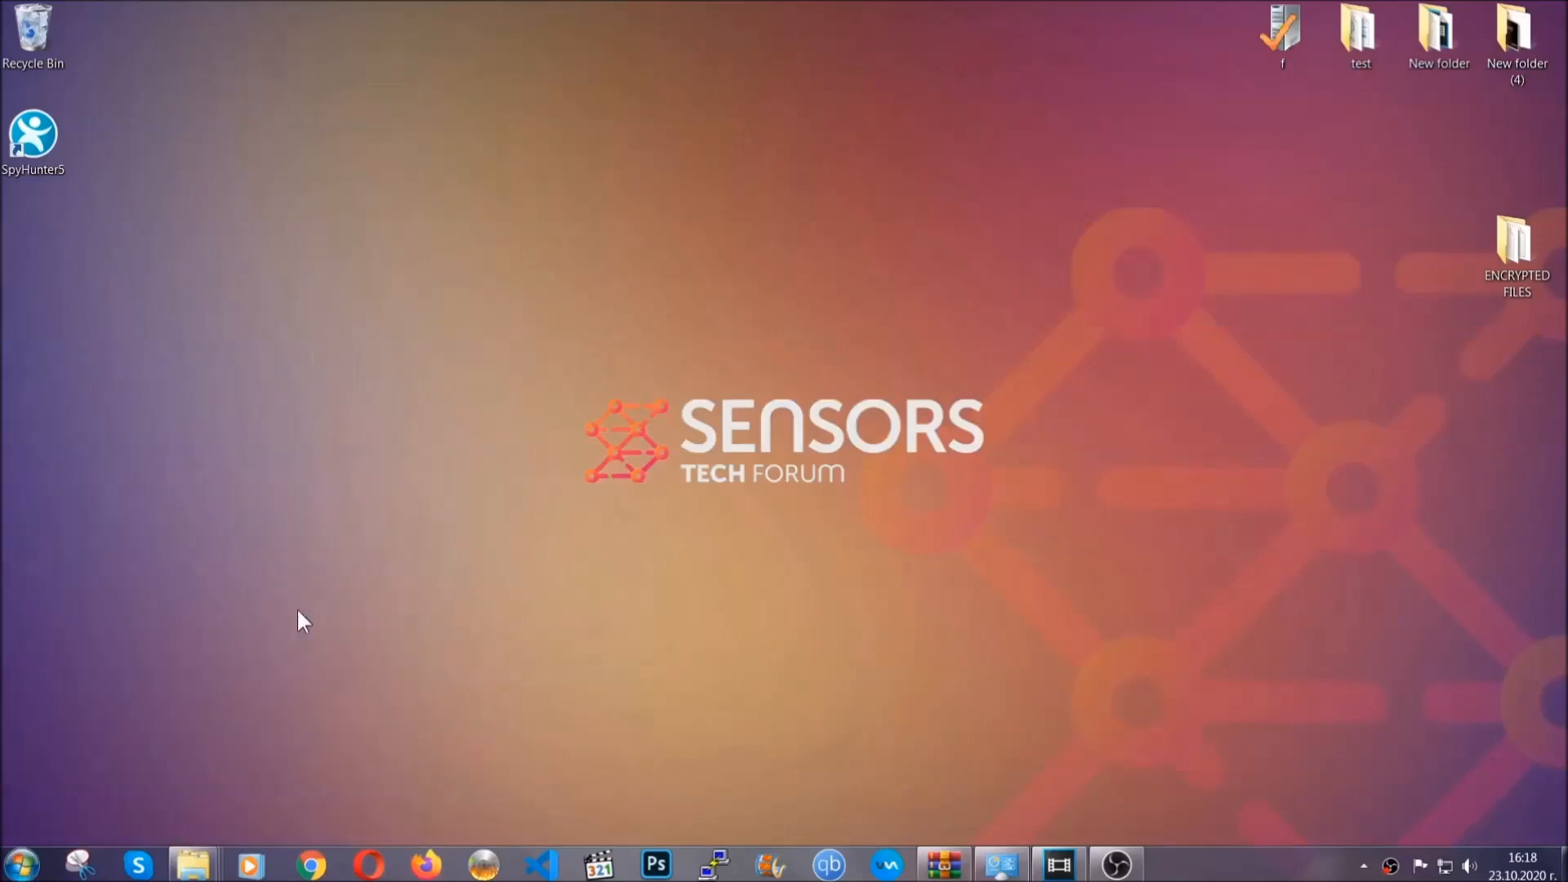
# Paste the six files onto FLASH DRIVE (H:) and close the window.
pyautogui.click(183, 864)
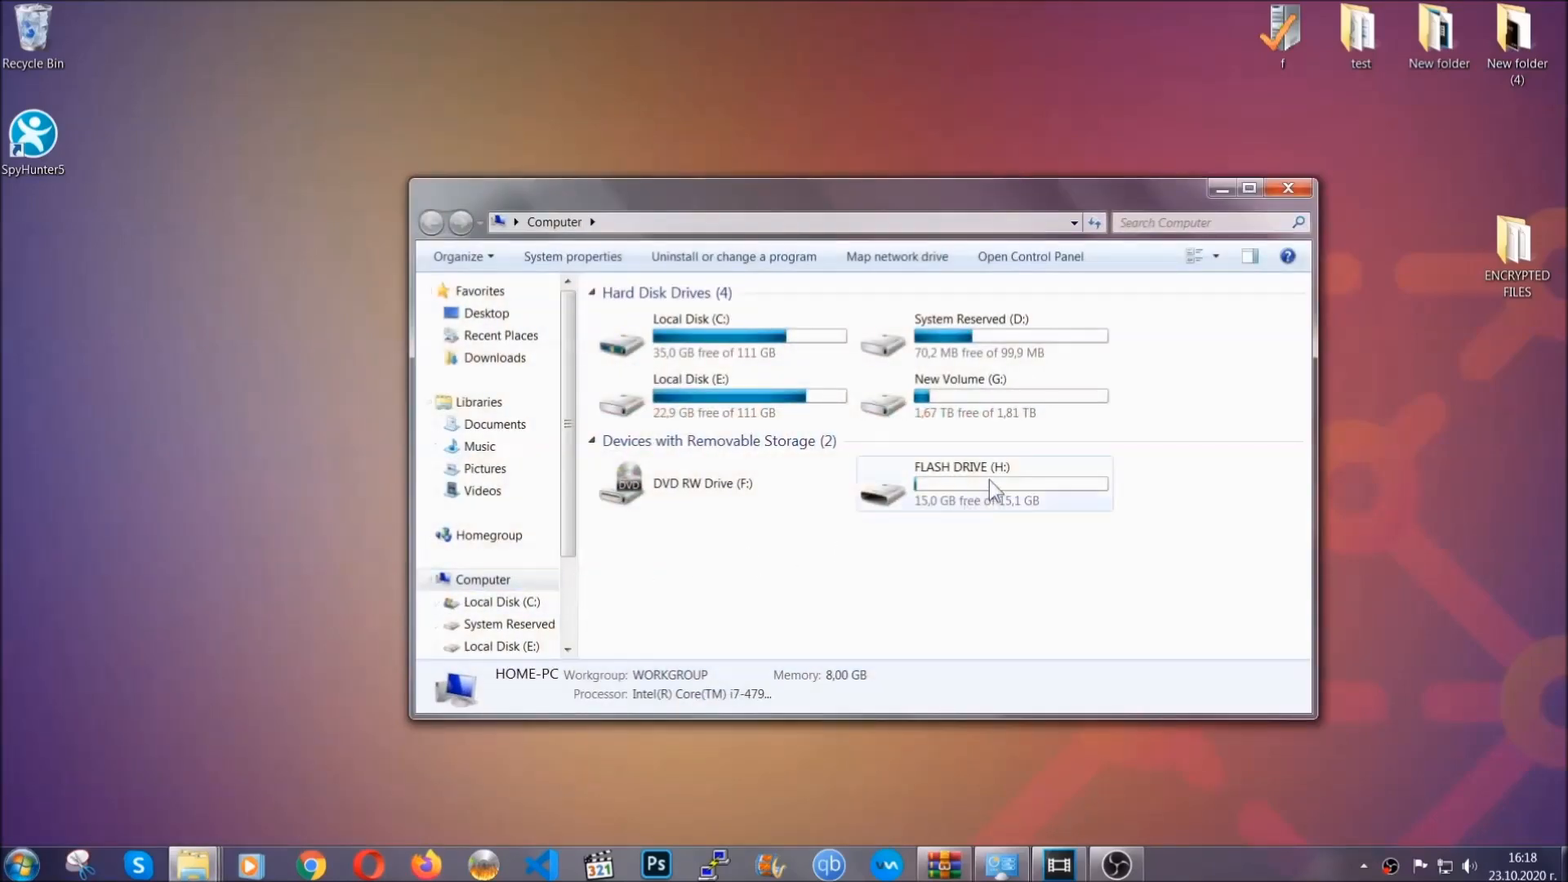
pyautogui.doubleClick(984, 483)
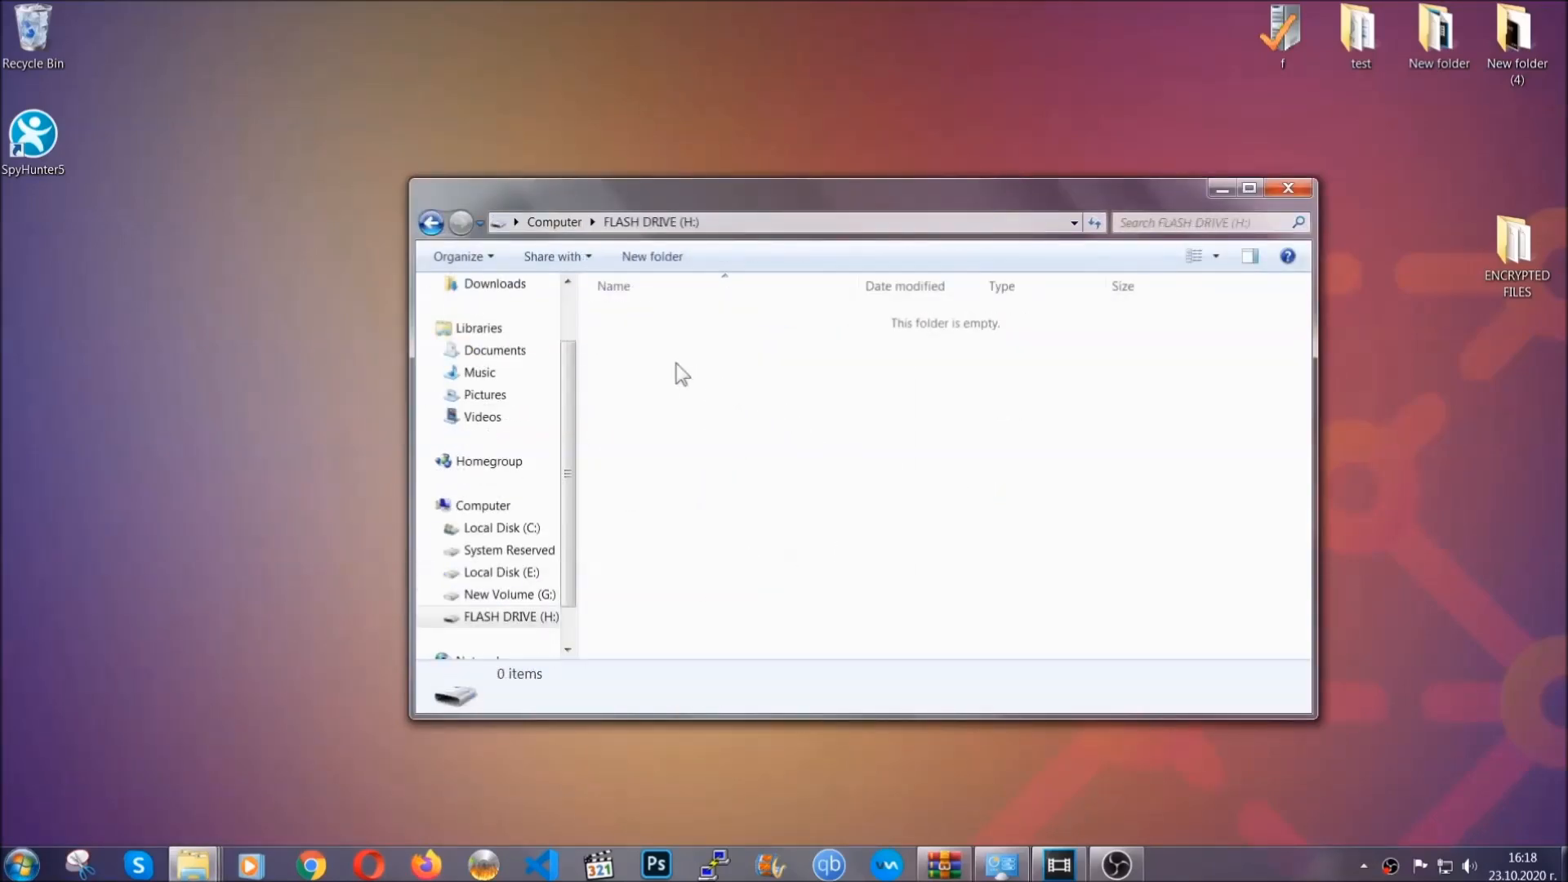
pyautogui.rightClick(681, 371)
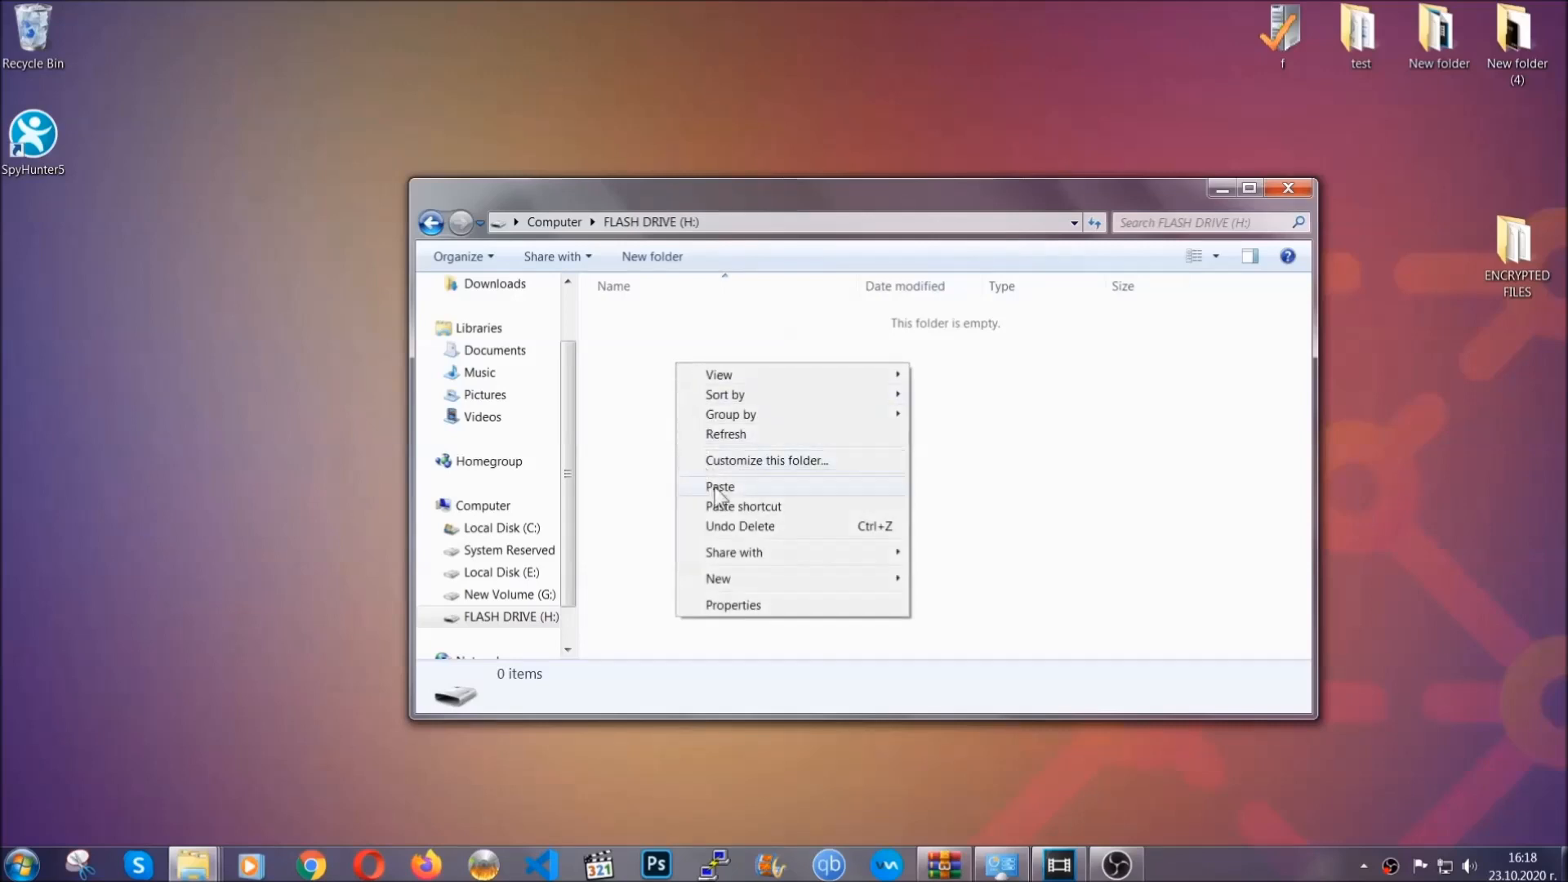
pyautogui.click(719, 487)
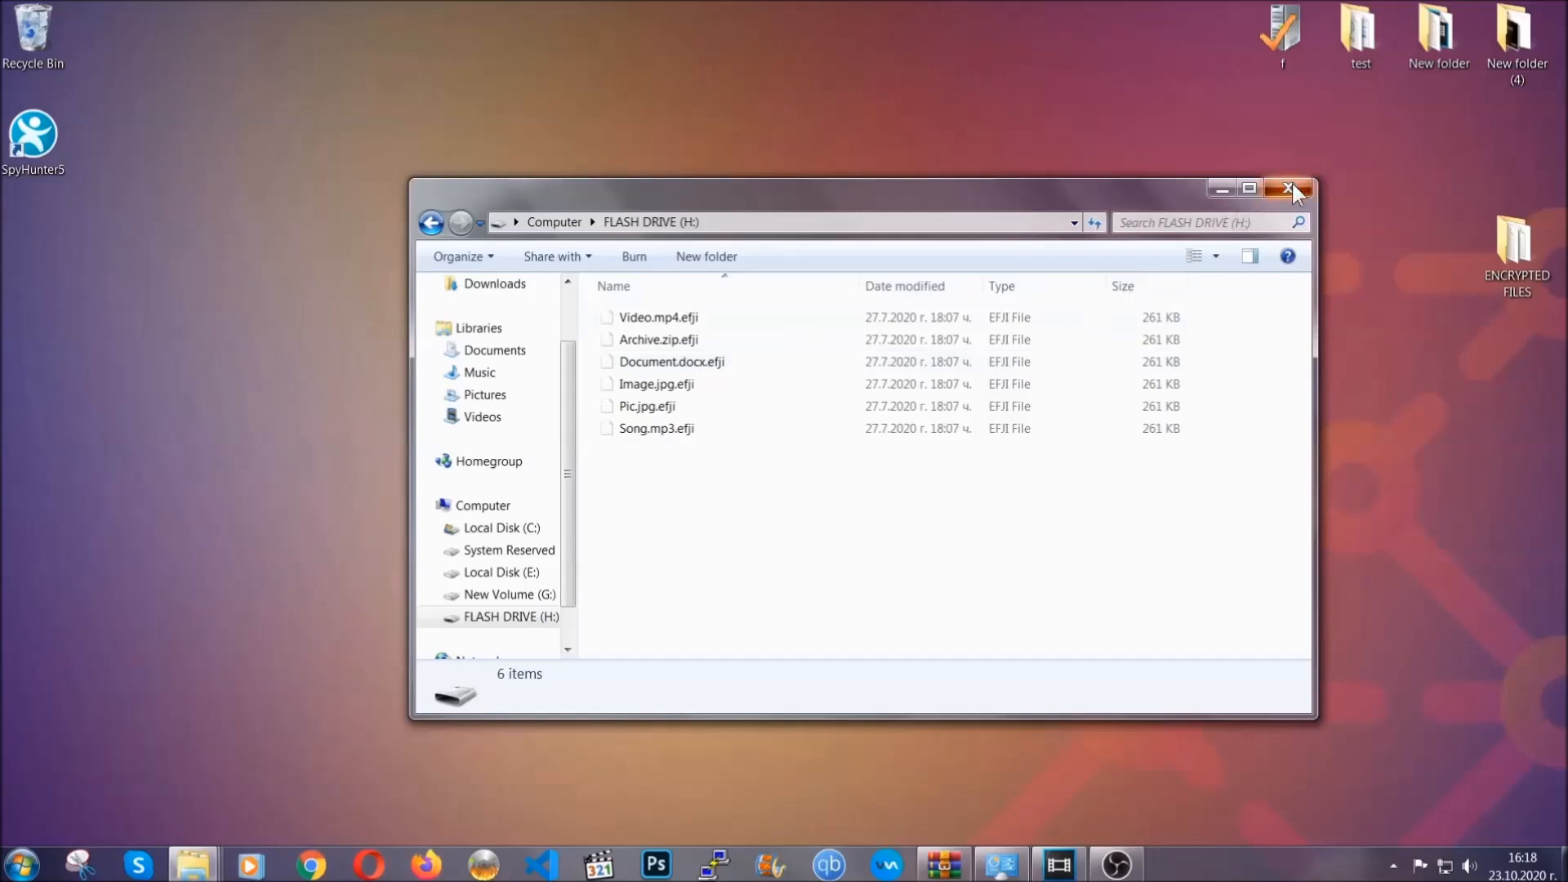
pyautogui.click(1286, 188)
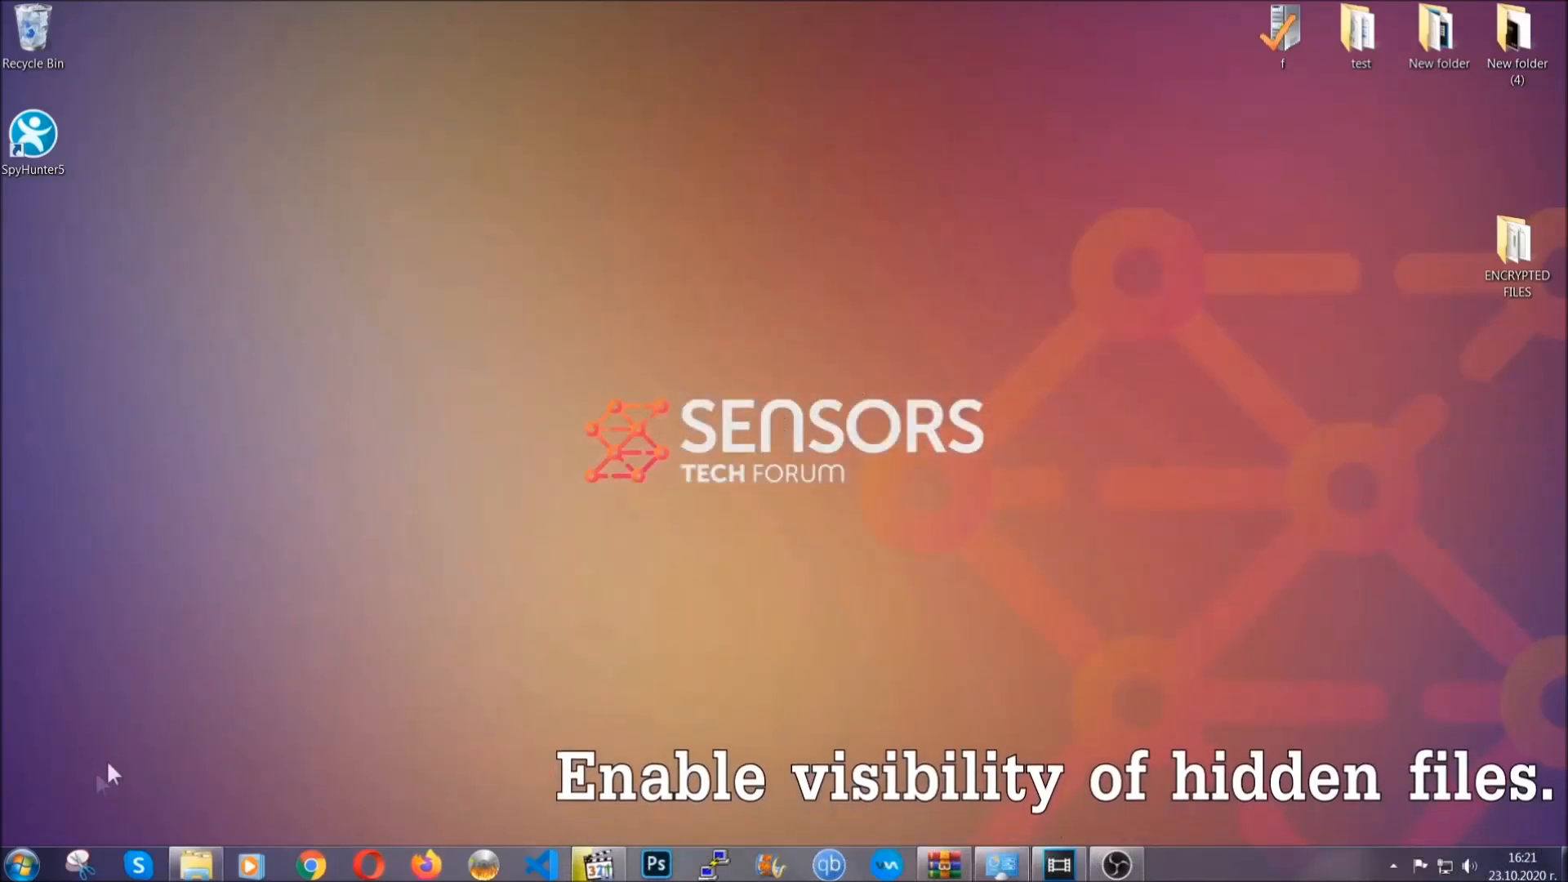
# Enable 'Show hidden files, folders, and drives' in Folder Options and apply.
pyautogui.click(31, 875)
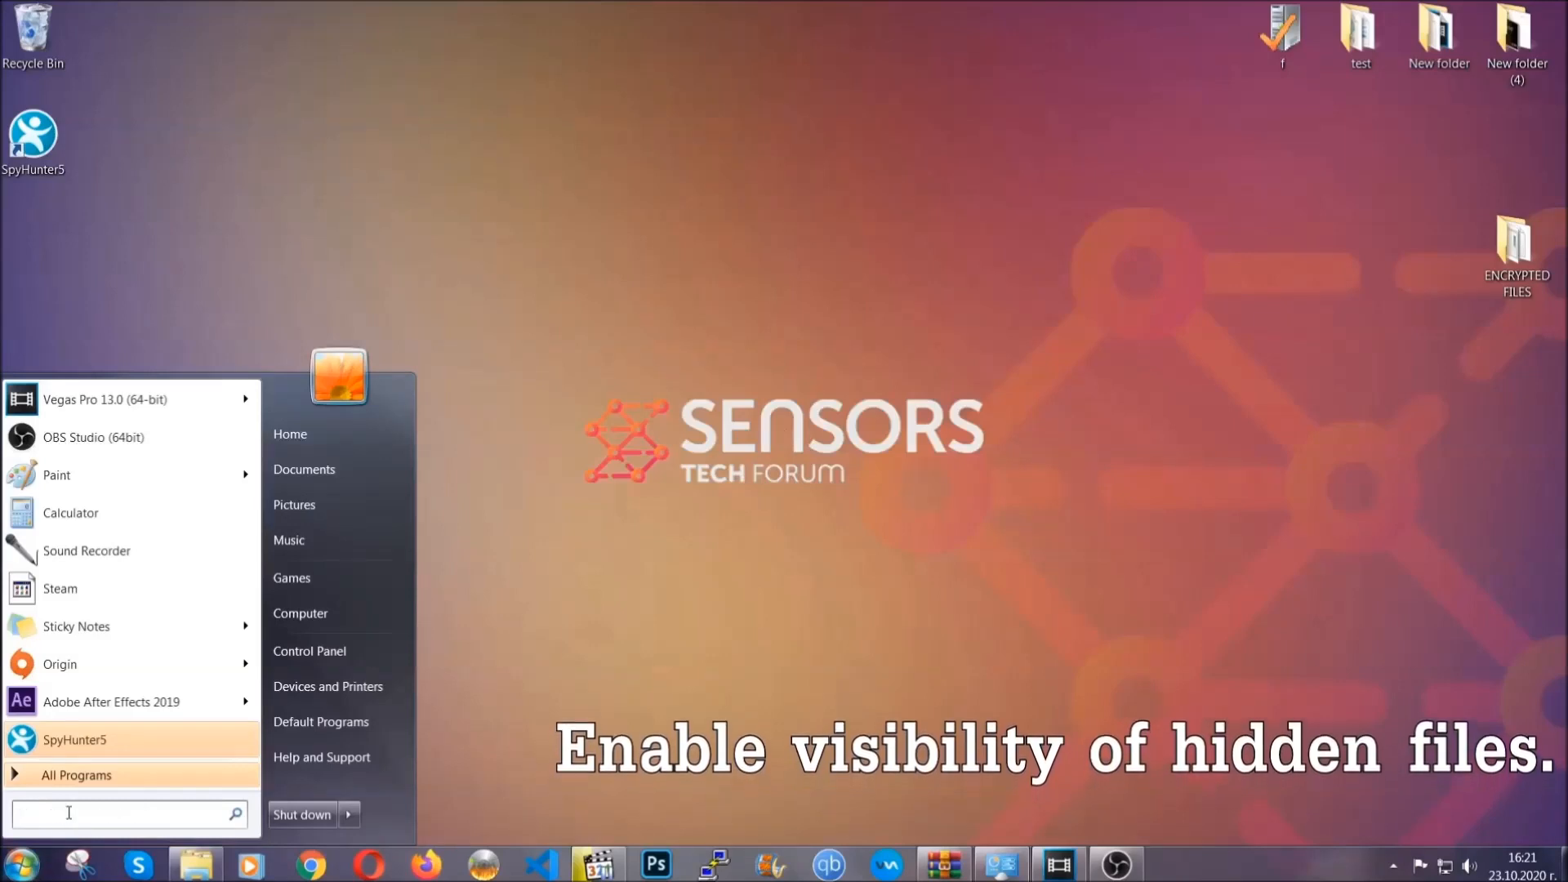
pyautogui.write('s')
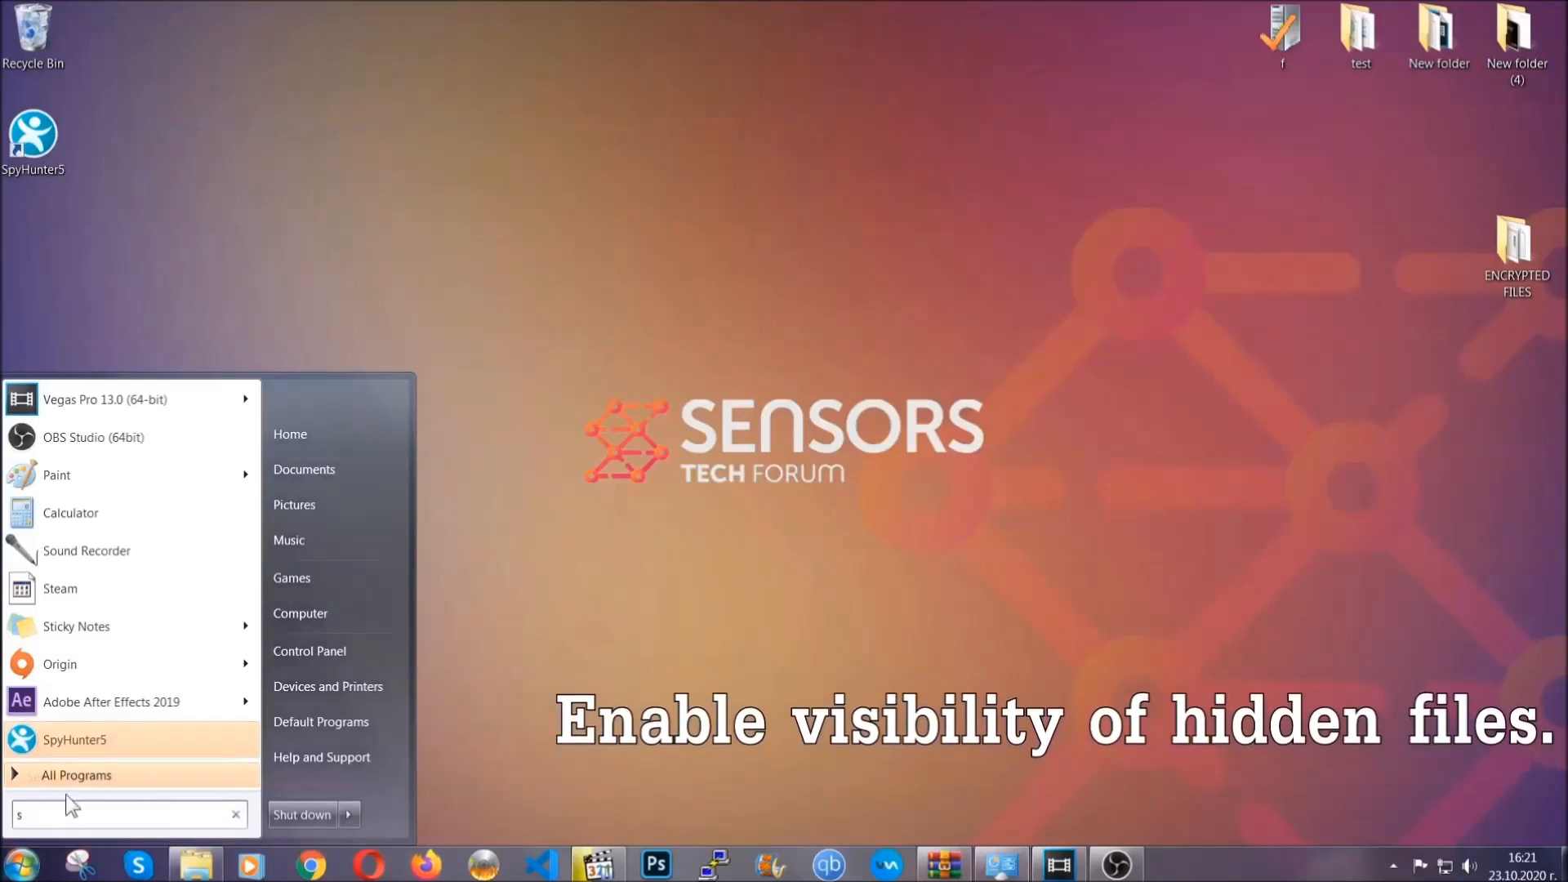
pyautogui.write('how hidden files and folders')
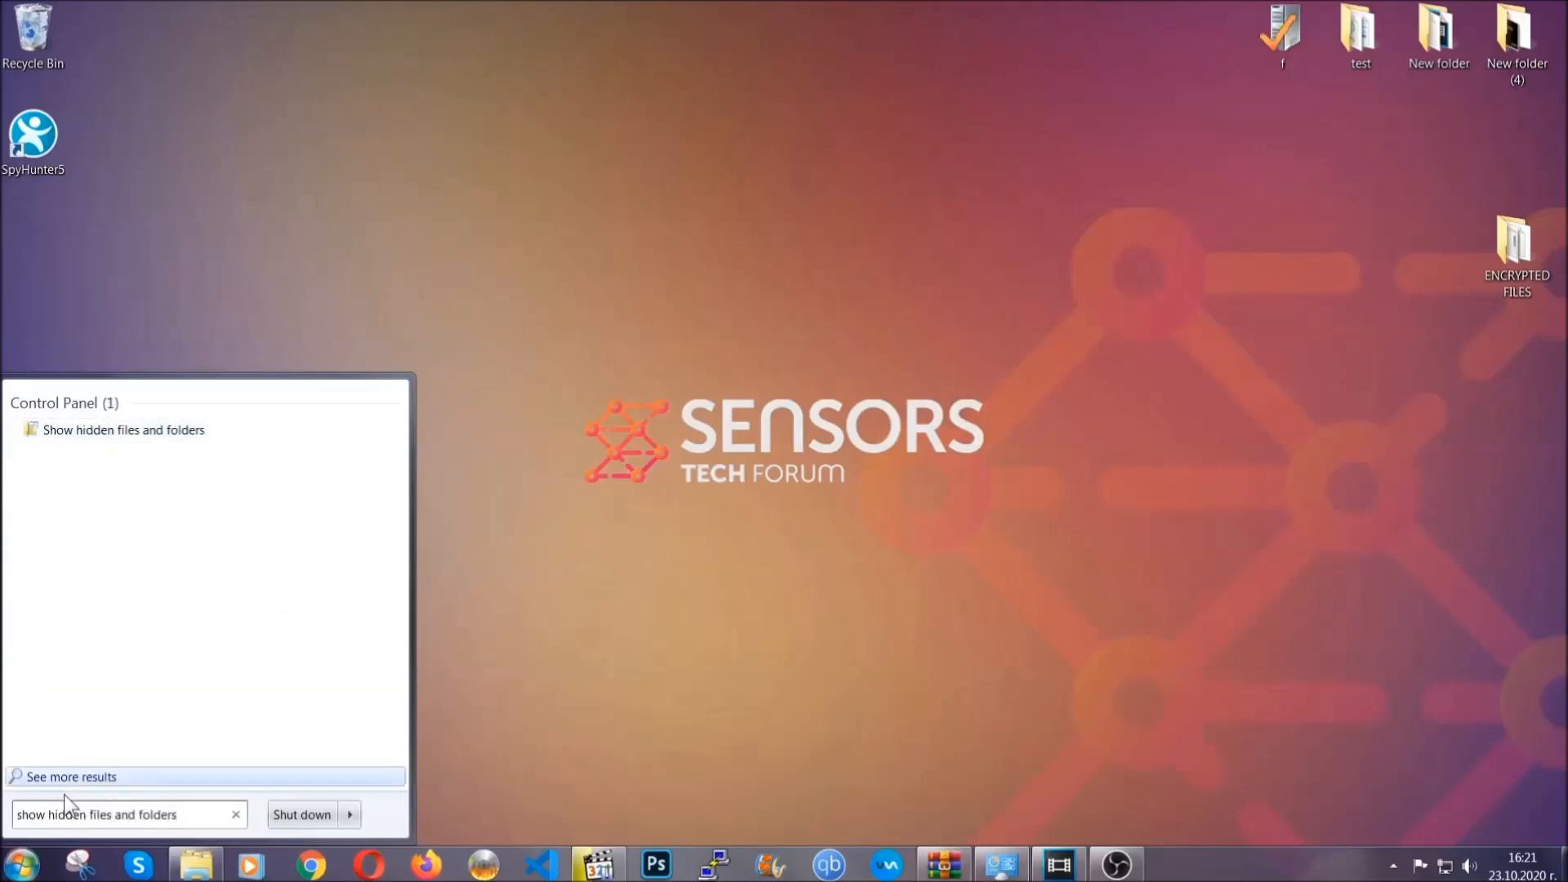
pyautogui.moveTo(179, 437)
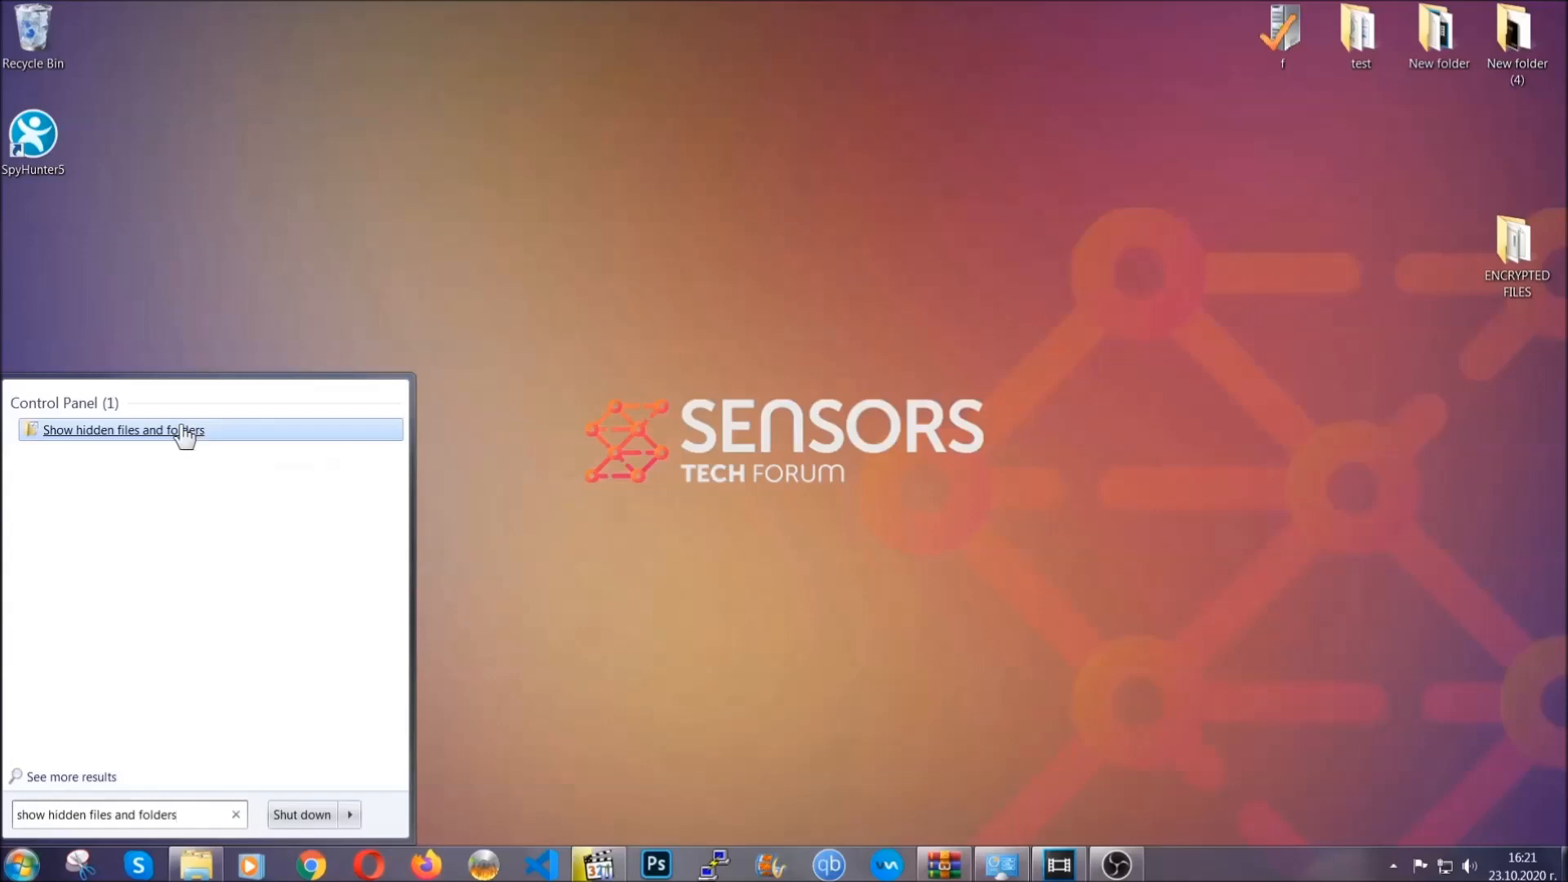
pyautogui.click(118, 430)
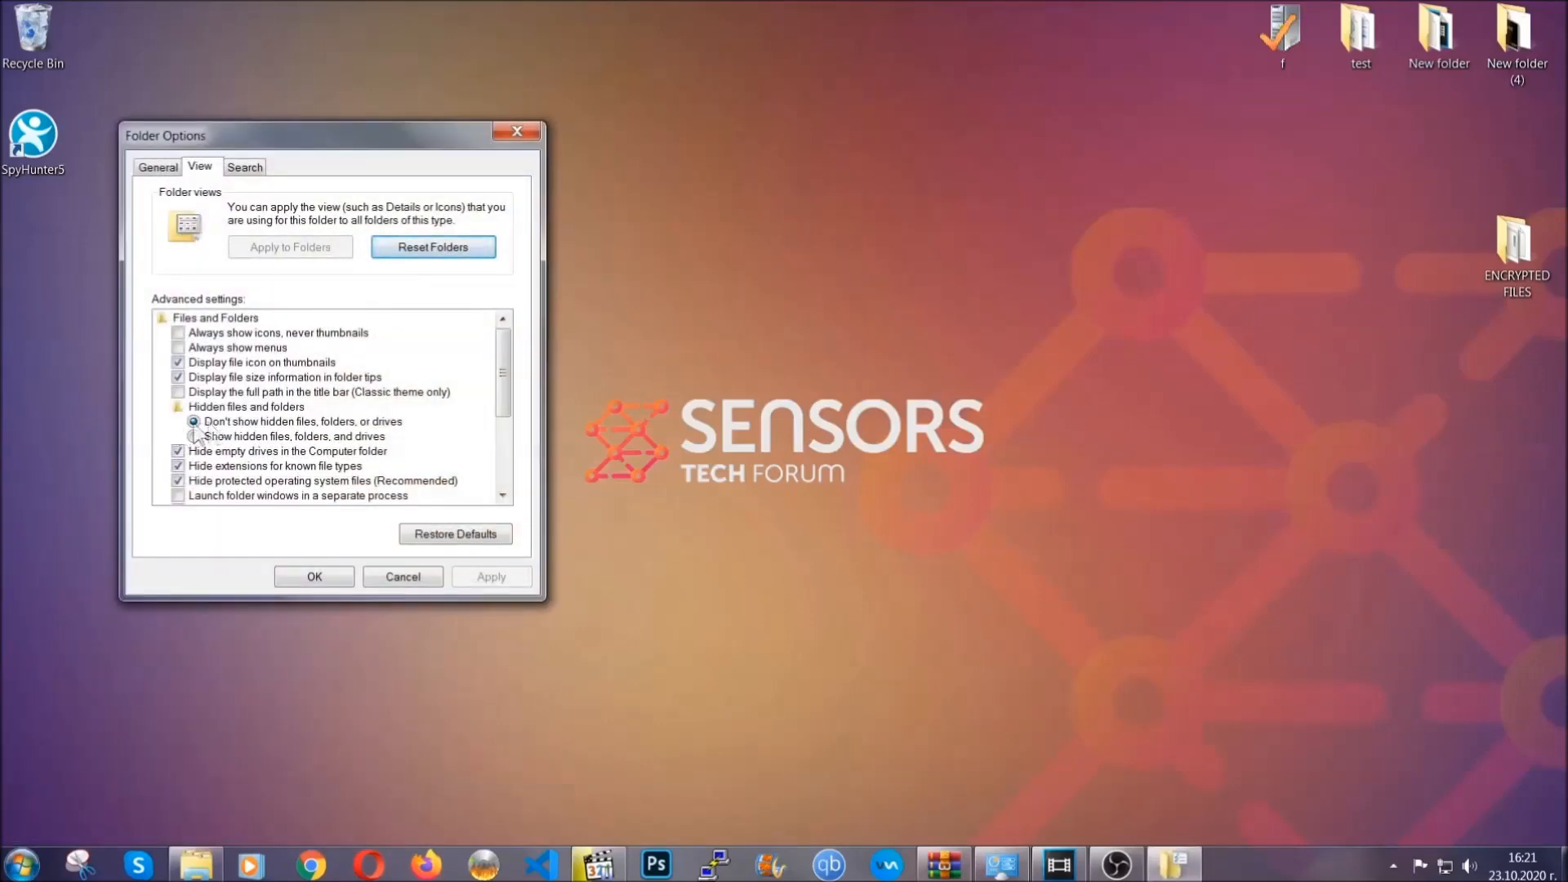
pyautogui.click(194, 436)
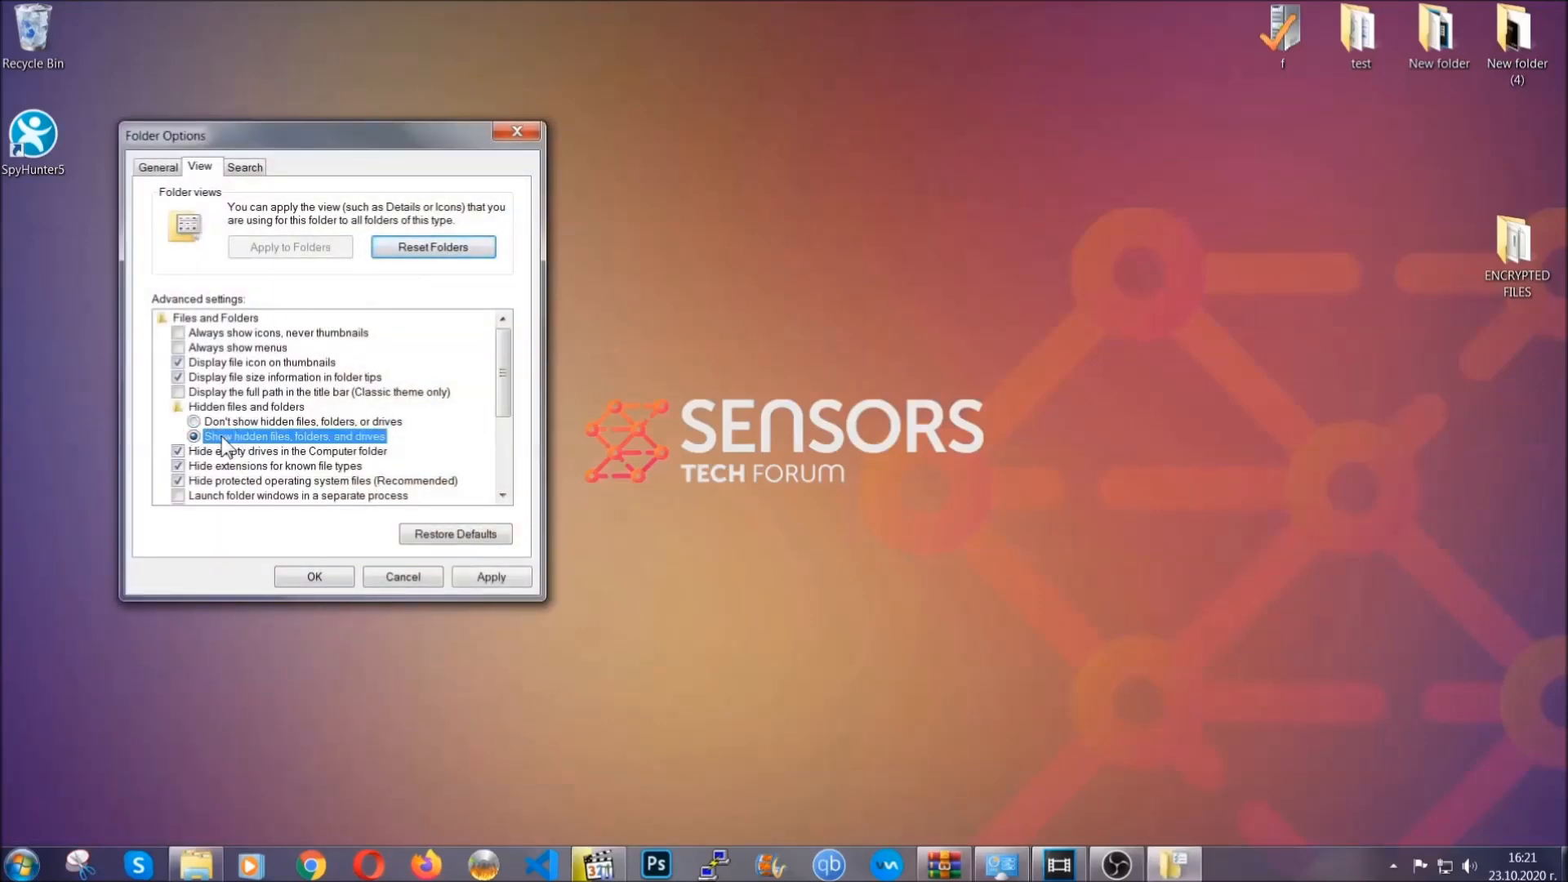
pyautogui.click(491, 576)
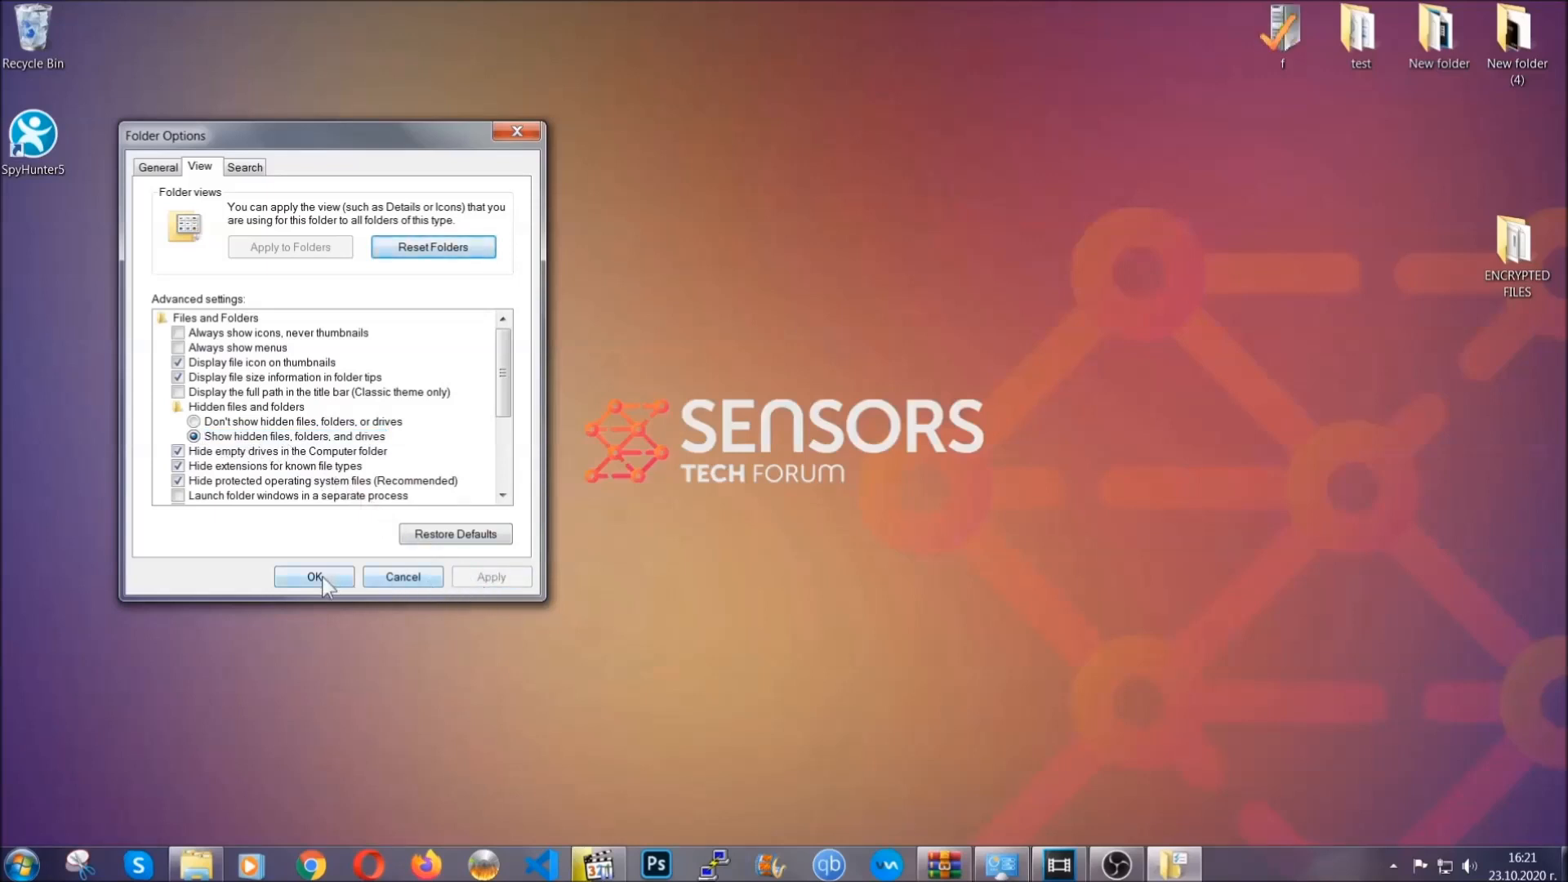
pyautogui.click(314, 577)
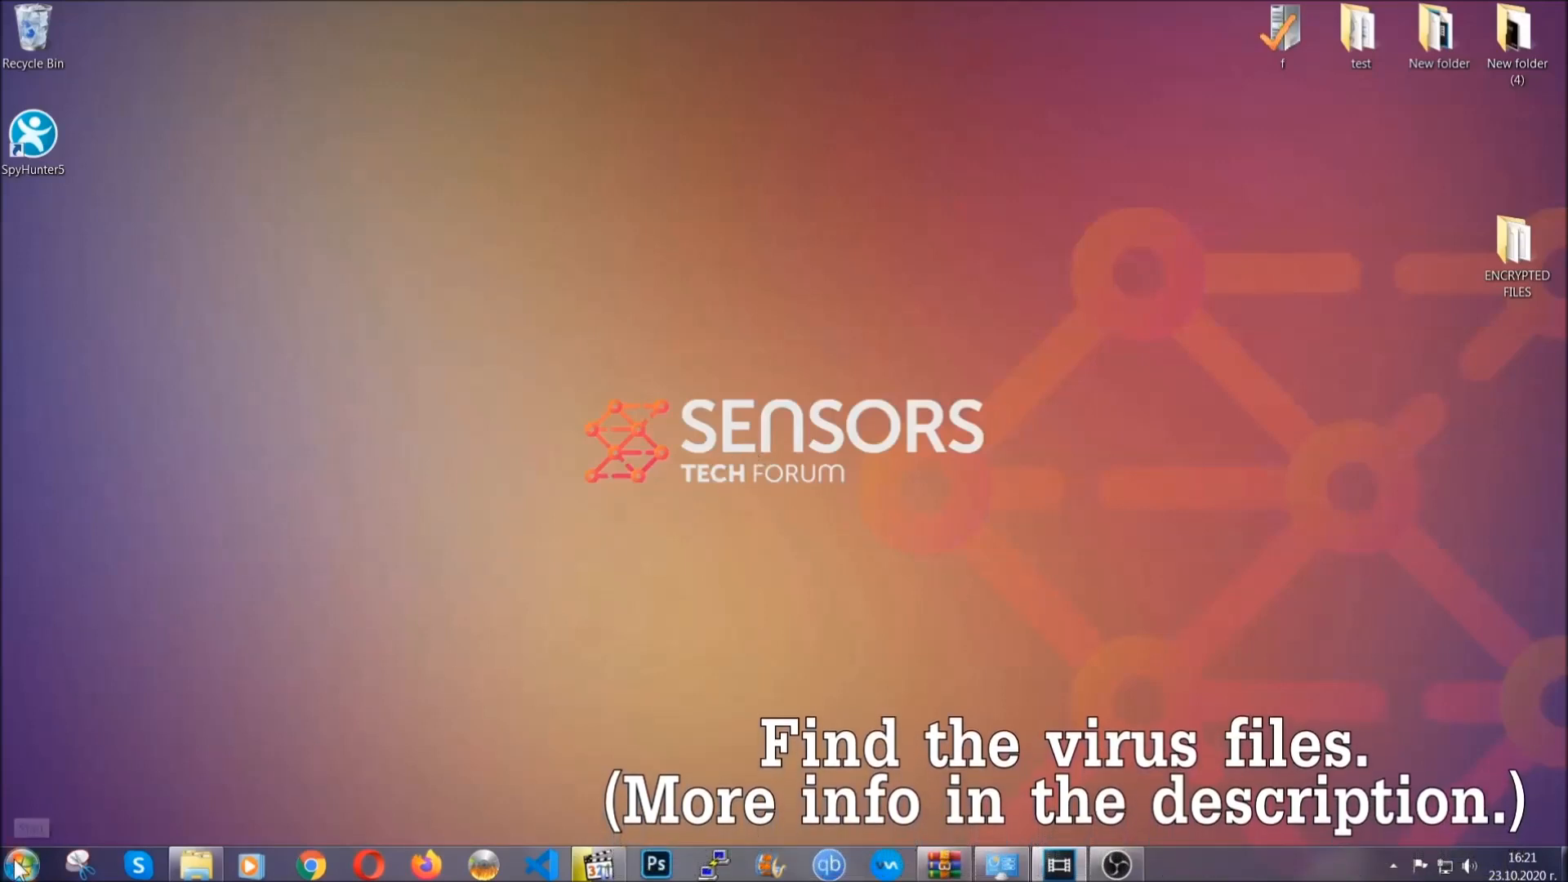
# Open the Computer window from the Start menu.
pyautogui.click(14, 868)
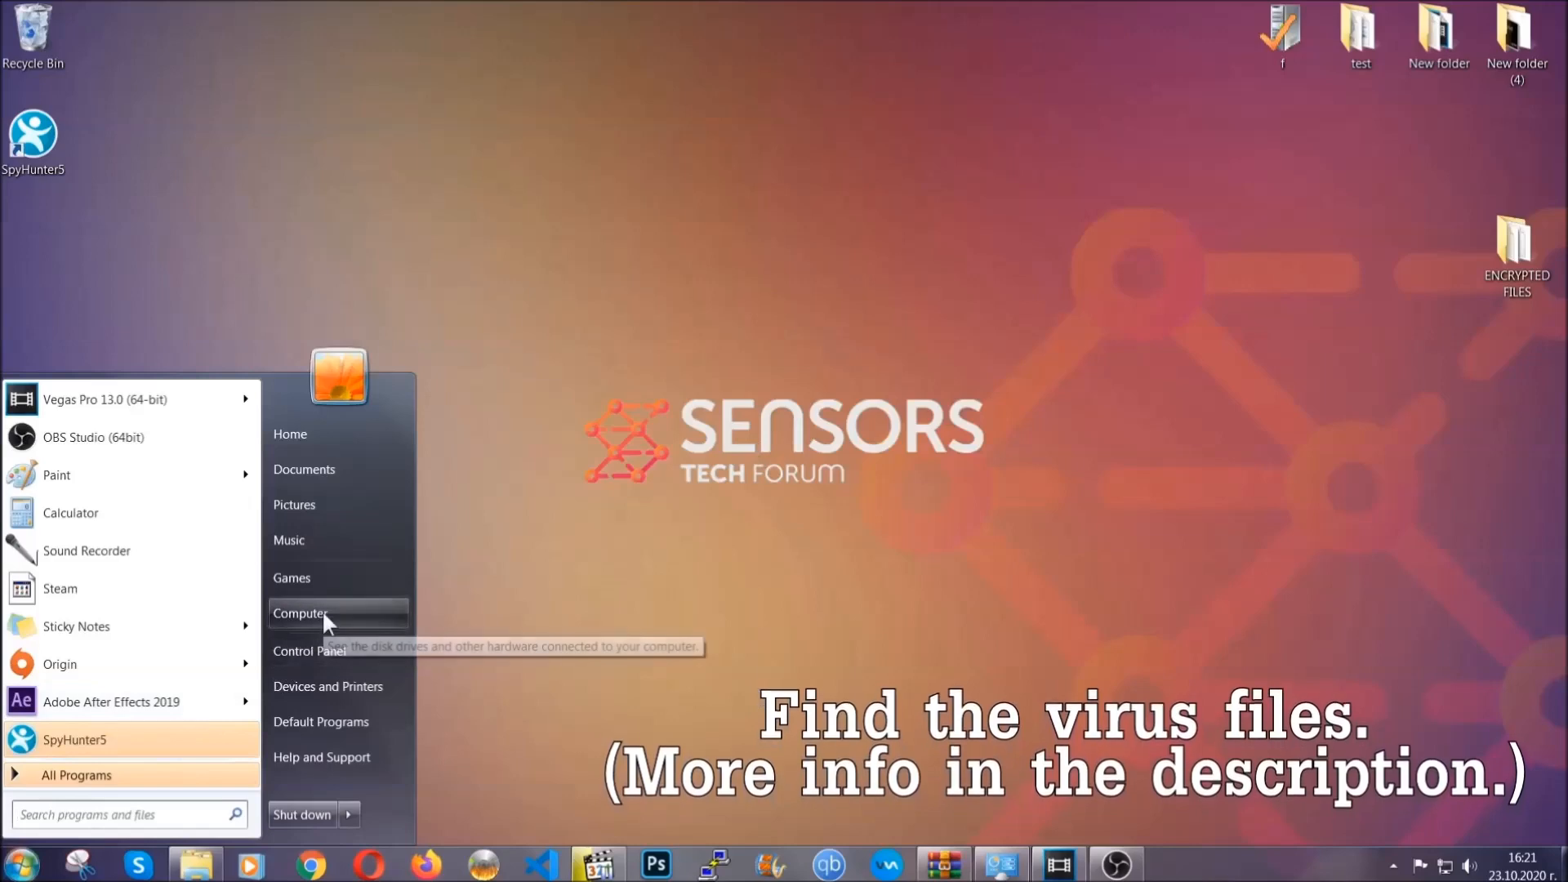
pyautogui.click(318, 614)
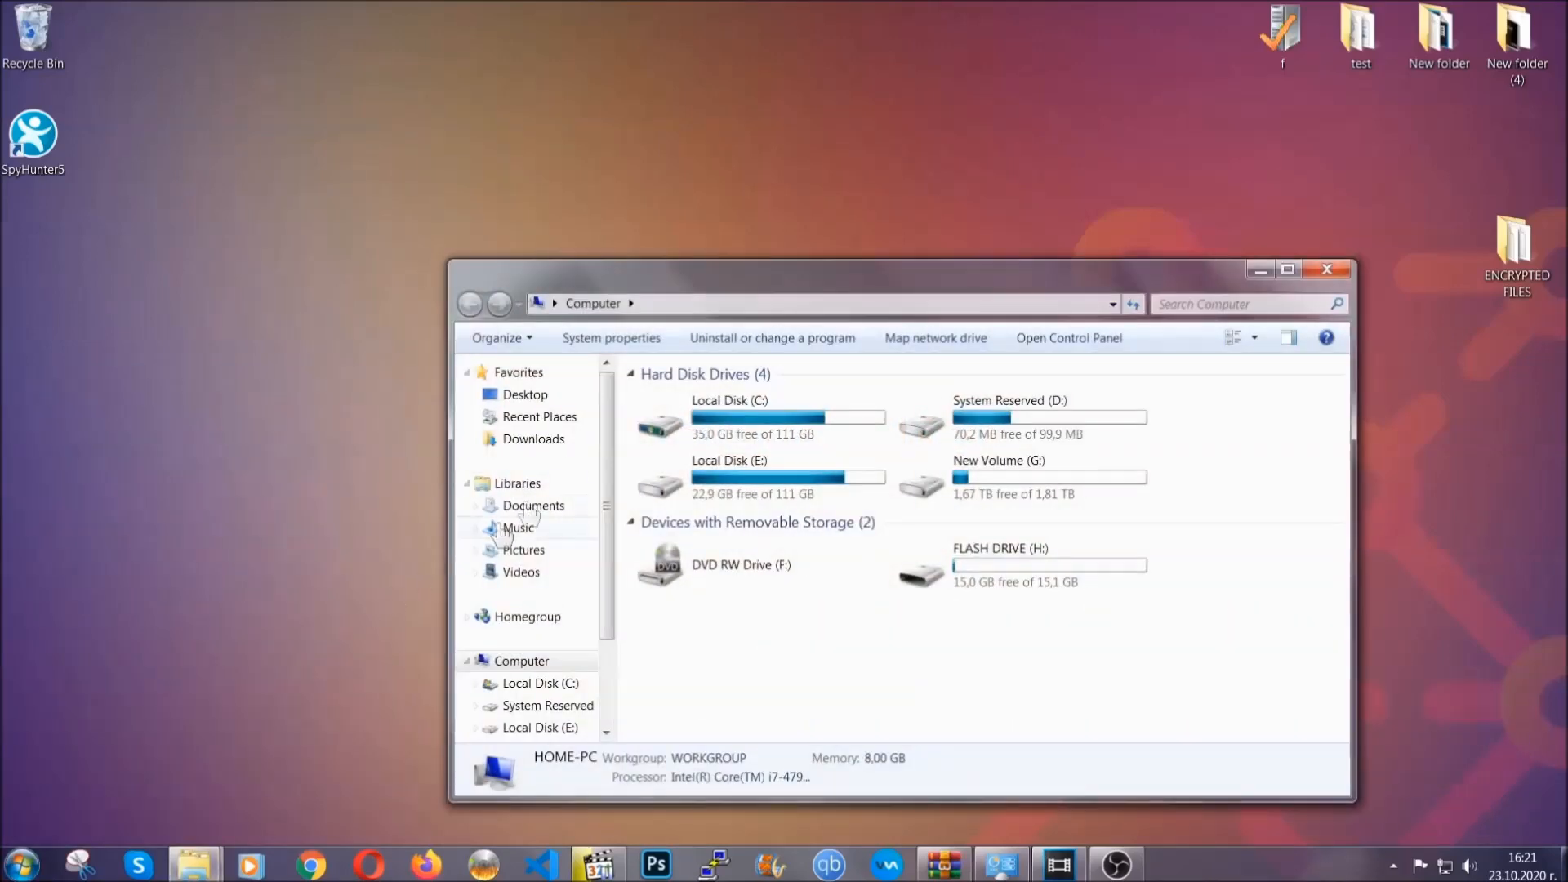
pyautogui.moveTo(895, 268); pyautogui.dragTo(750, 200)
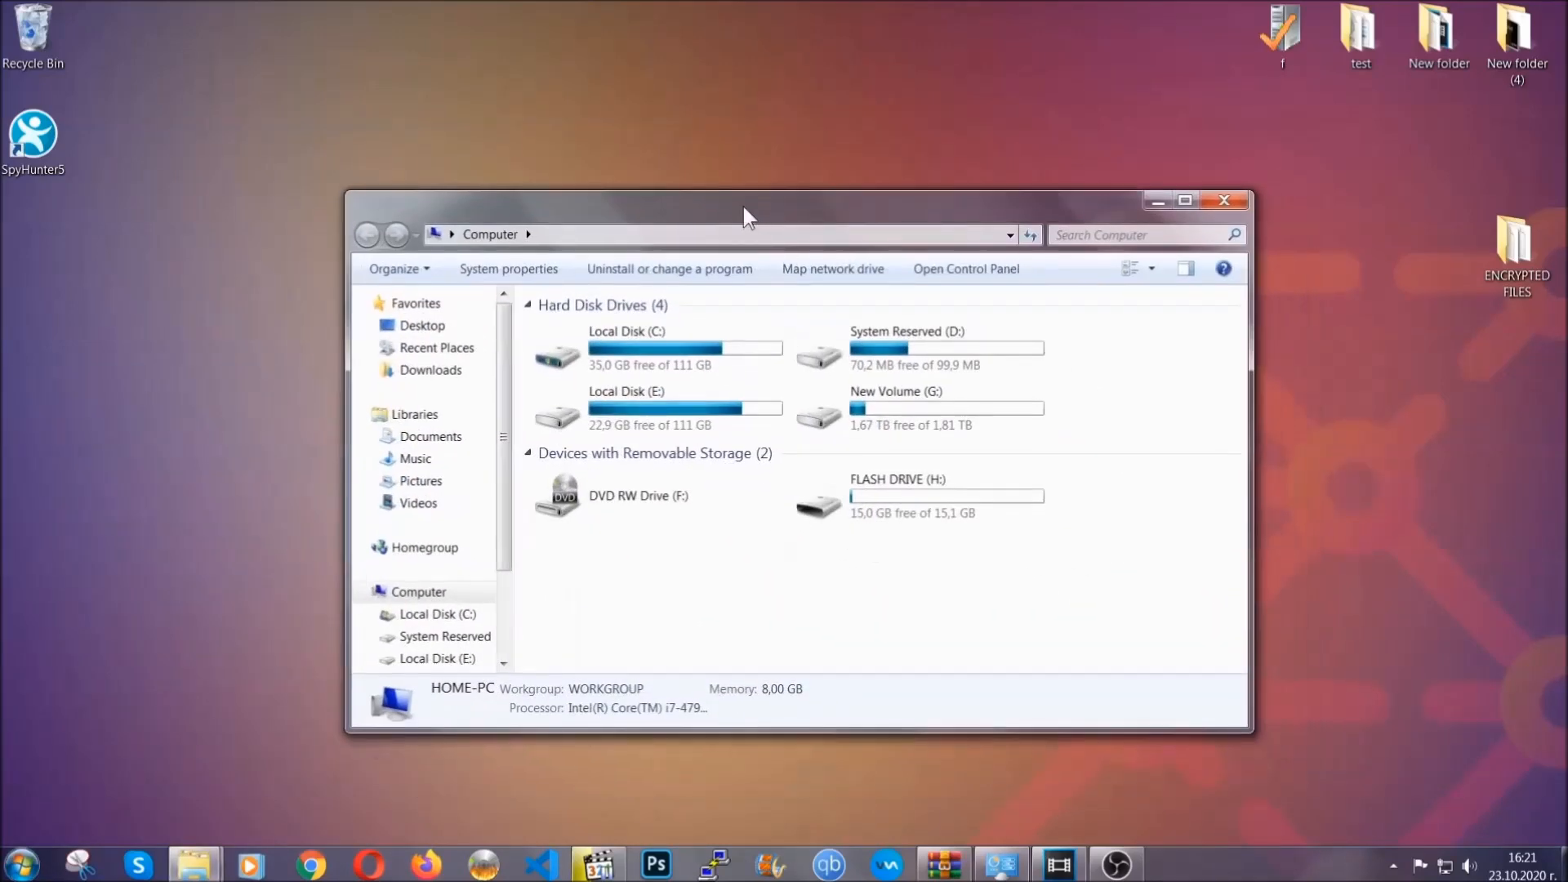
# Search Computer for fileextension:exe 'Example Virus Name' and select the match.
pyautogui.click(1140, 235)
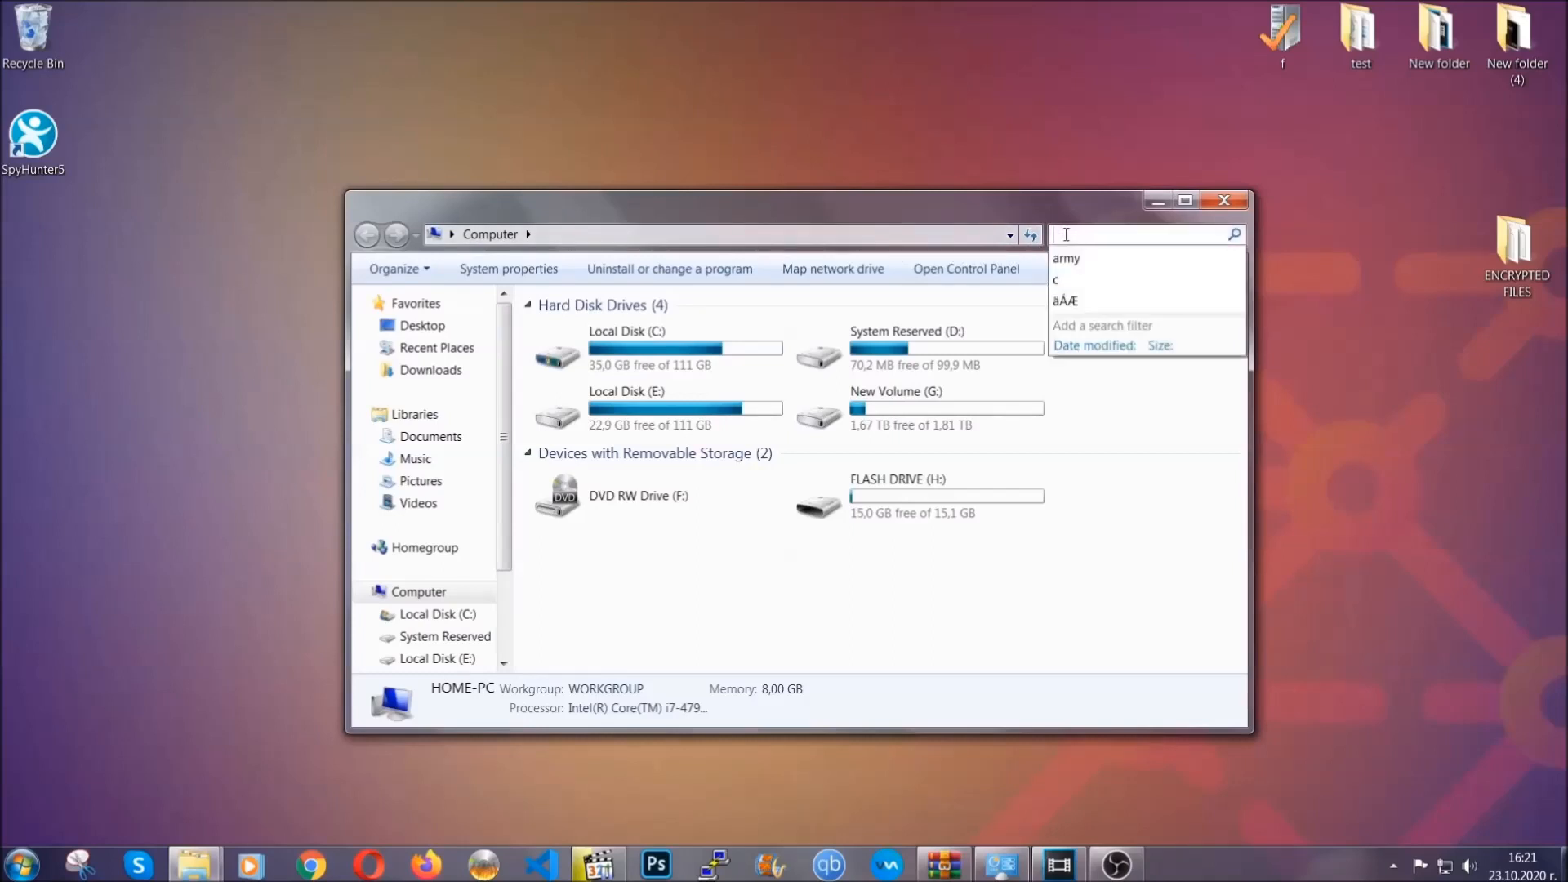
pyautogui.write('fileextension:exe E')
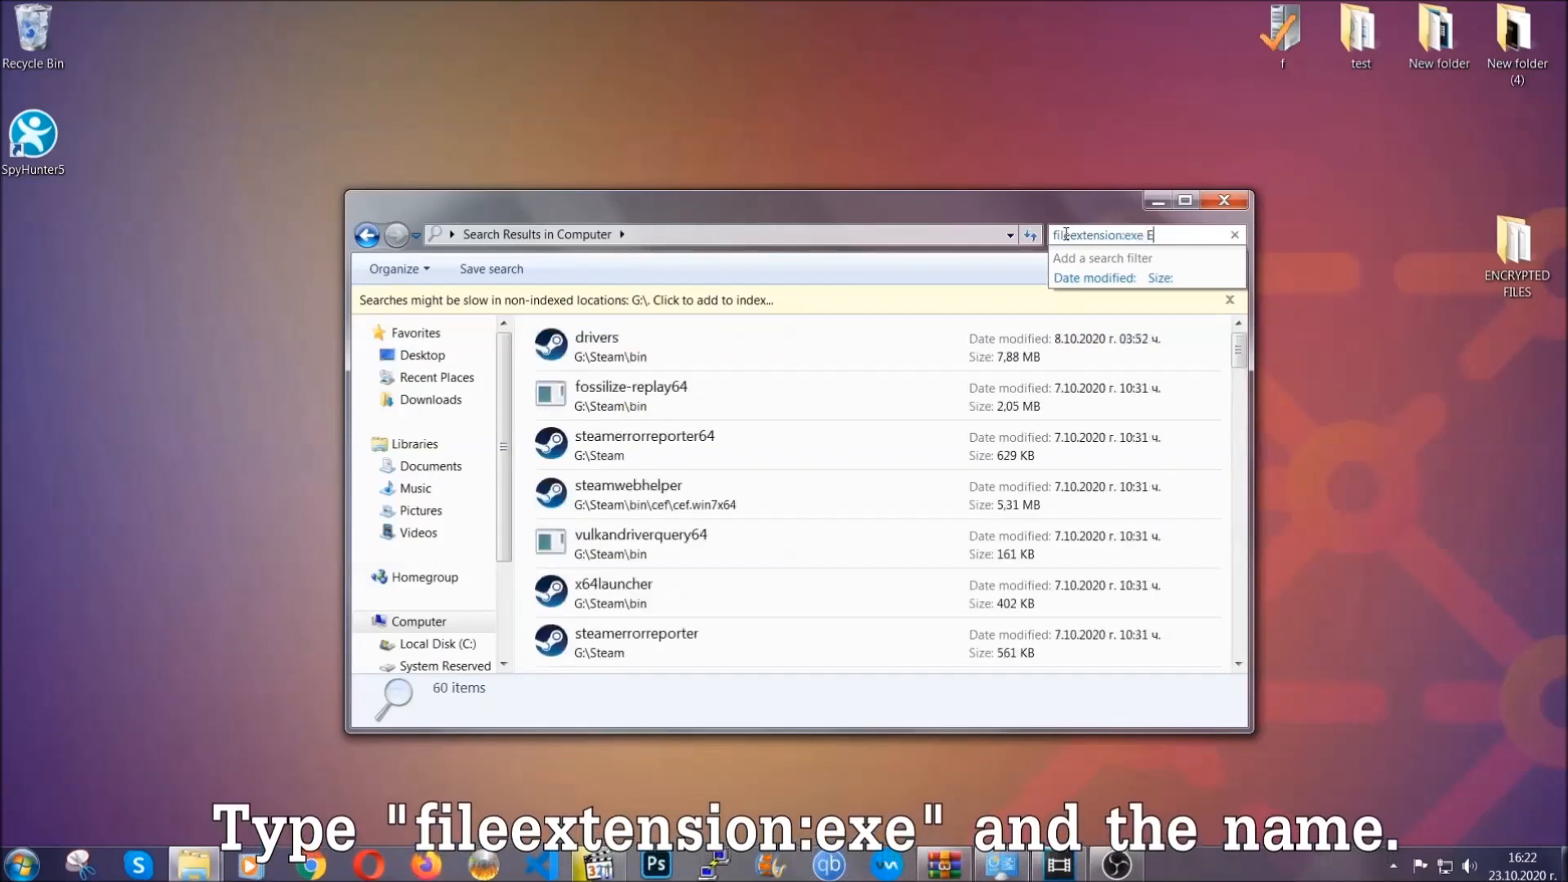
pyautogui.write('xample Virus Name')
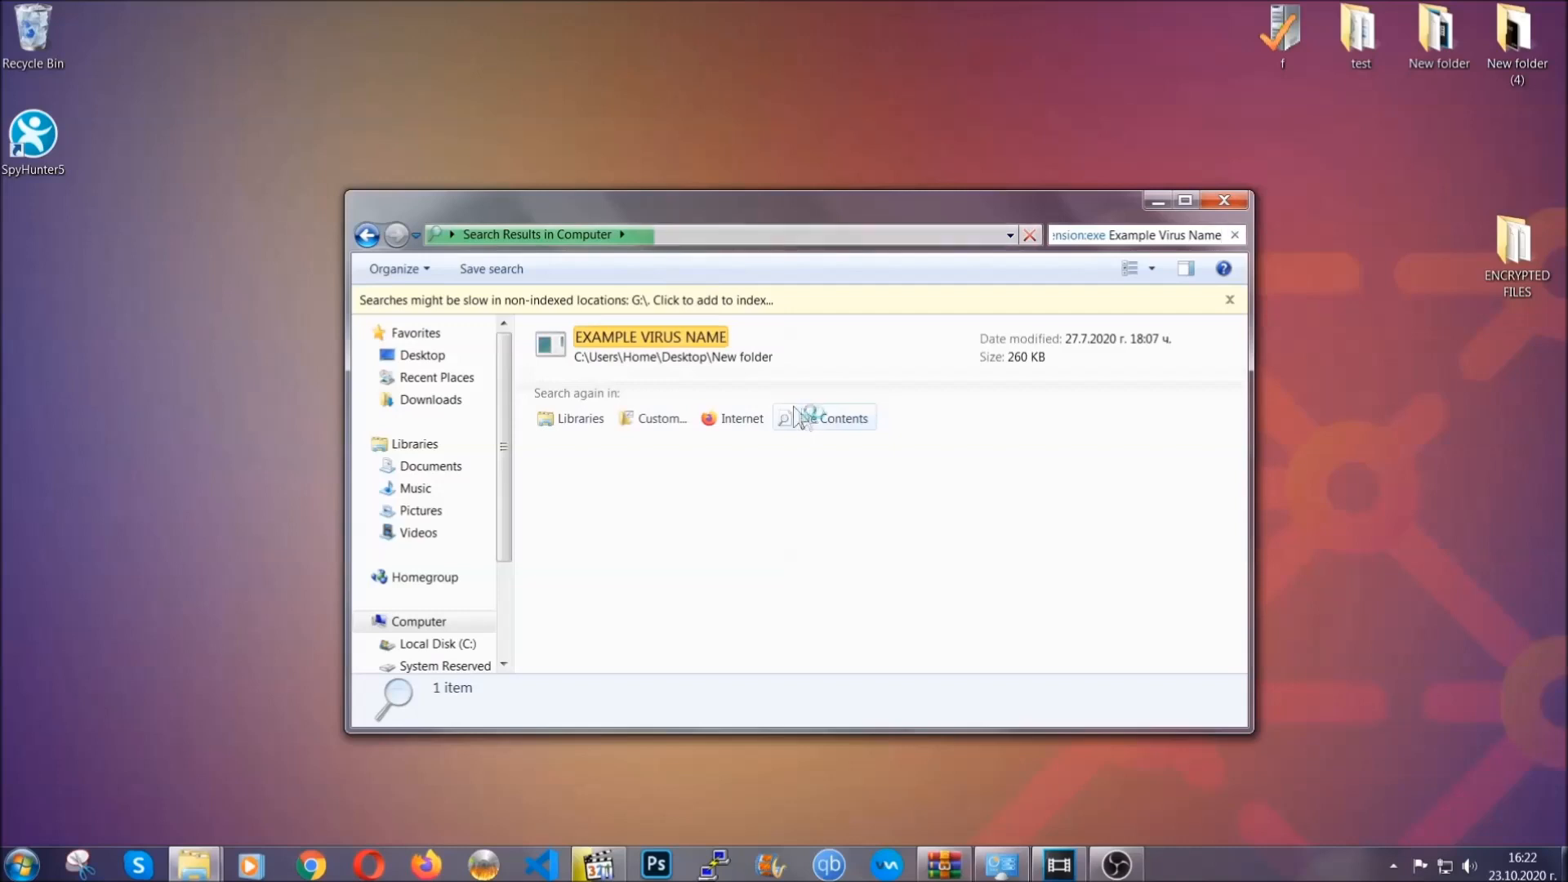
pyautogui.click(686, 345)
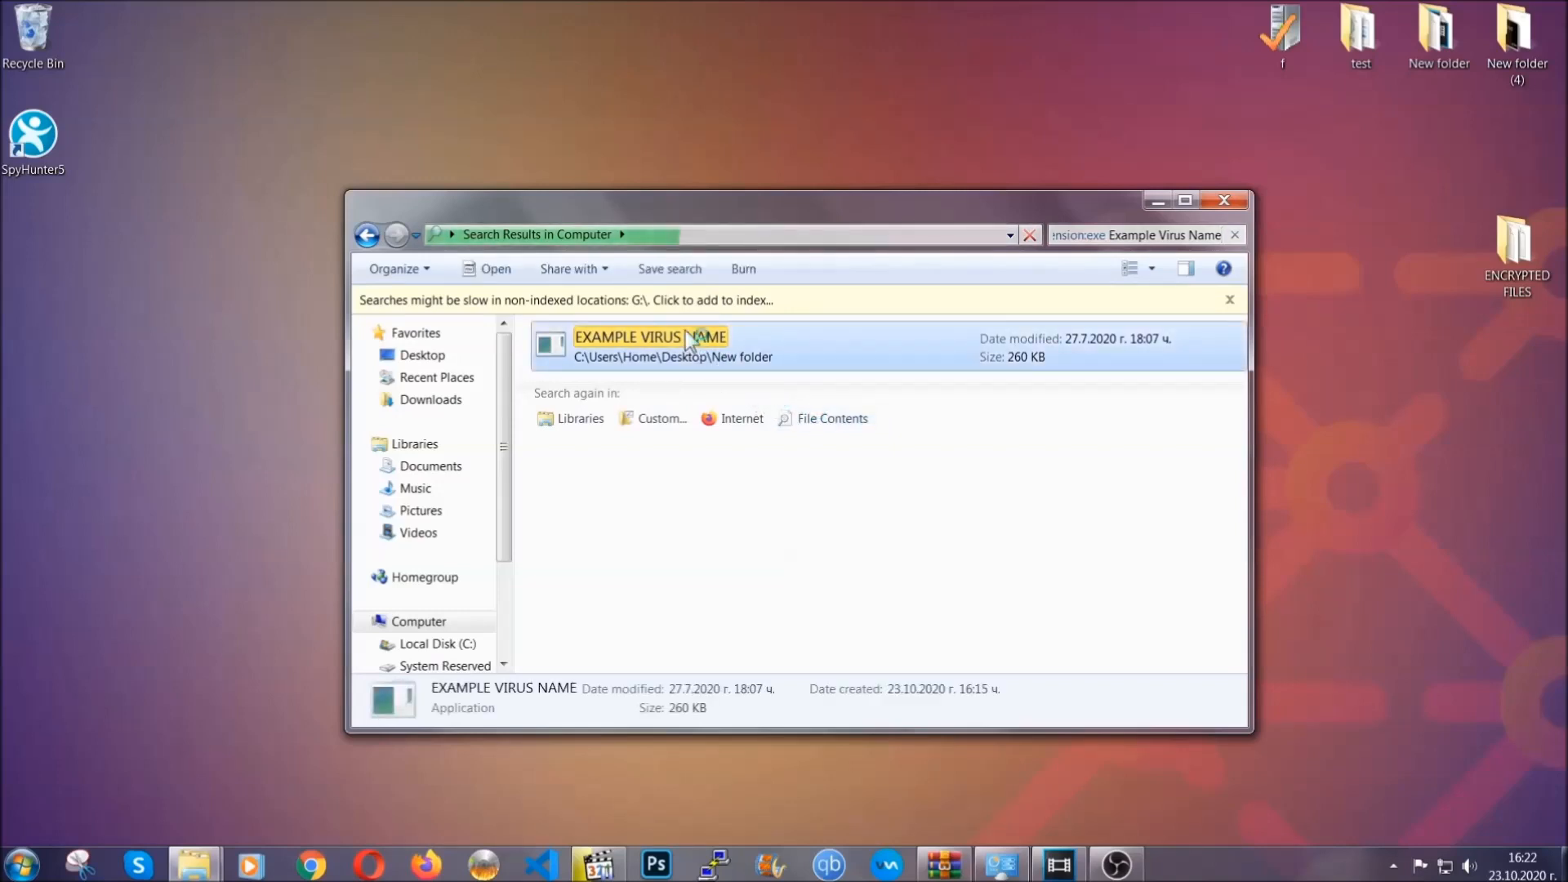
# Delete EXAMPLE VIRUS NAME to the Recycle Bin and close the search window.
pyautogui.rightClick(682, 341)
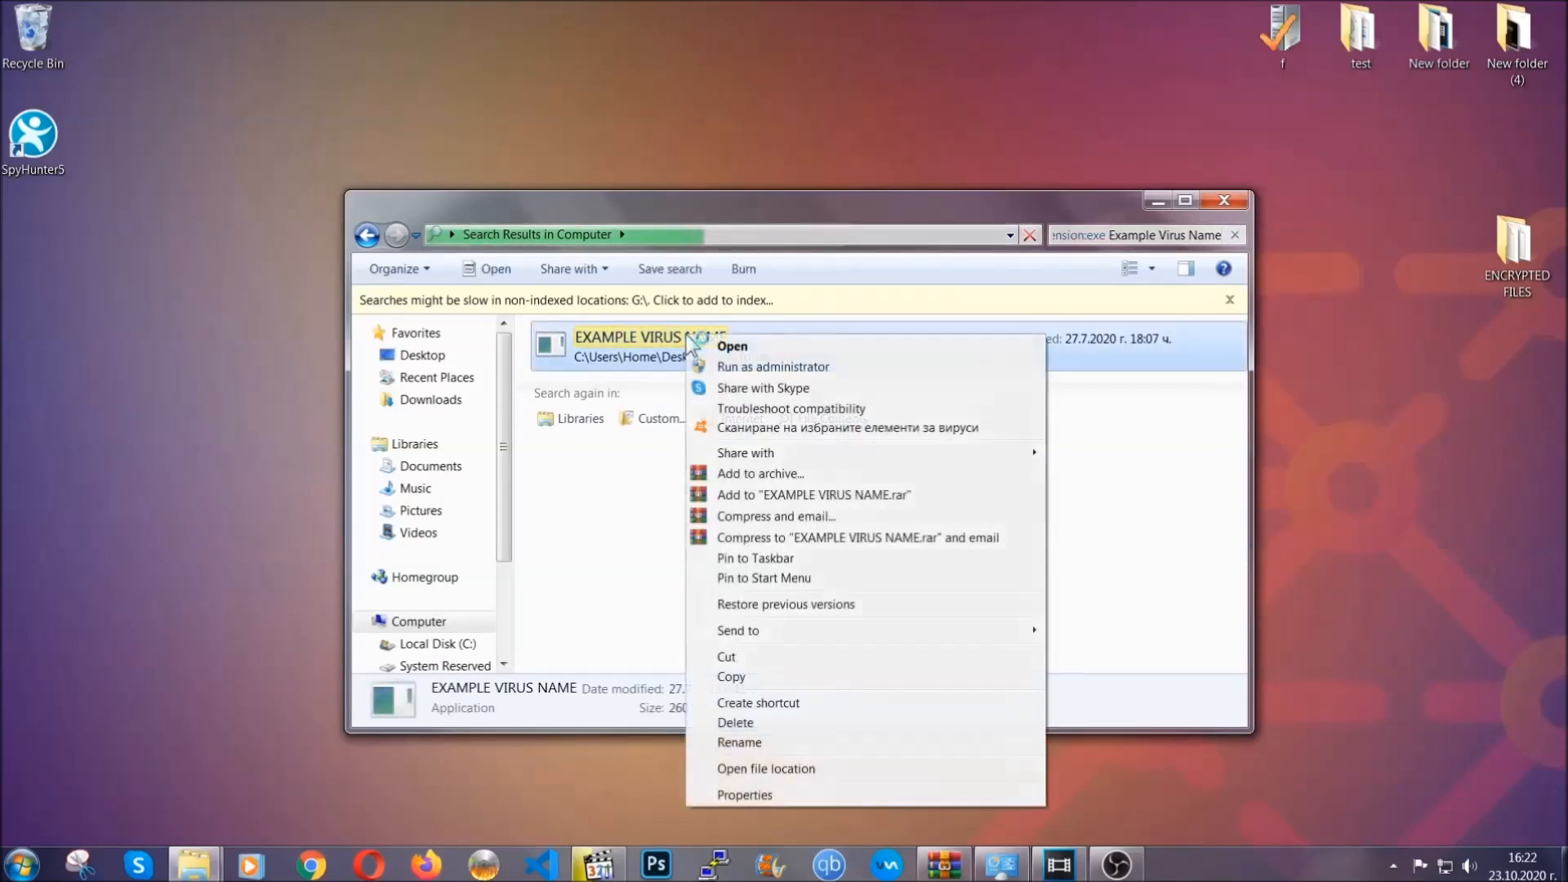
pyautogui.moveTo(754, 722)
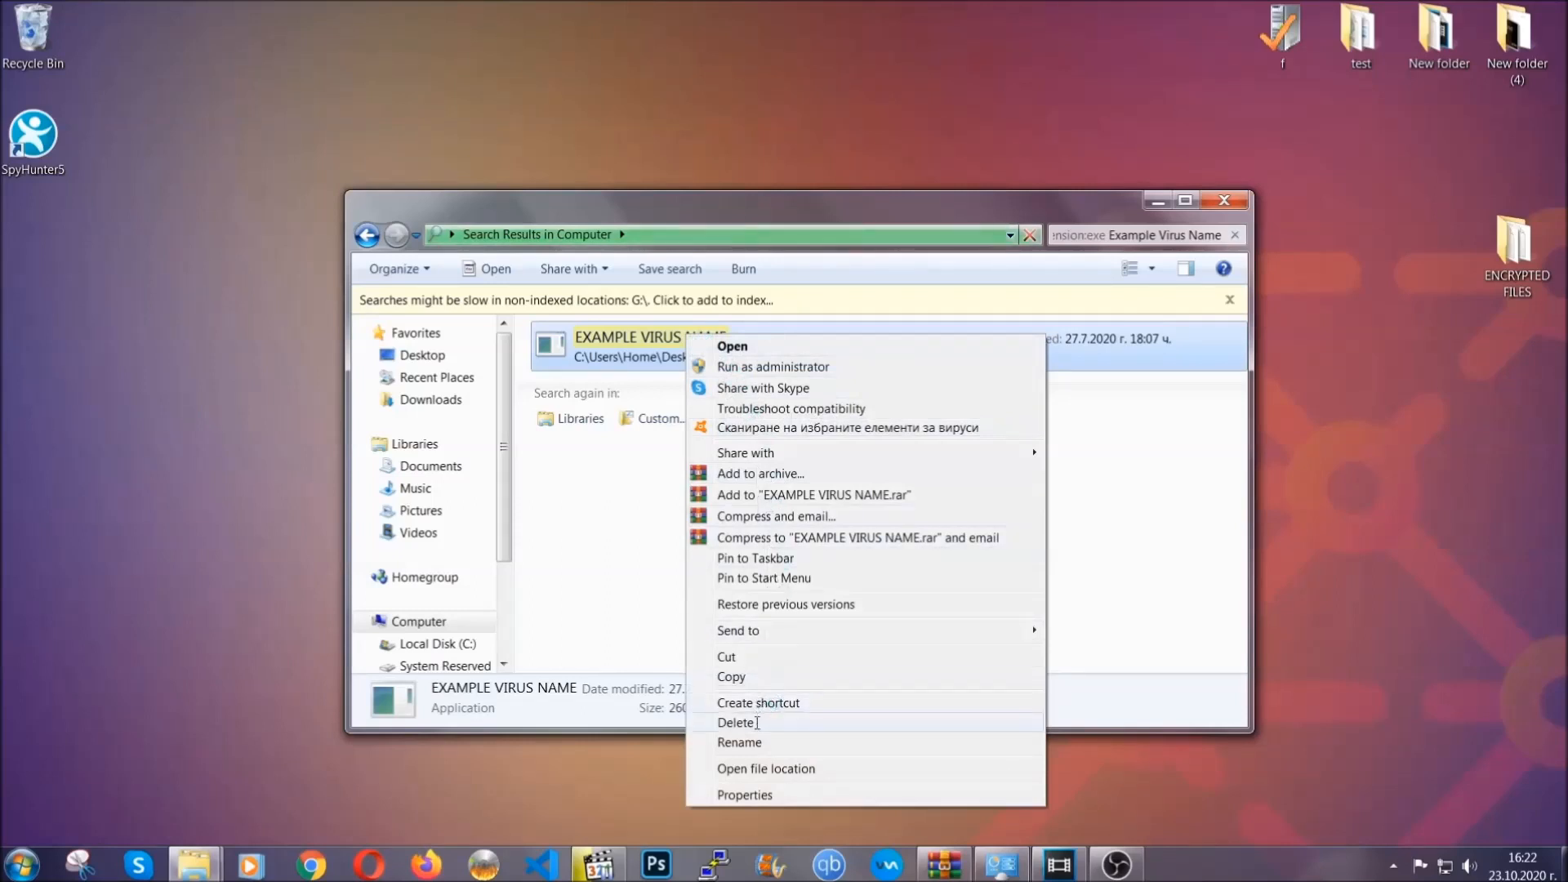
pyautogui.click(738, 722)
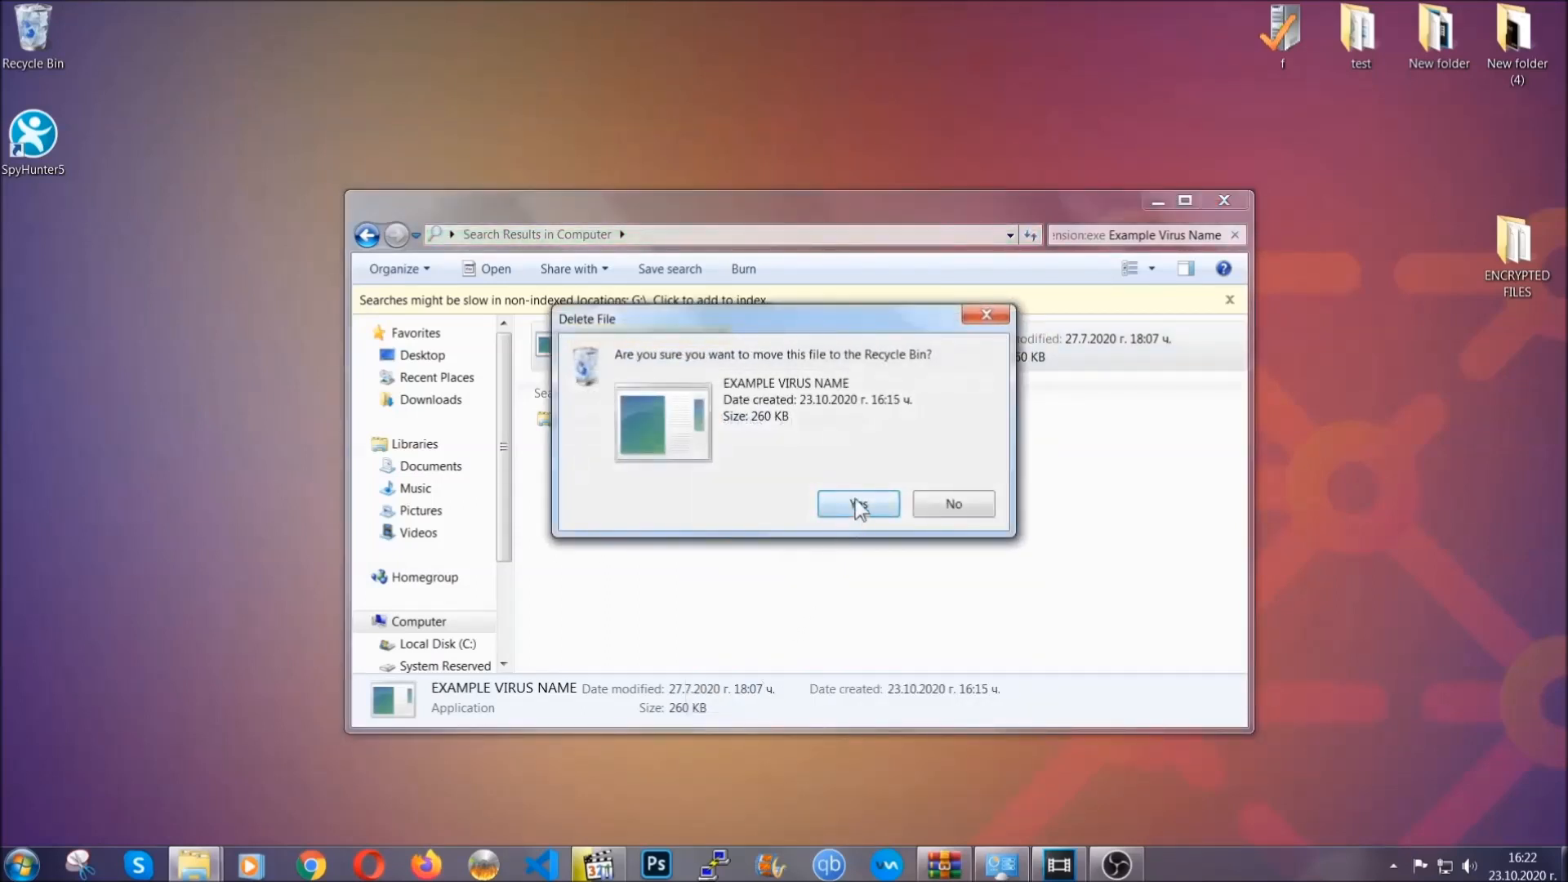
pyautogui.click(859, 504)
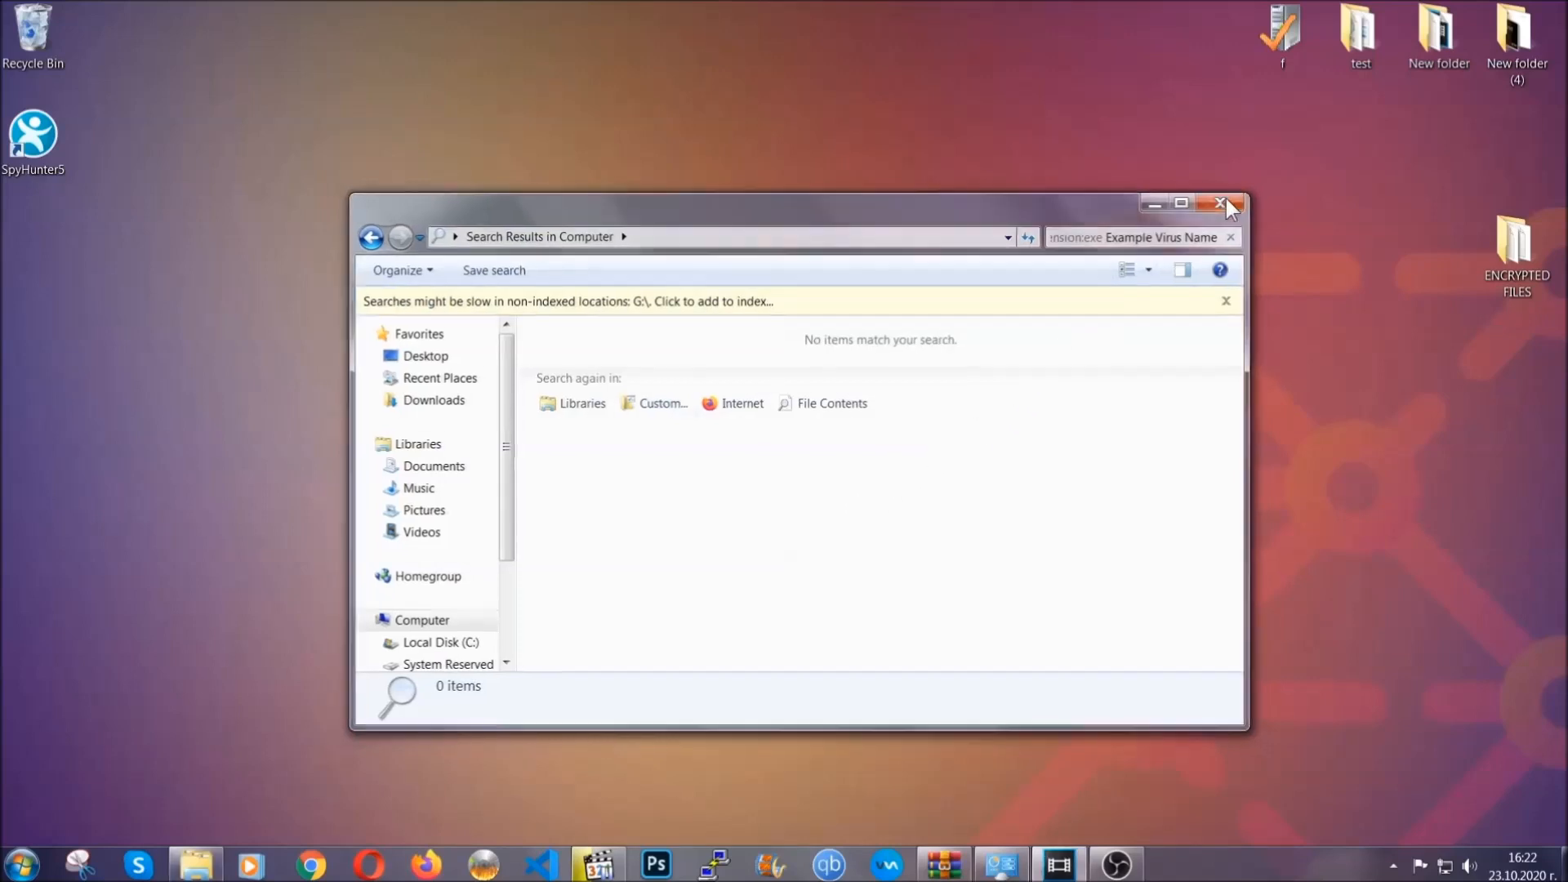
pyautogui.click(1219, 202)
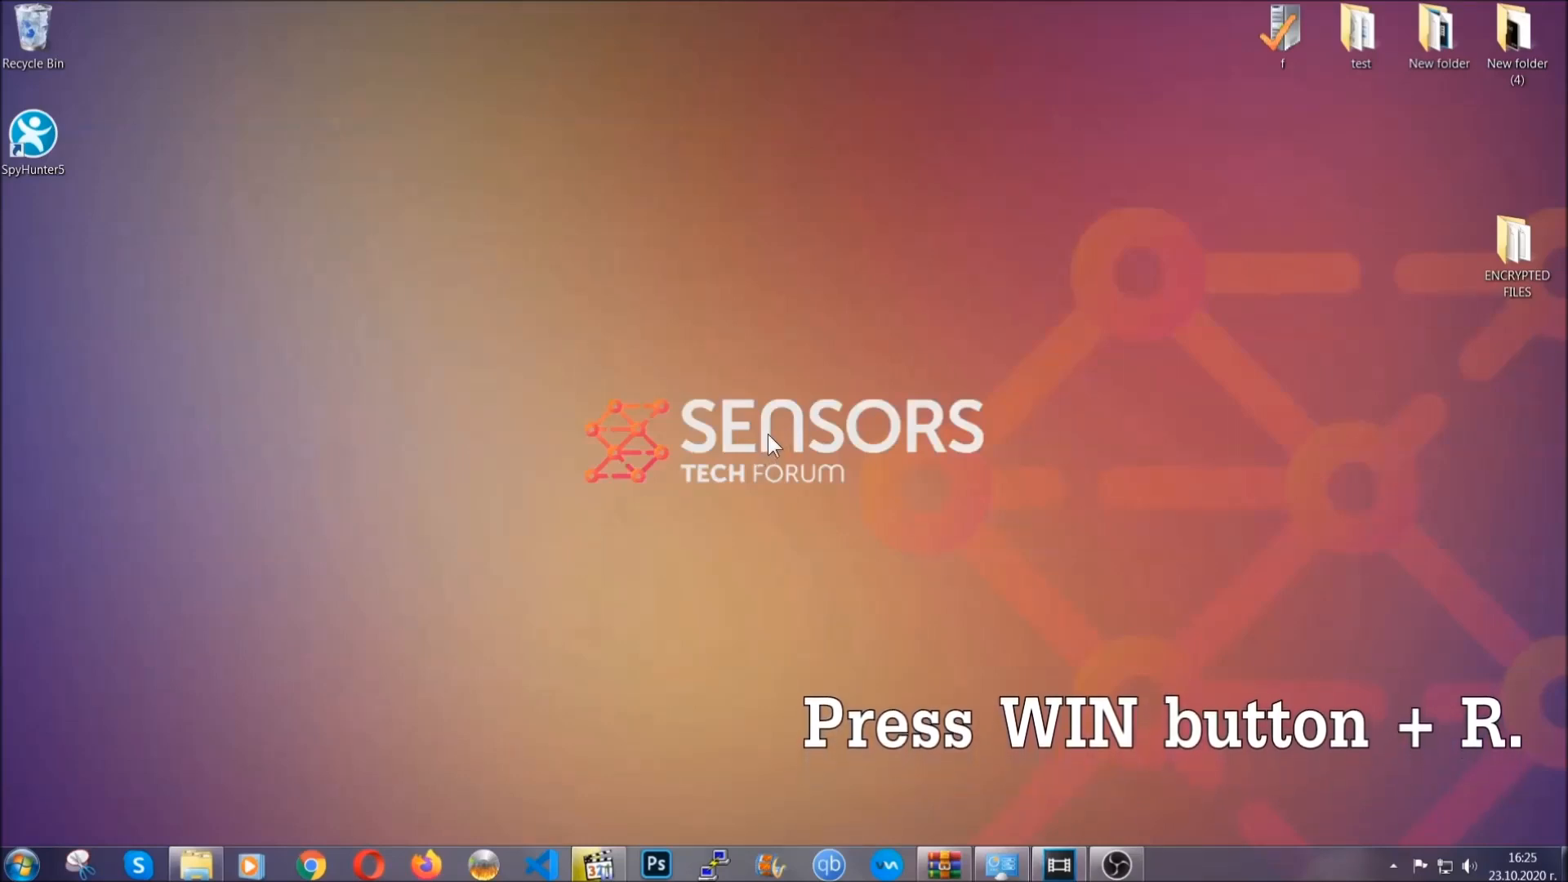
# Run REGEDIT from the Win+R Run dialog.
pyautogui.press('Win+r')
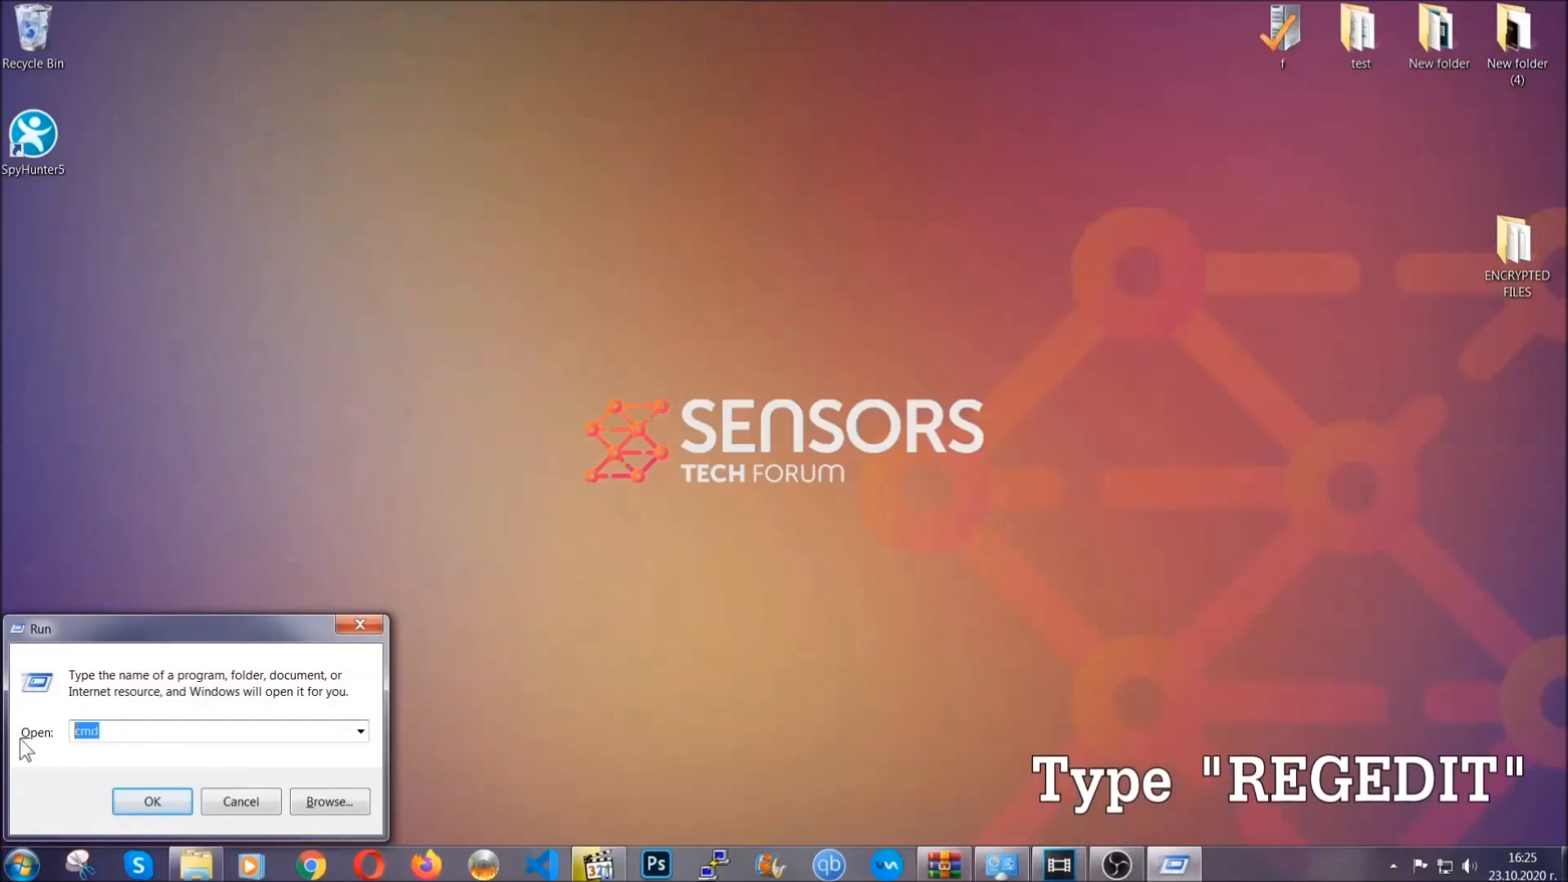
pyautogui.write('REGEDIT')
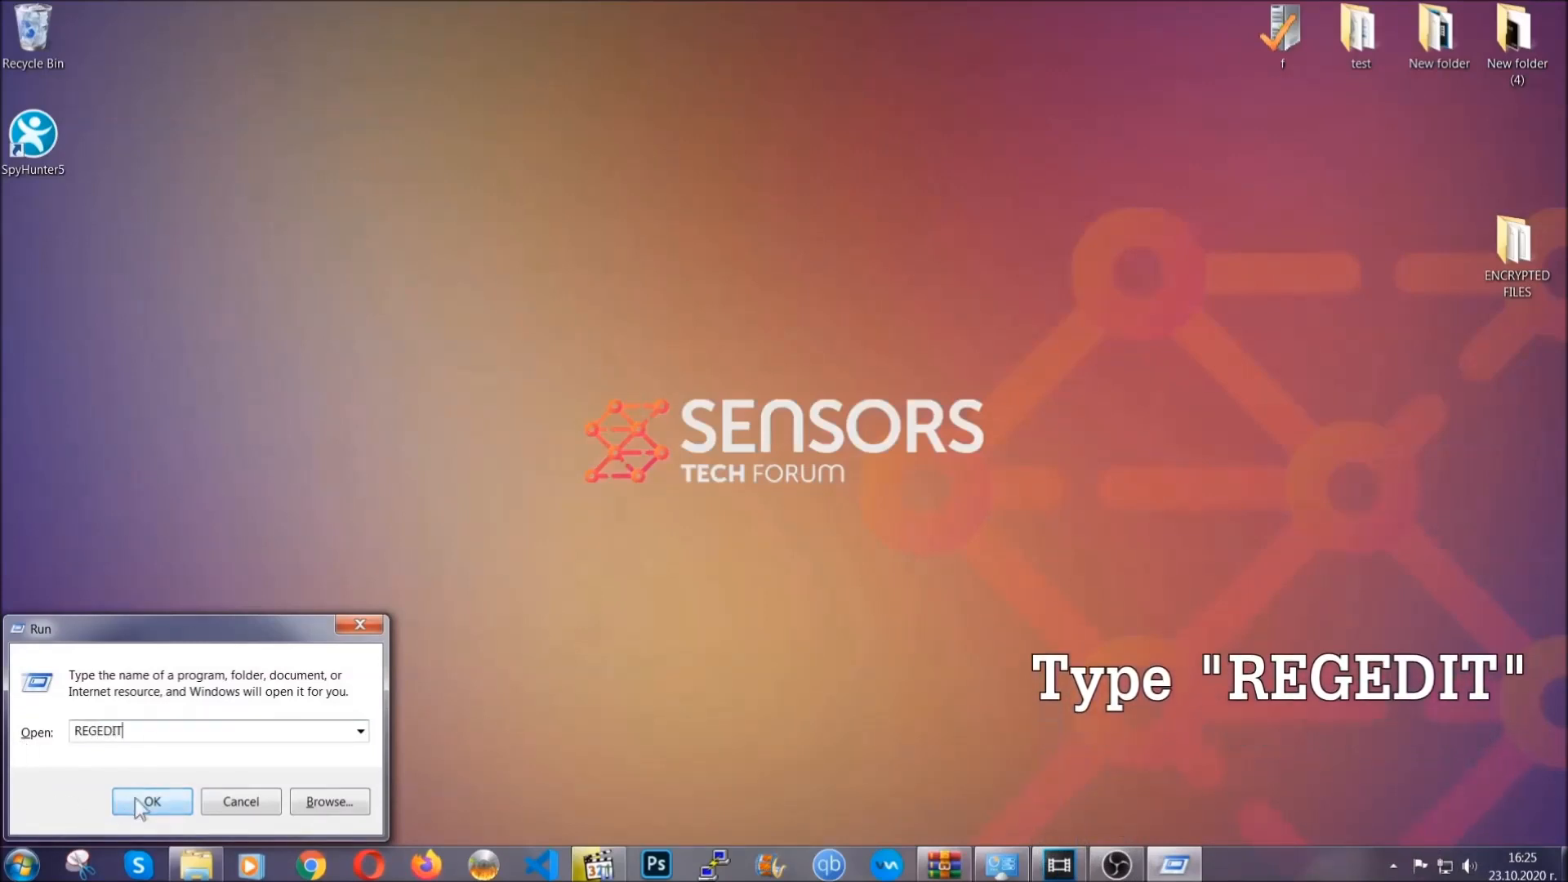
pyautogui.click(151, 802)
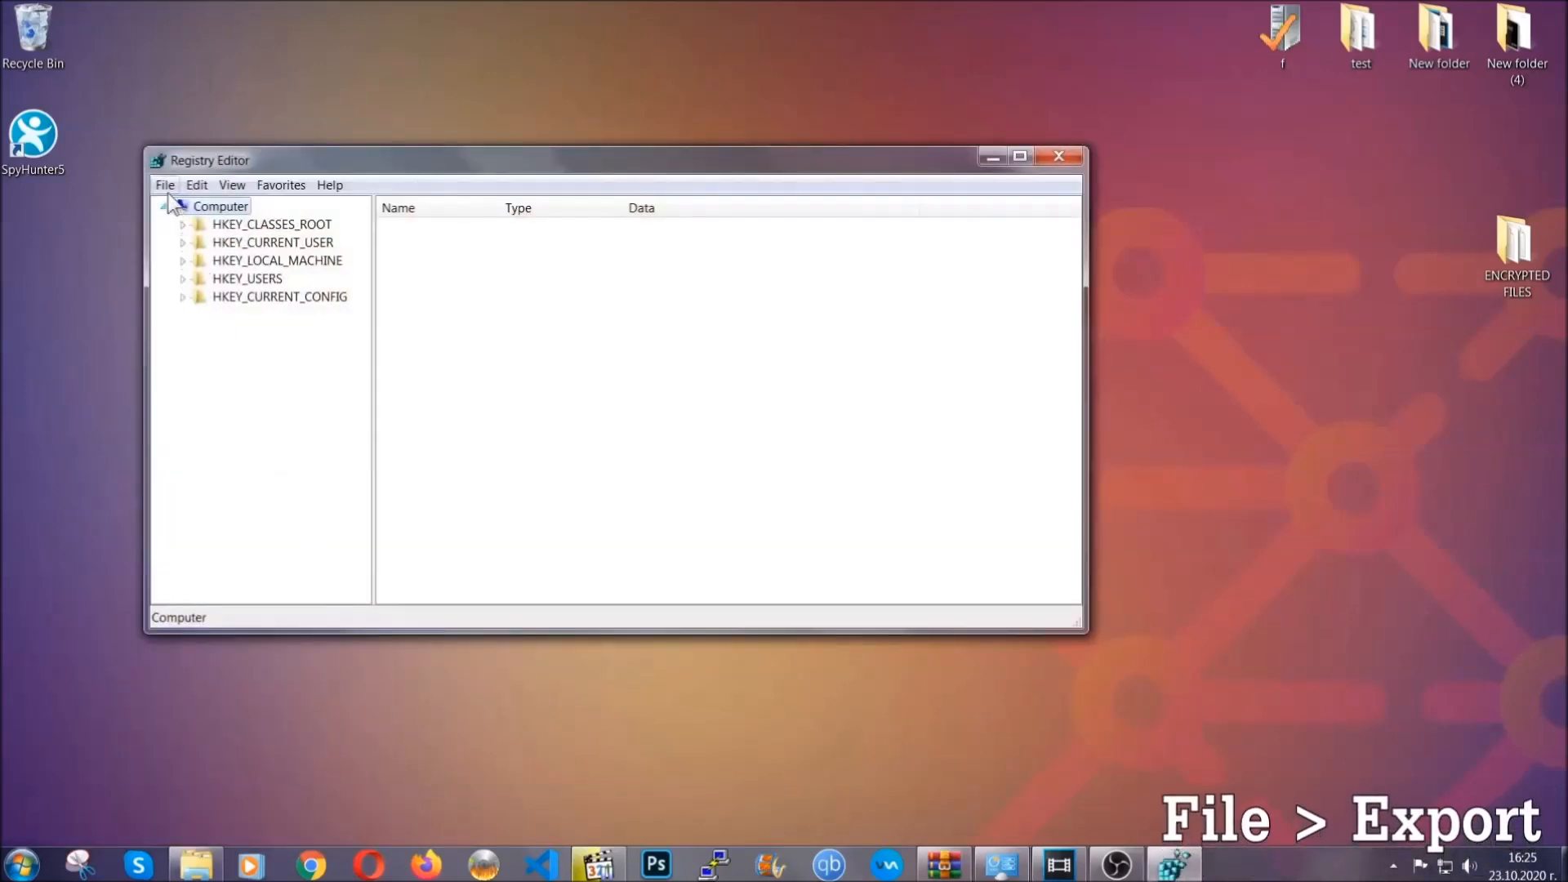
# Export the full registry to the desktop as BACKUP.
pyautogui.click(165, 184)
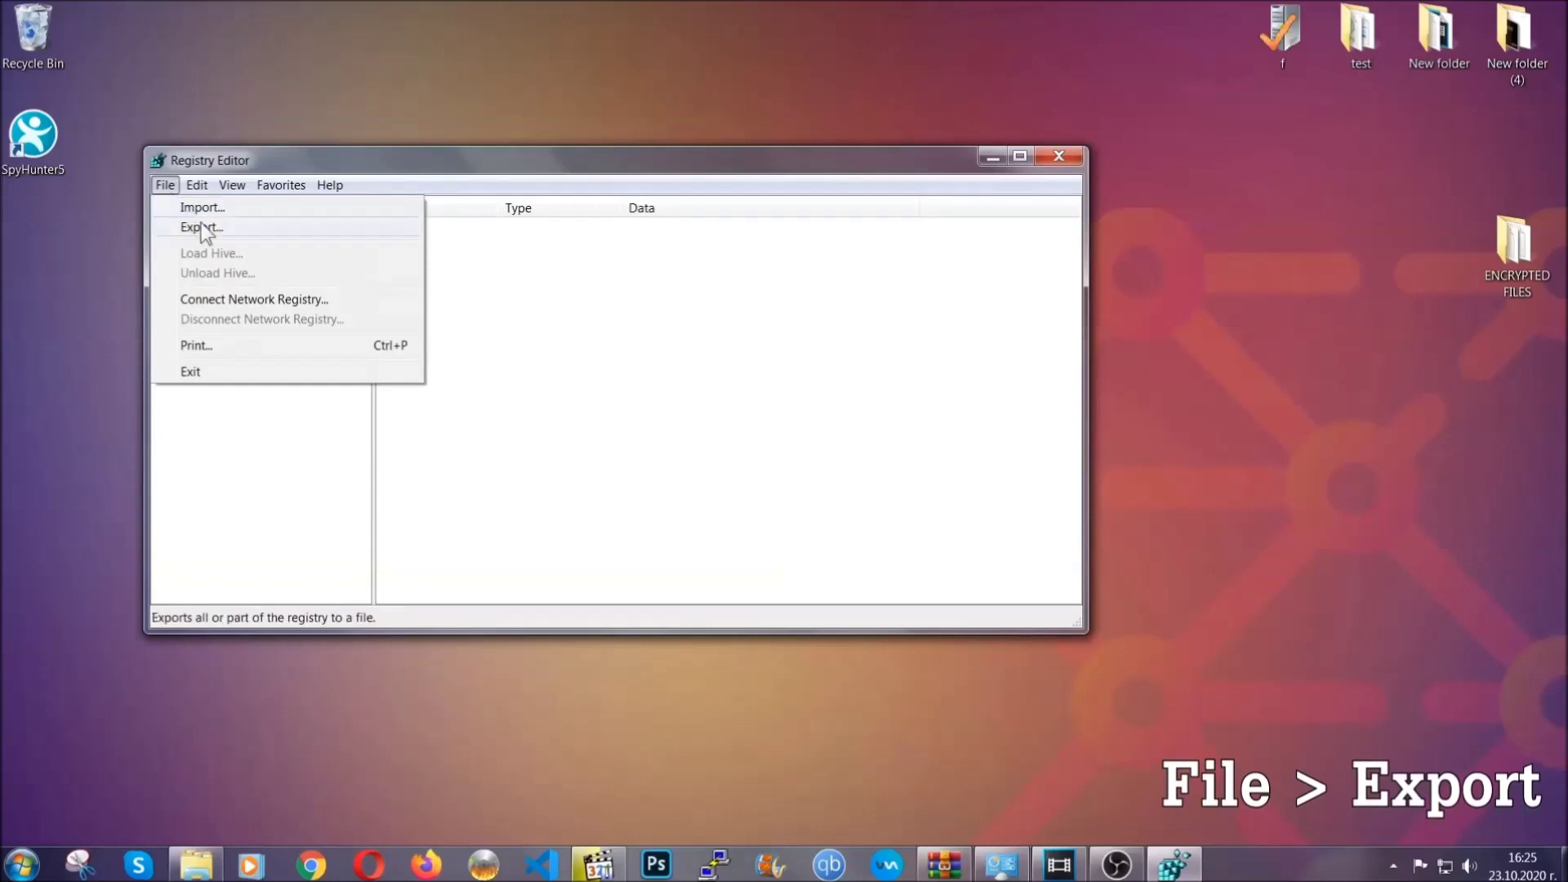
pyautogui.click(200, 227)
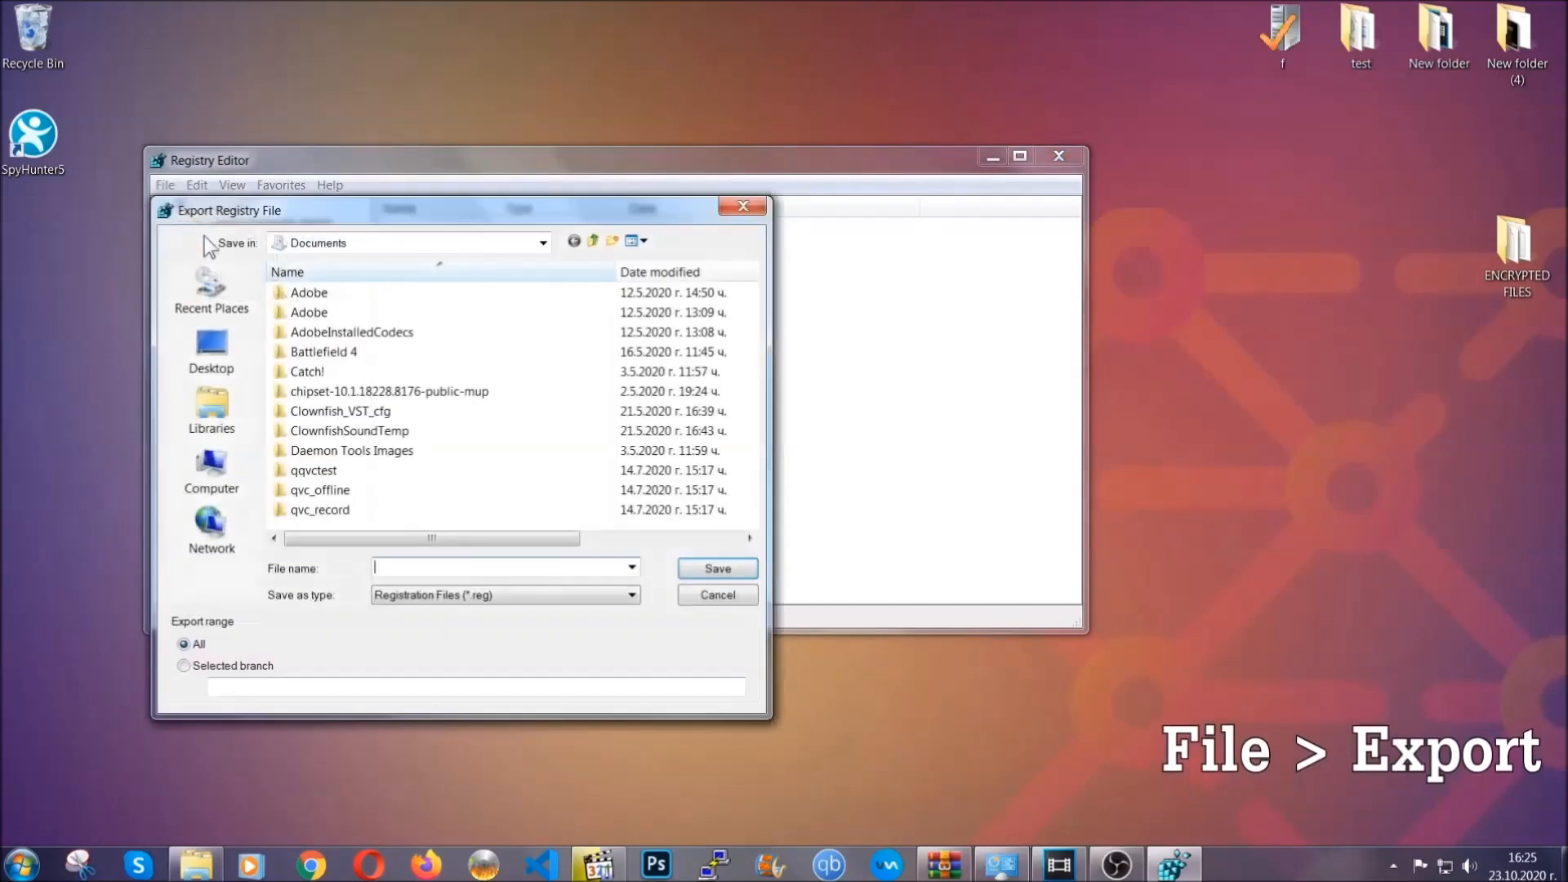
pyautogui.click(210, 350)
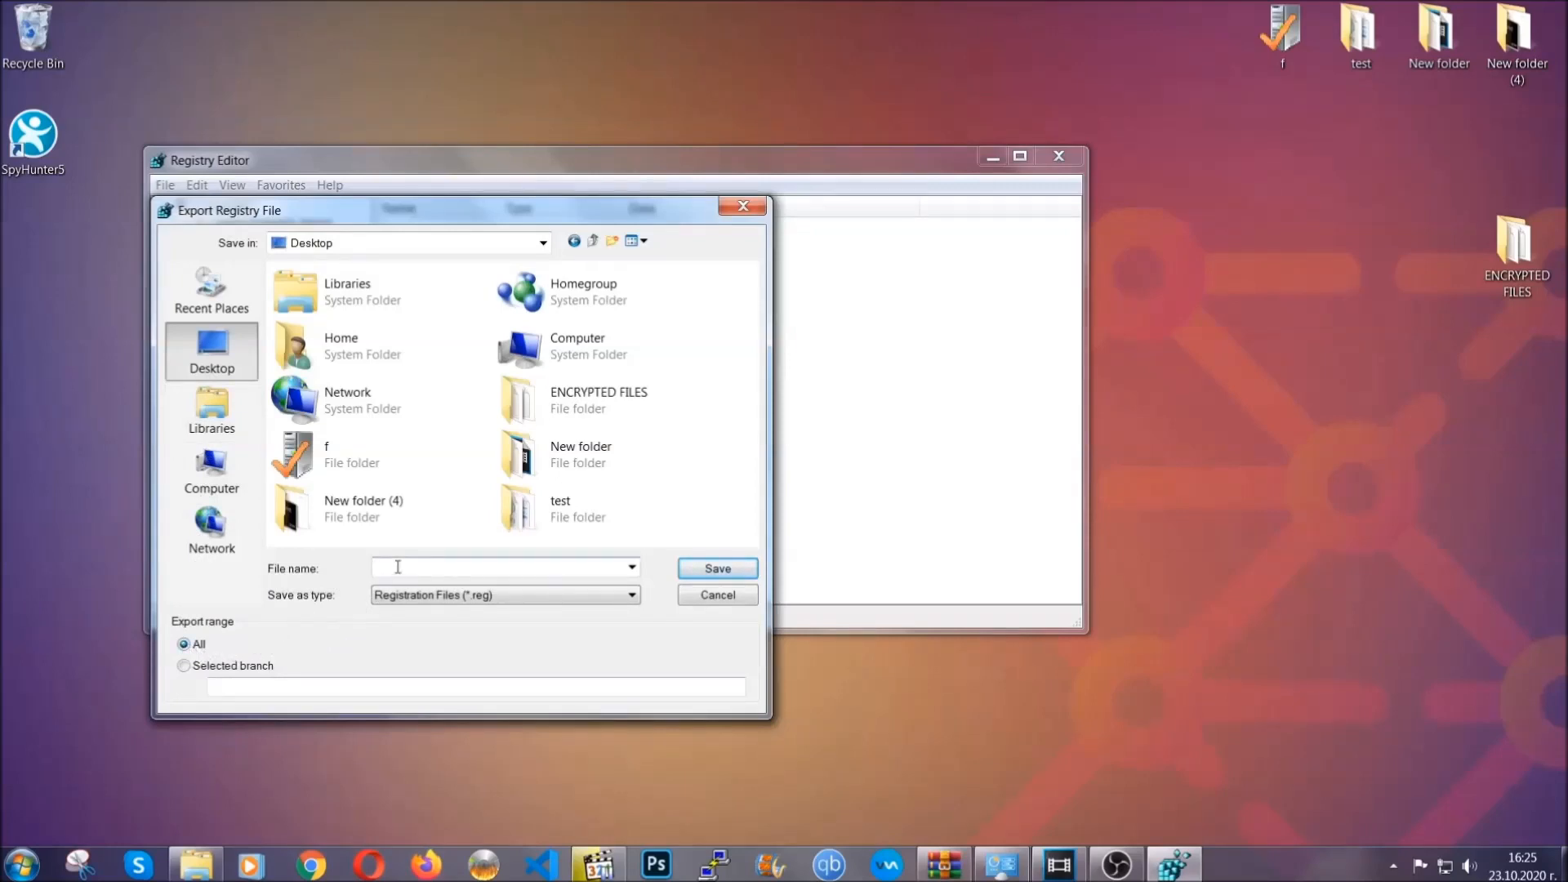
pyautogui.write('BACKUP')
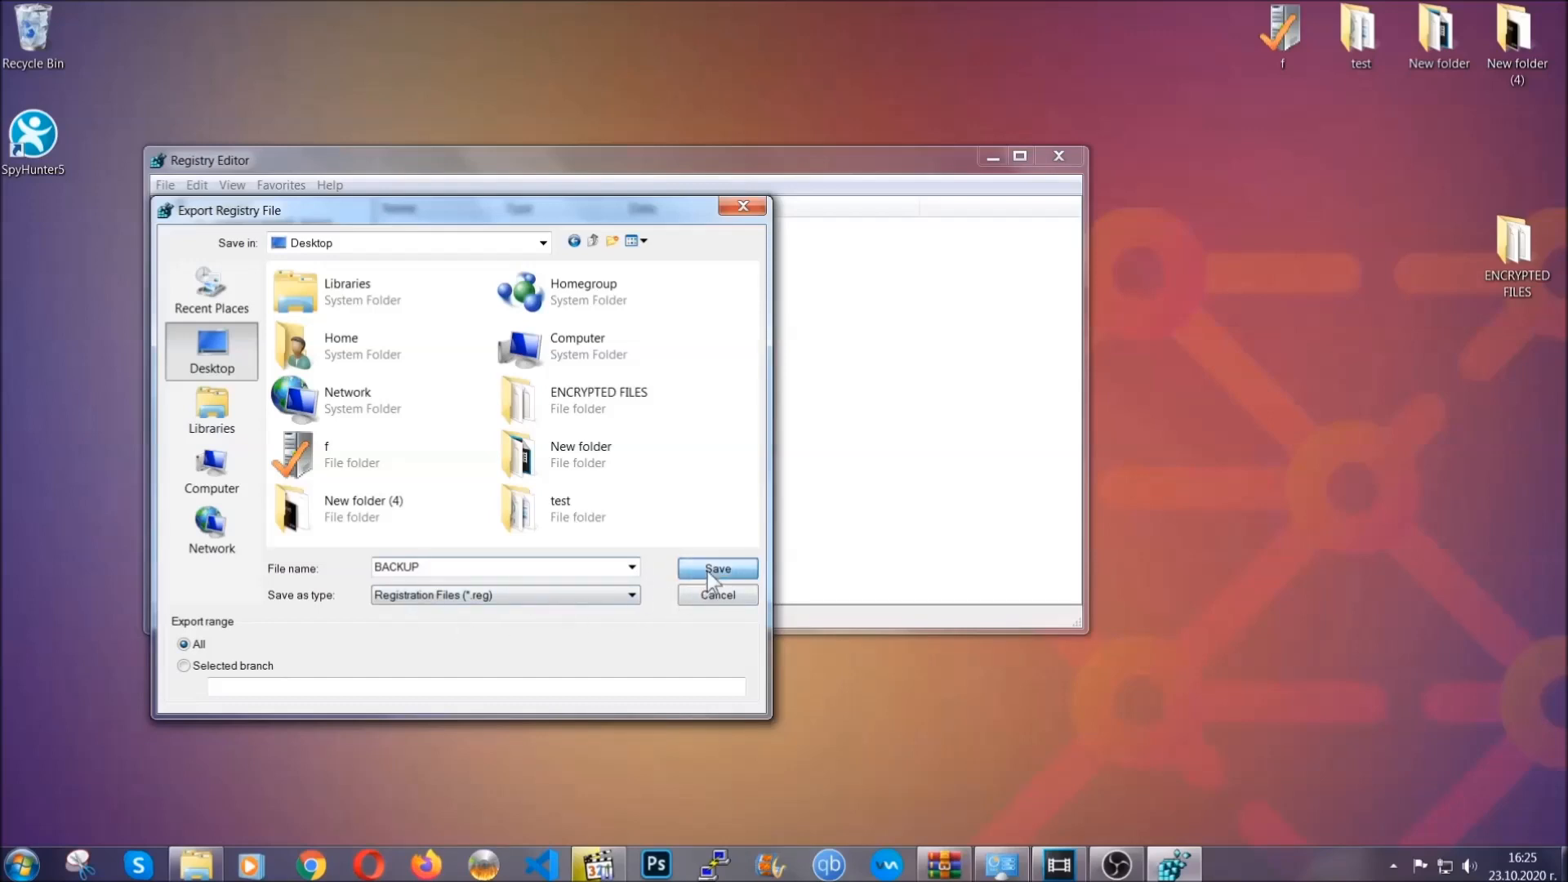
pyautogui.click(717, 569)
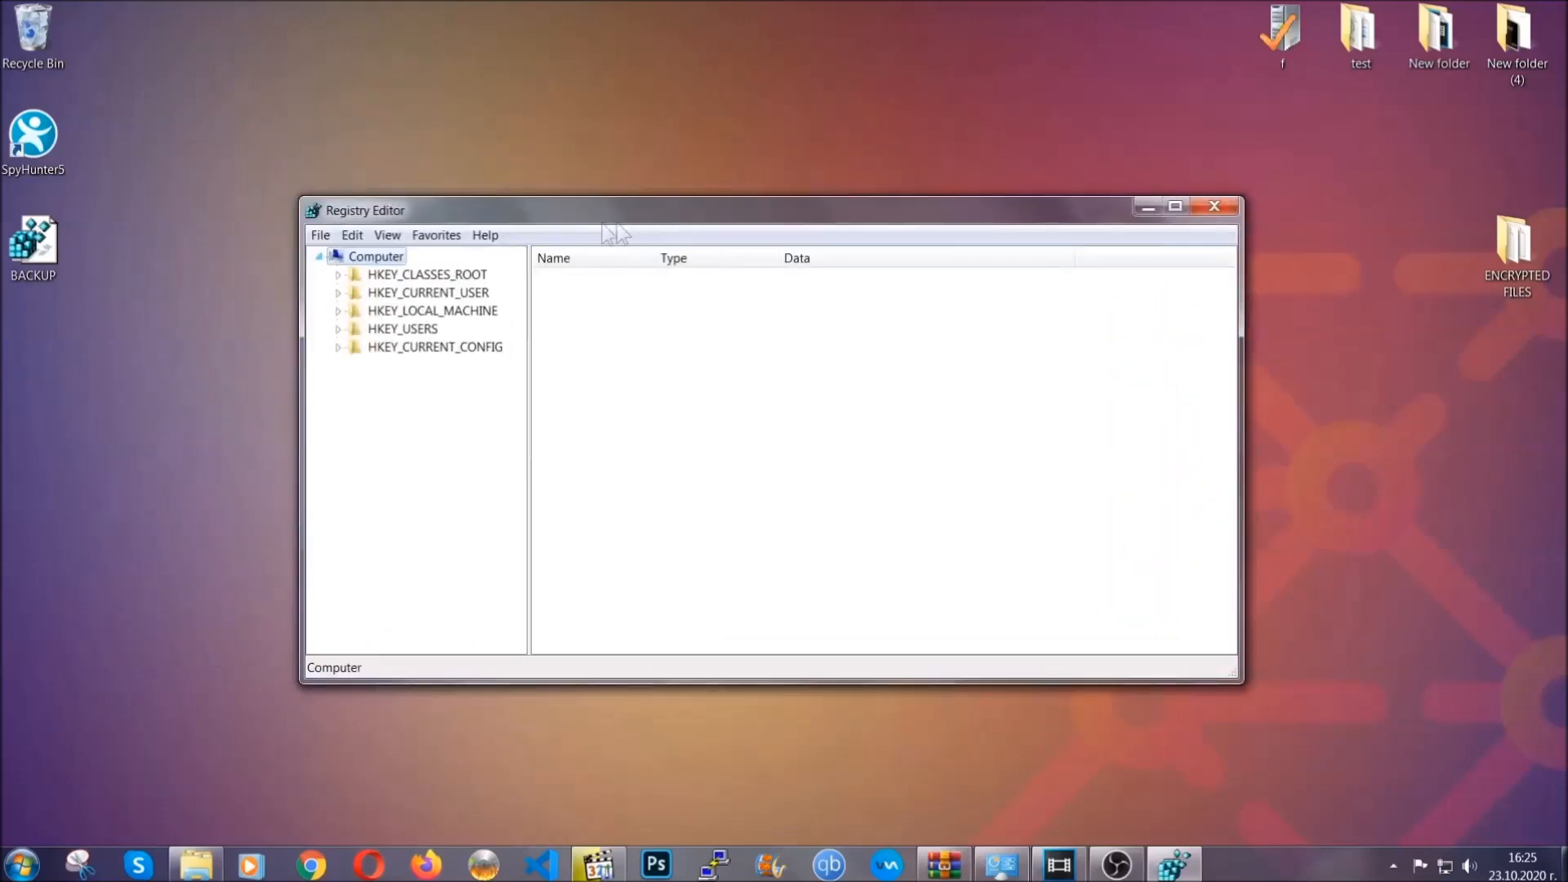
pyautogui.click(320, 236)
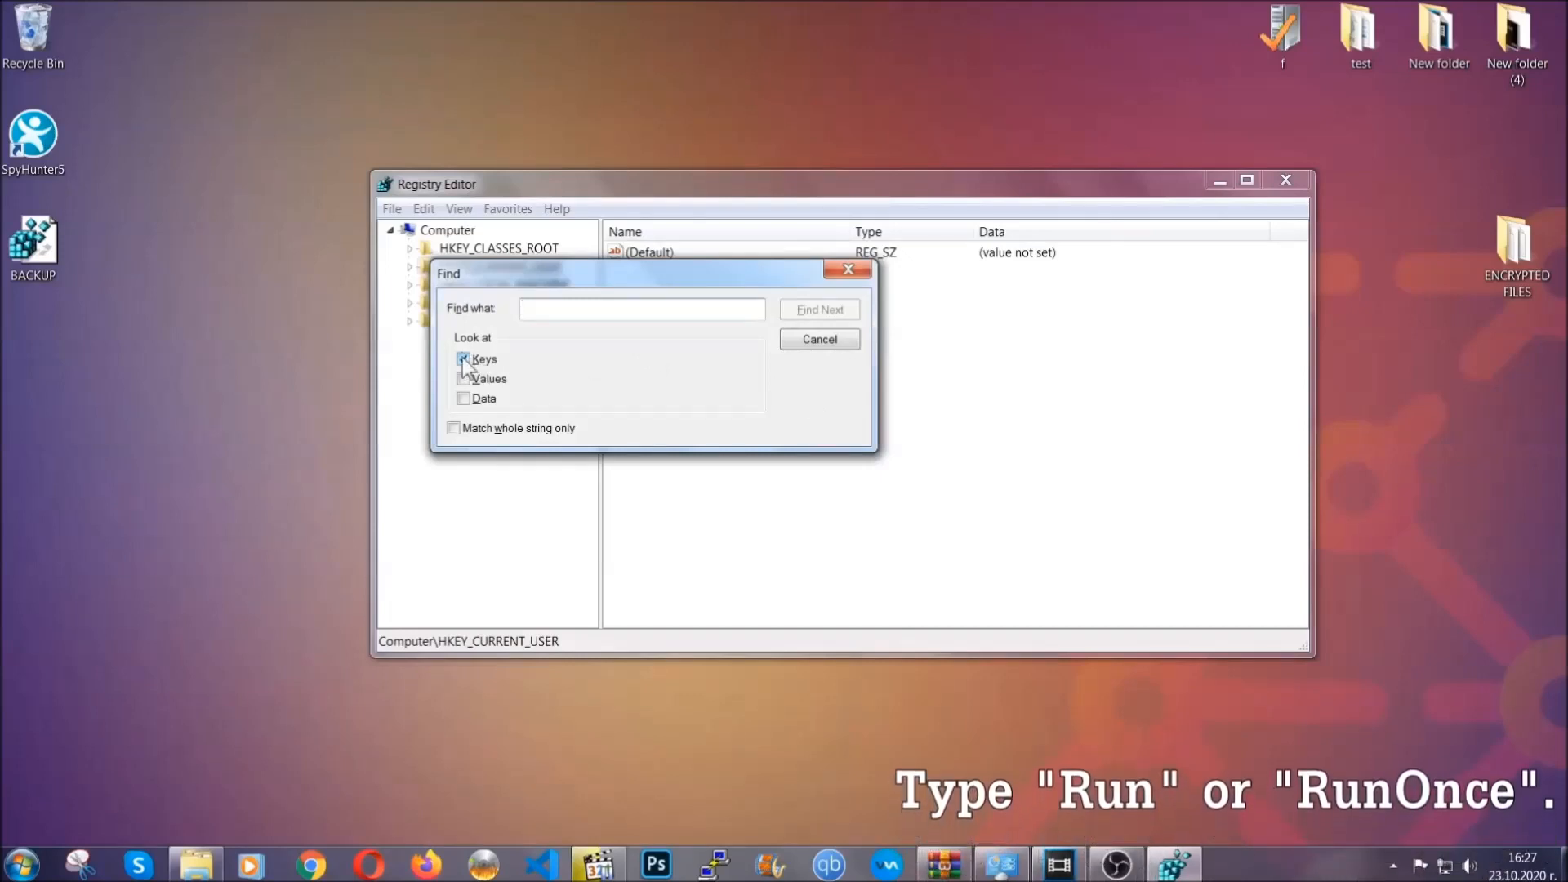
# Search keys for RunOnce to reach HKCU\...\CurrentVersion\RunOnce.
pyautogui.write('R')
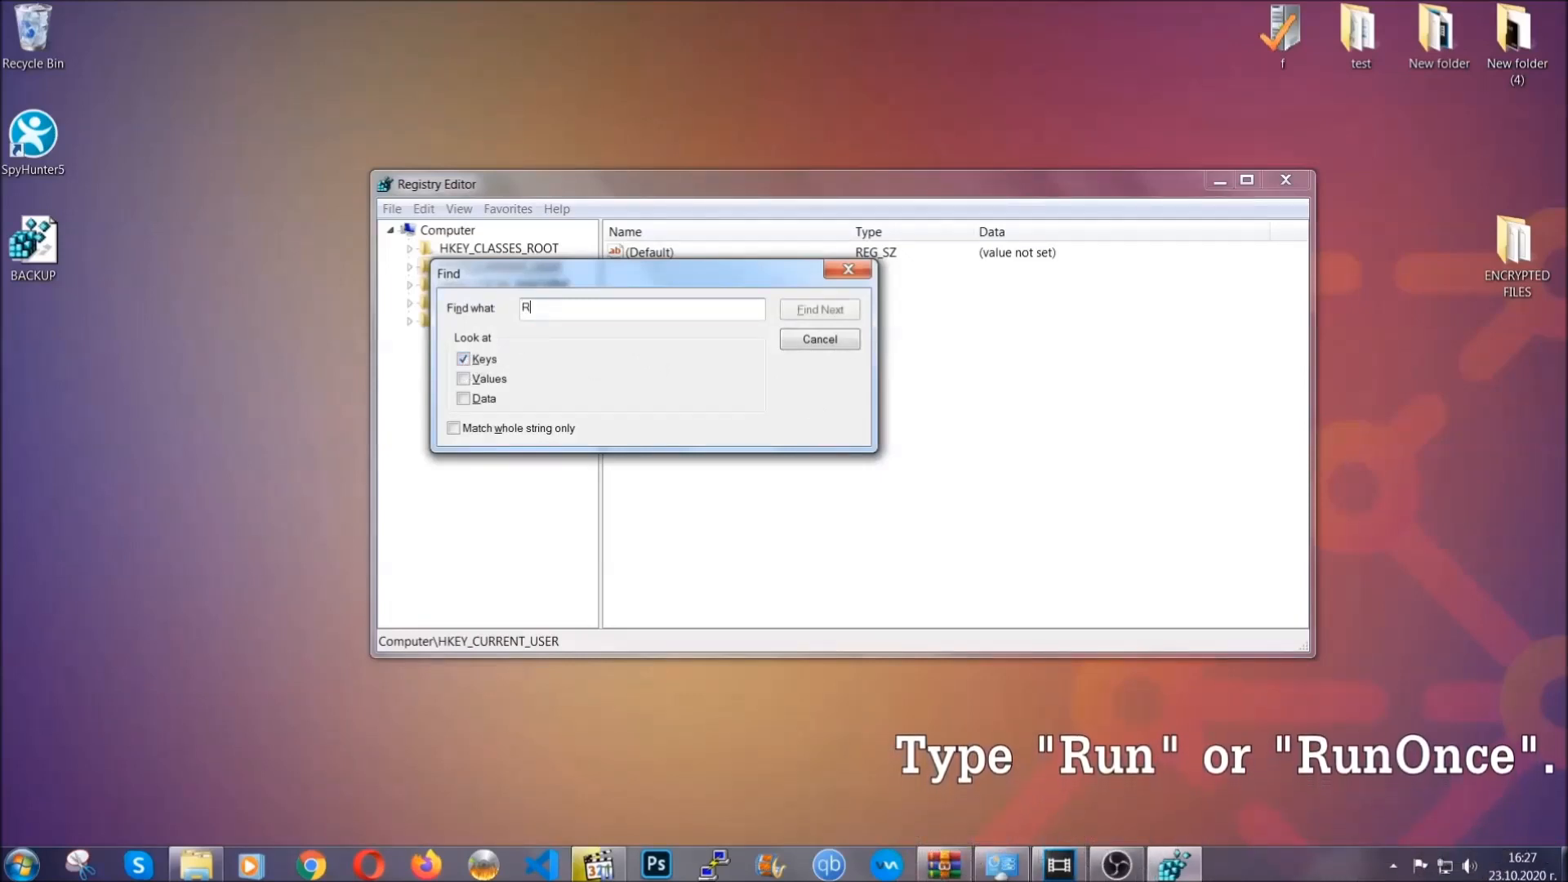
pyautogui.write('unOnce')
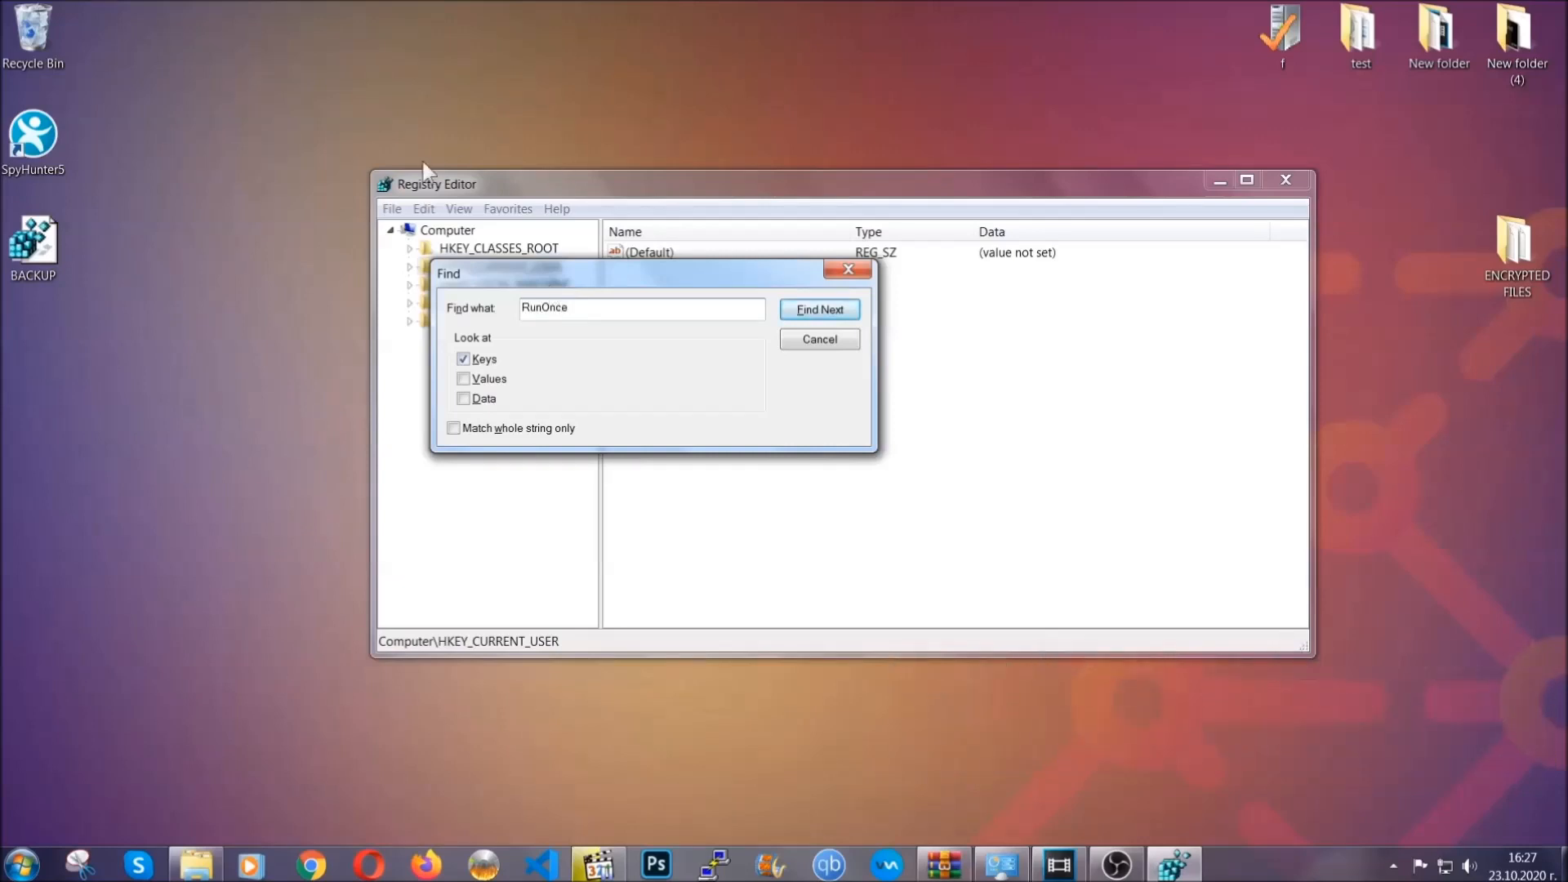
pyautogui.click(820, 310)
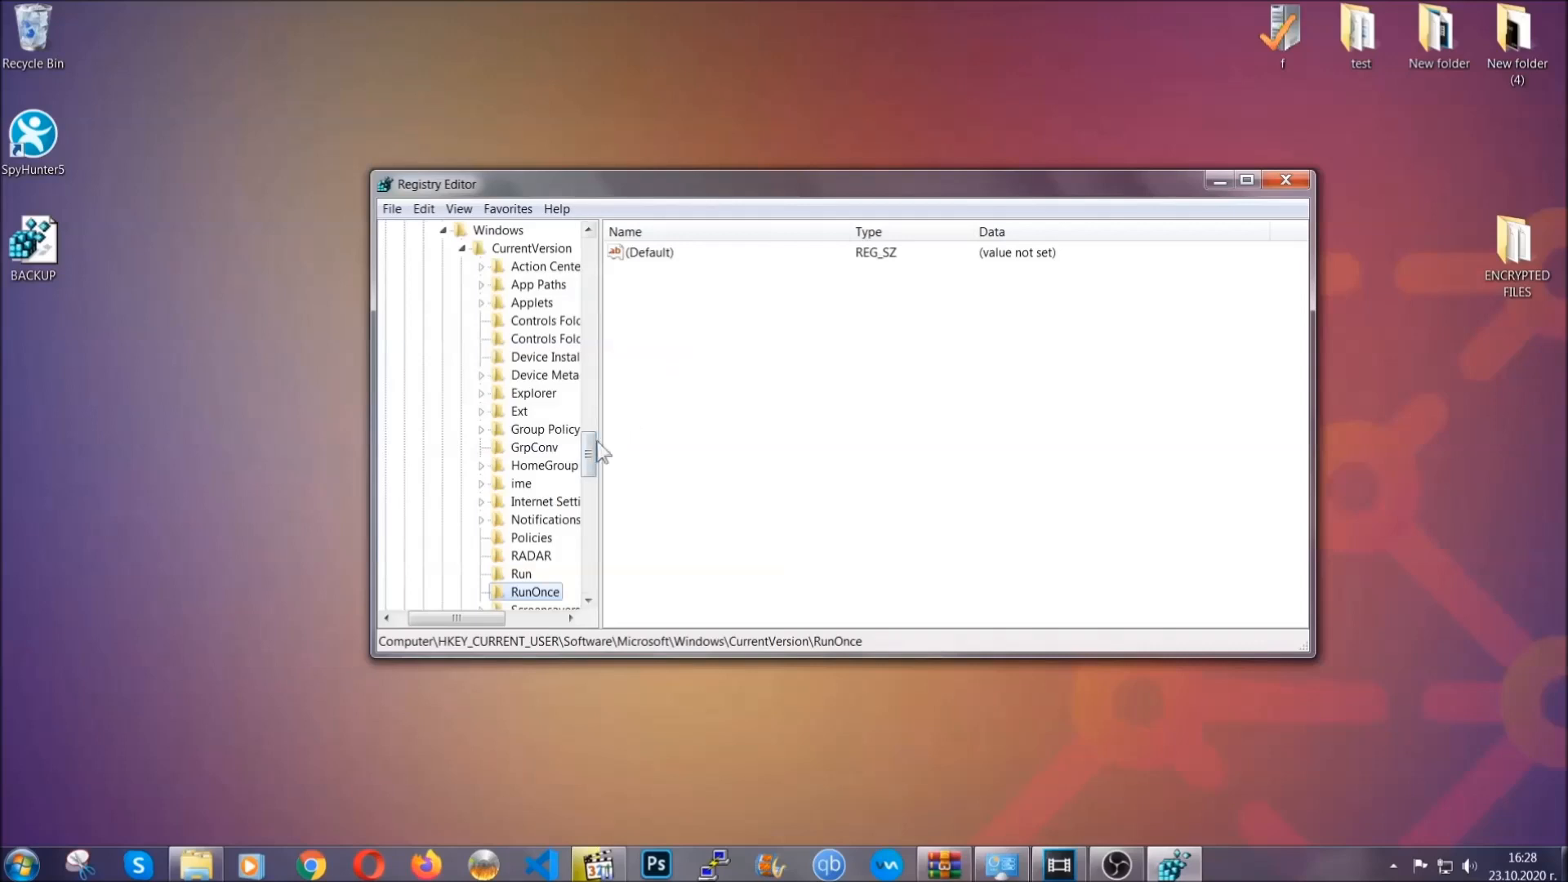
pyautogui.scroll(-3)
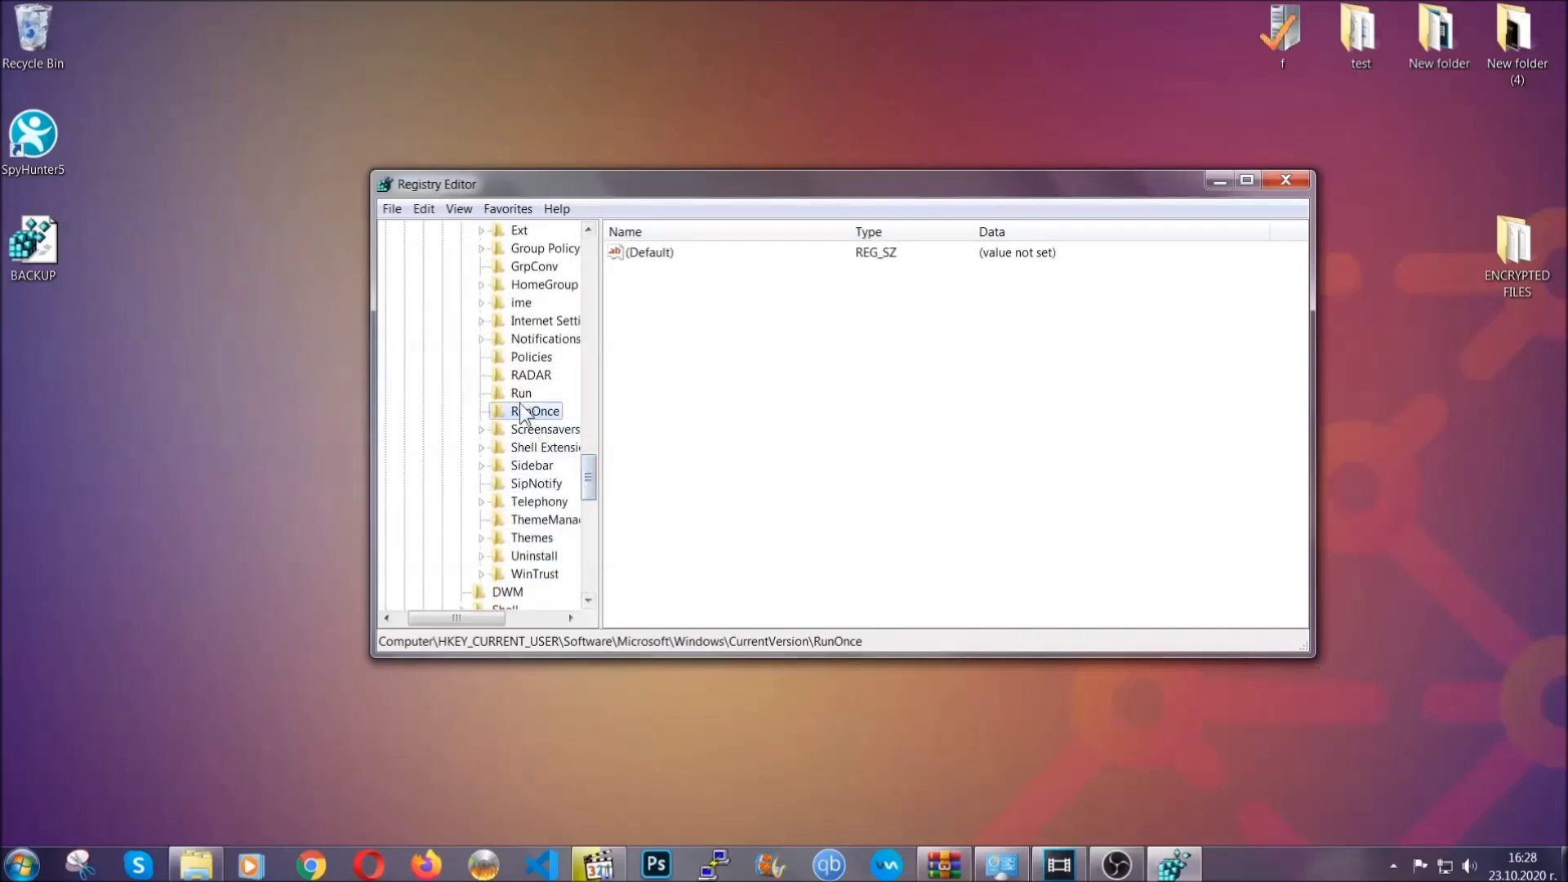
# Delete THE VIRUS value from the Run key, keeping CCXProcess and Skype, then close Registry Editor.
pyautogui.click(520, 393)
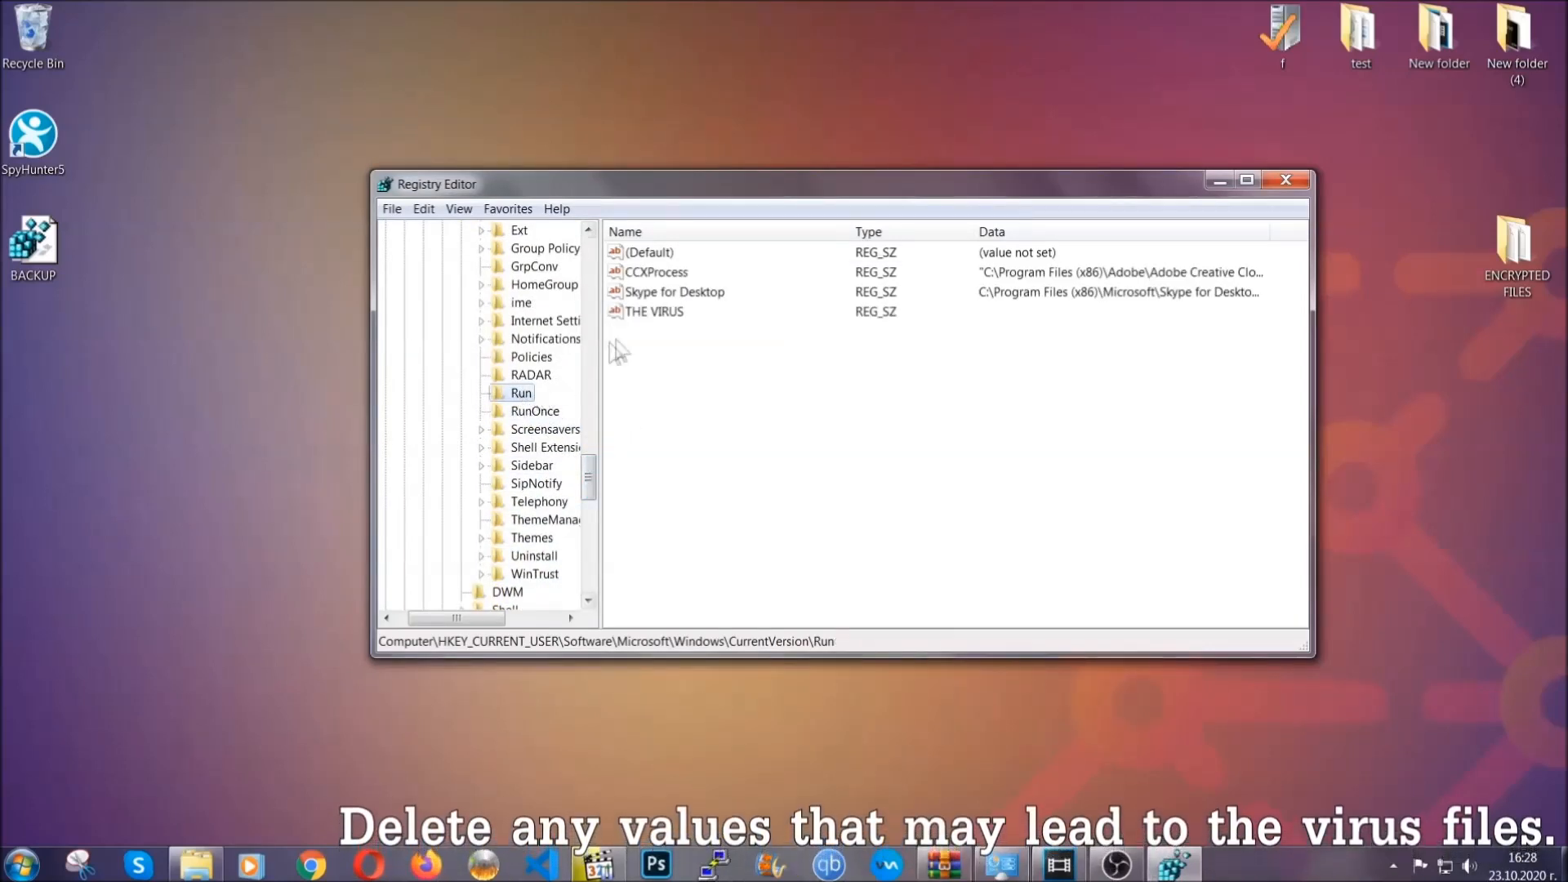
pyautogui.click(654, 311)
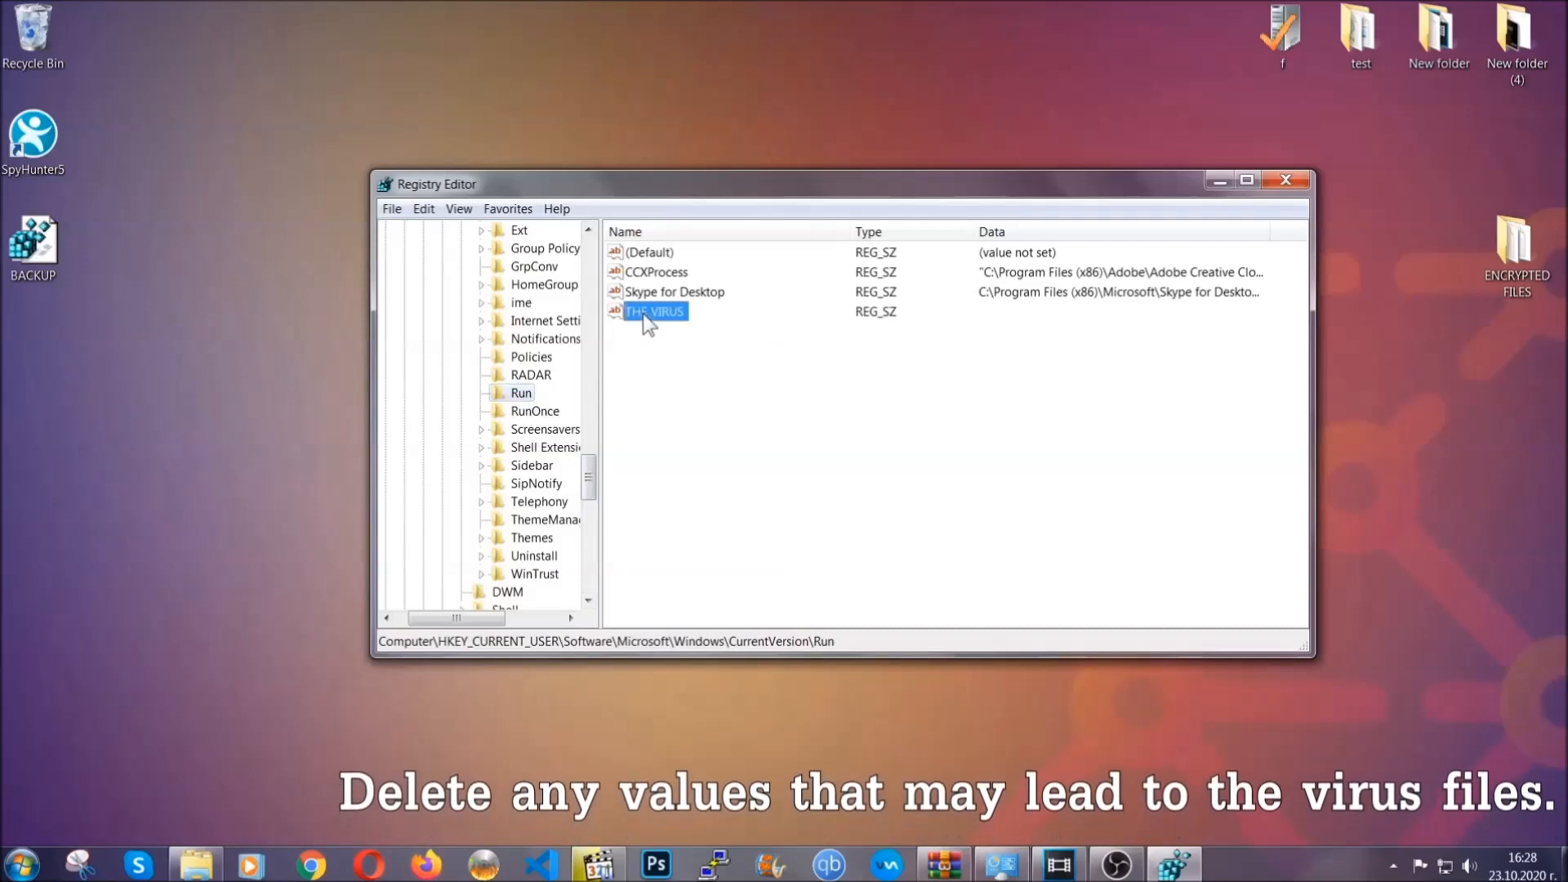
pyautogui.rightClick(655, 312)
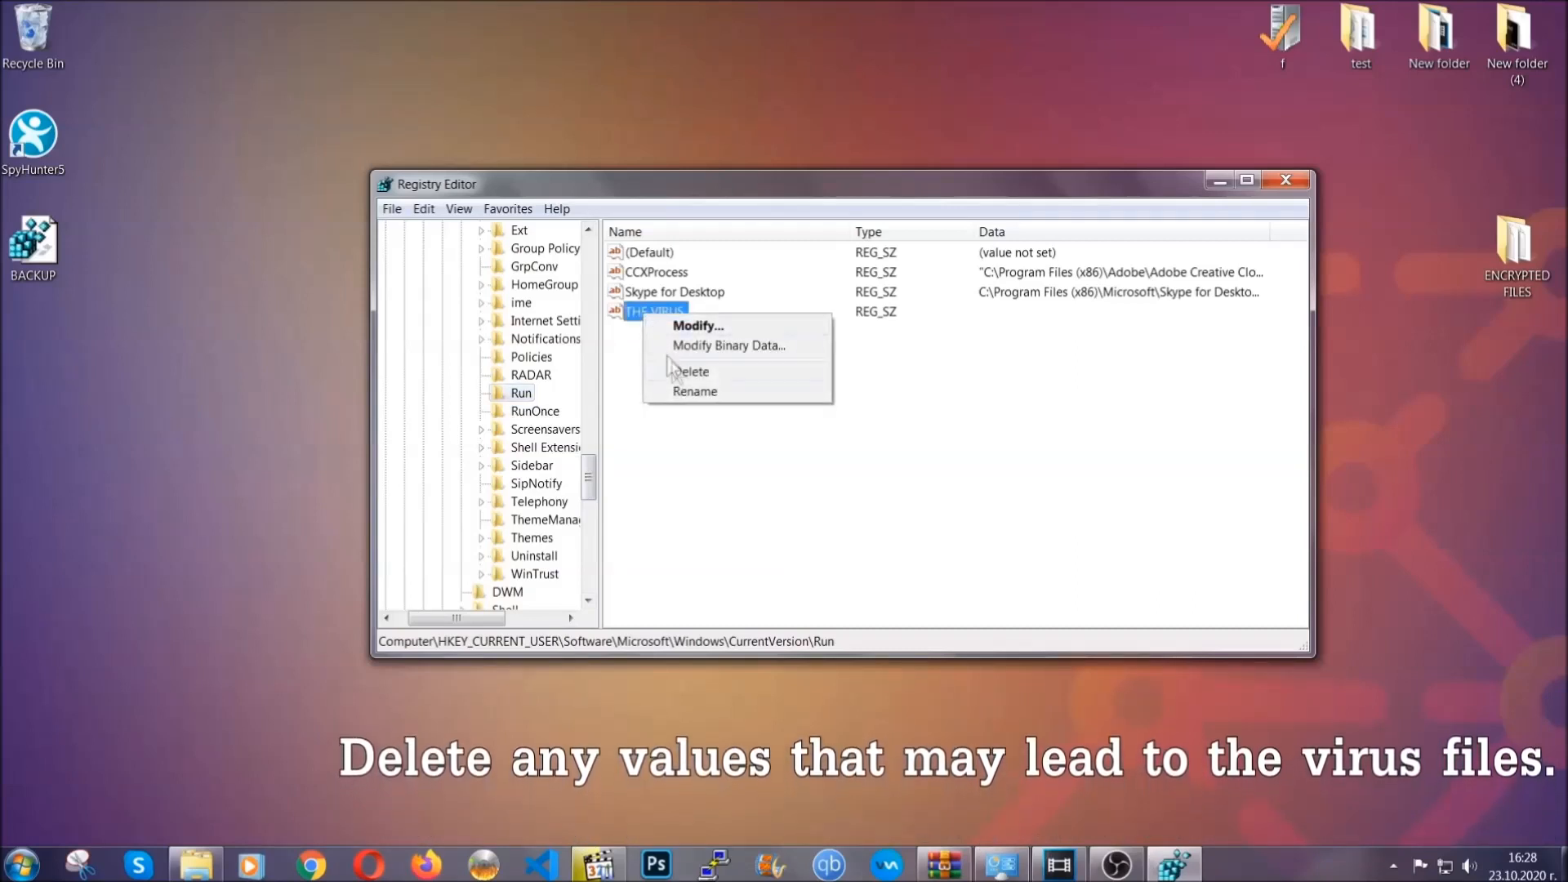
pyautogui.click(691, 372)
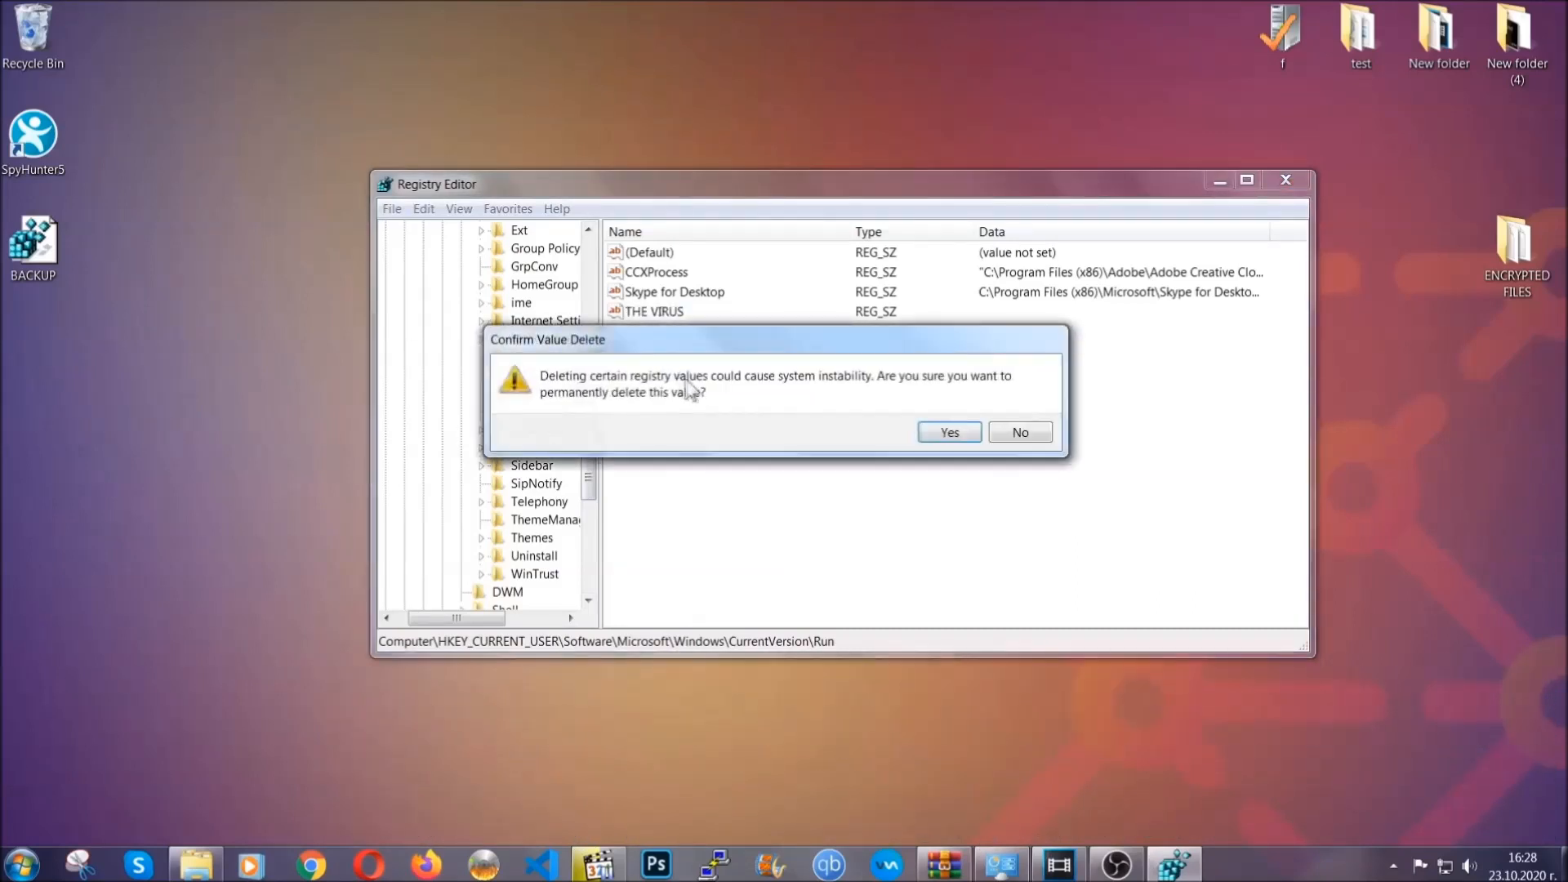
pyautogui.click(946, 432)
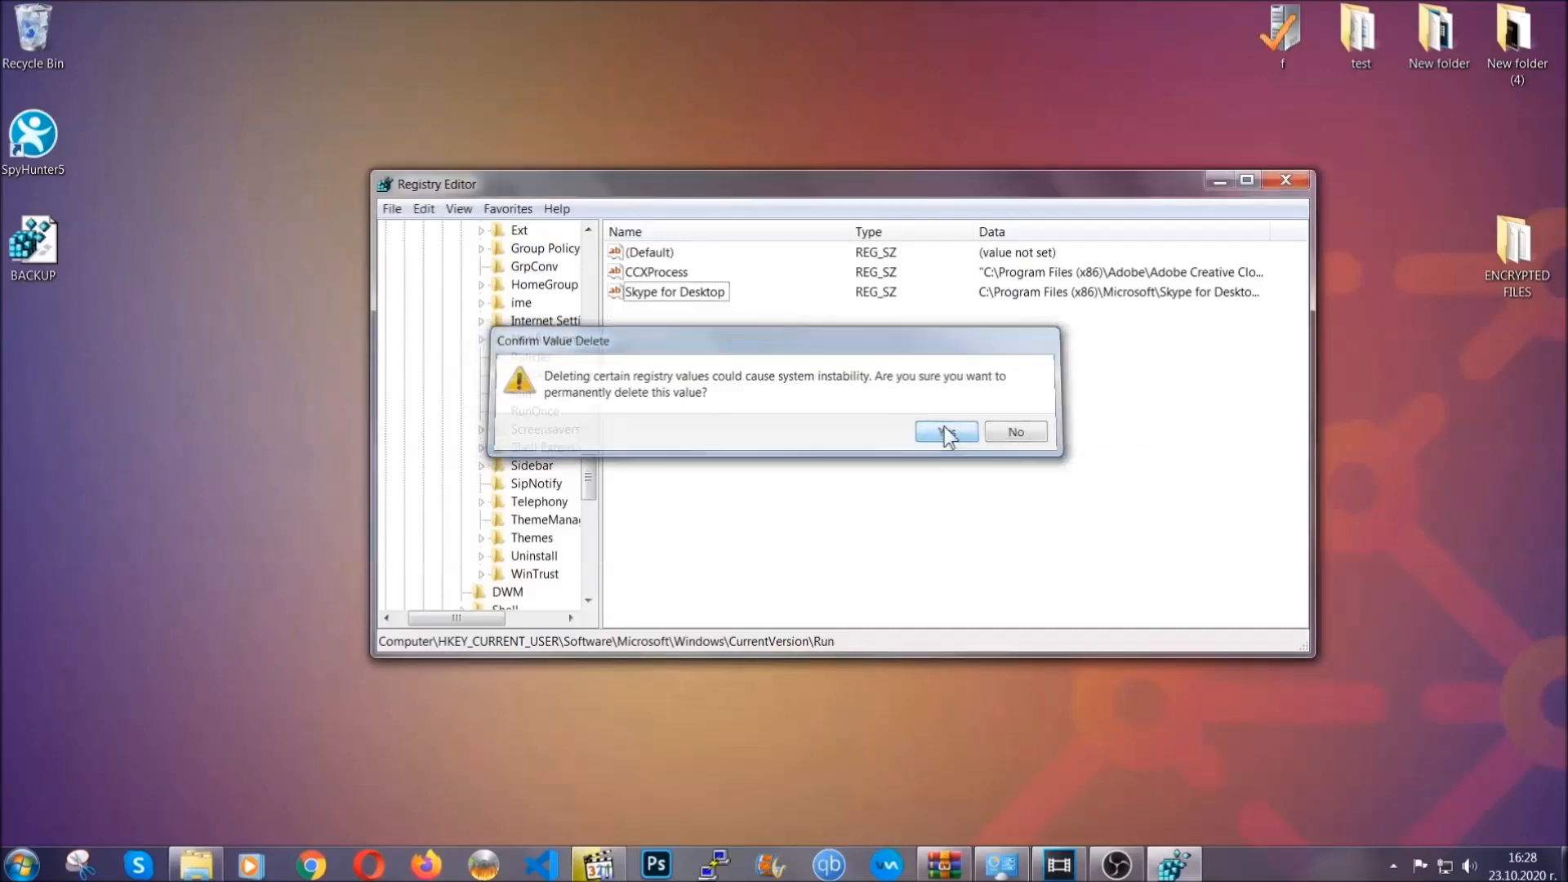
pyautogui.click(947, 431)
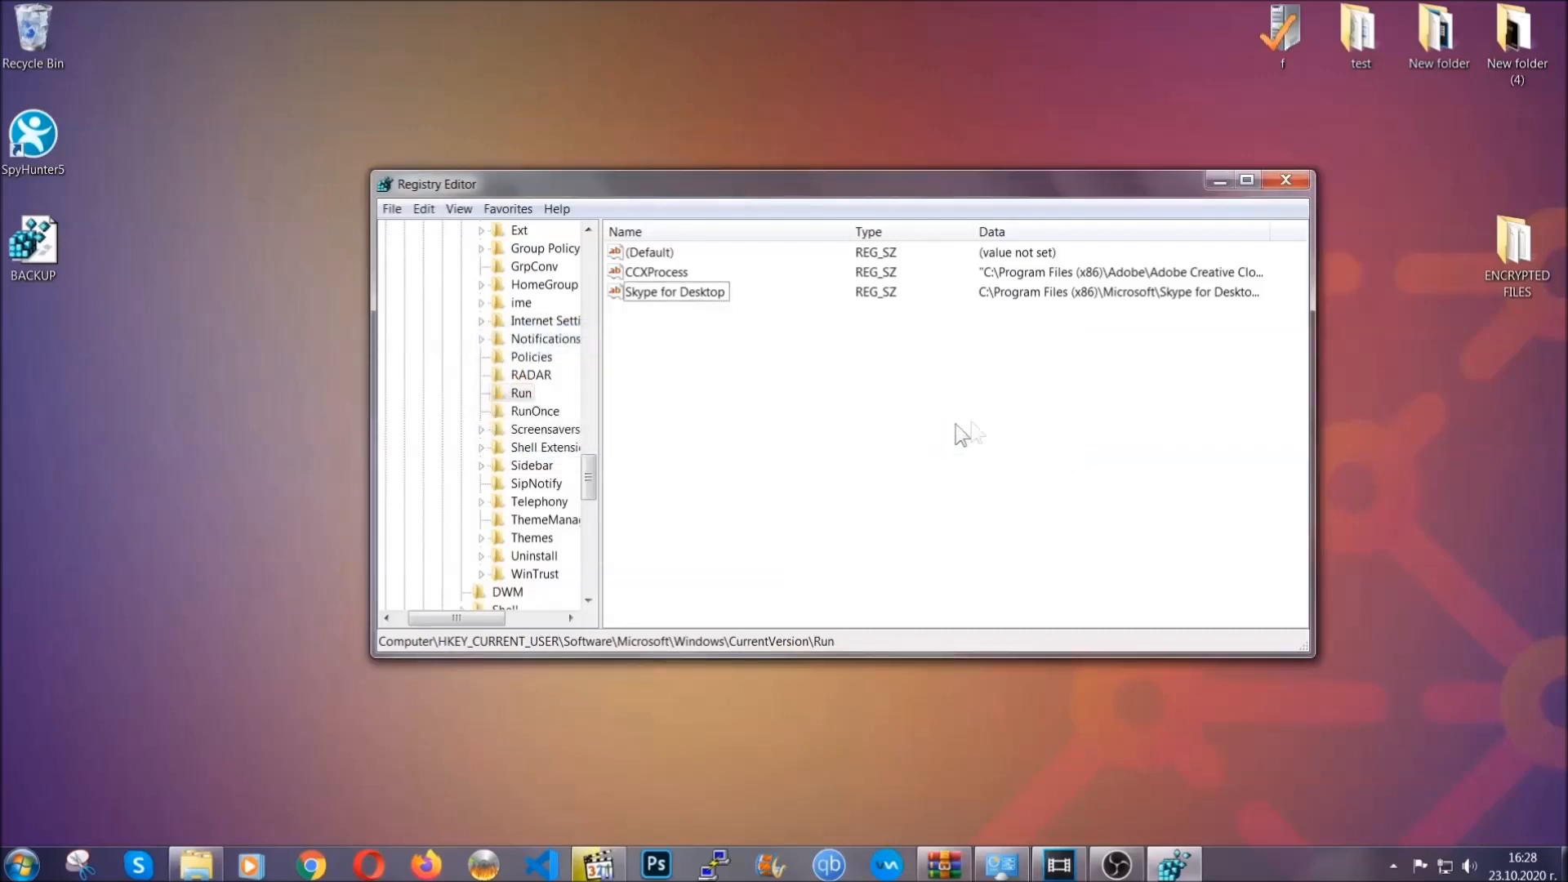
pyautogui.click(1286, 179)
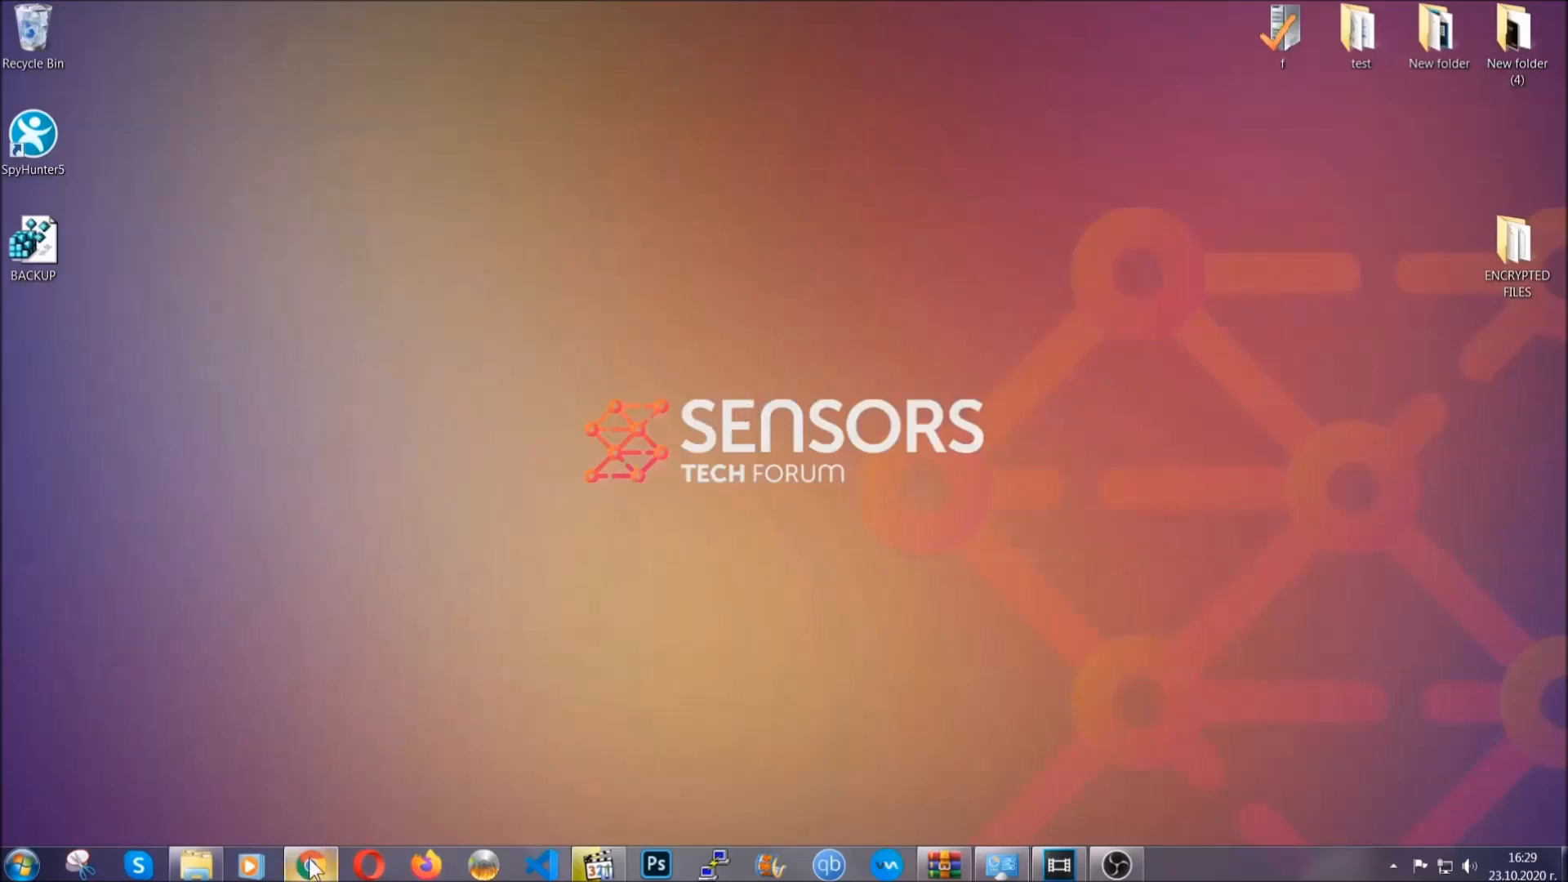
# Bring up the file-recovery article in Chrome and scroll down to the methods list.
pyautogui.click(310, 864)
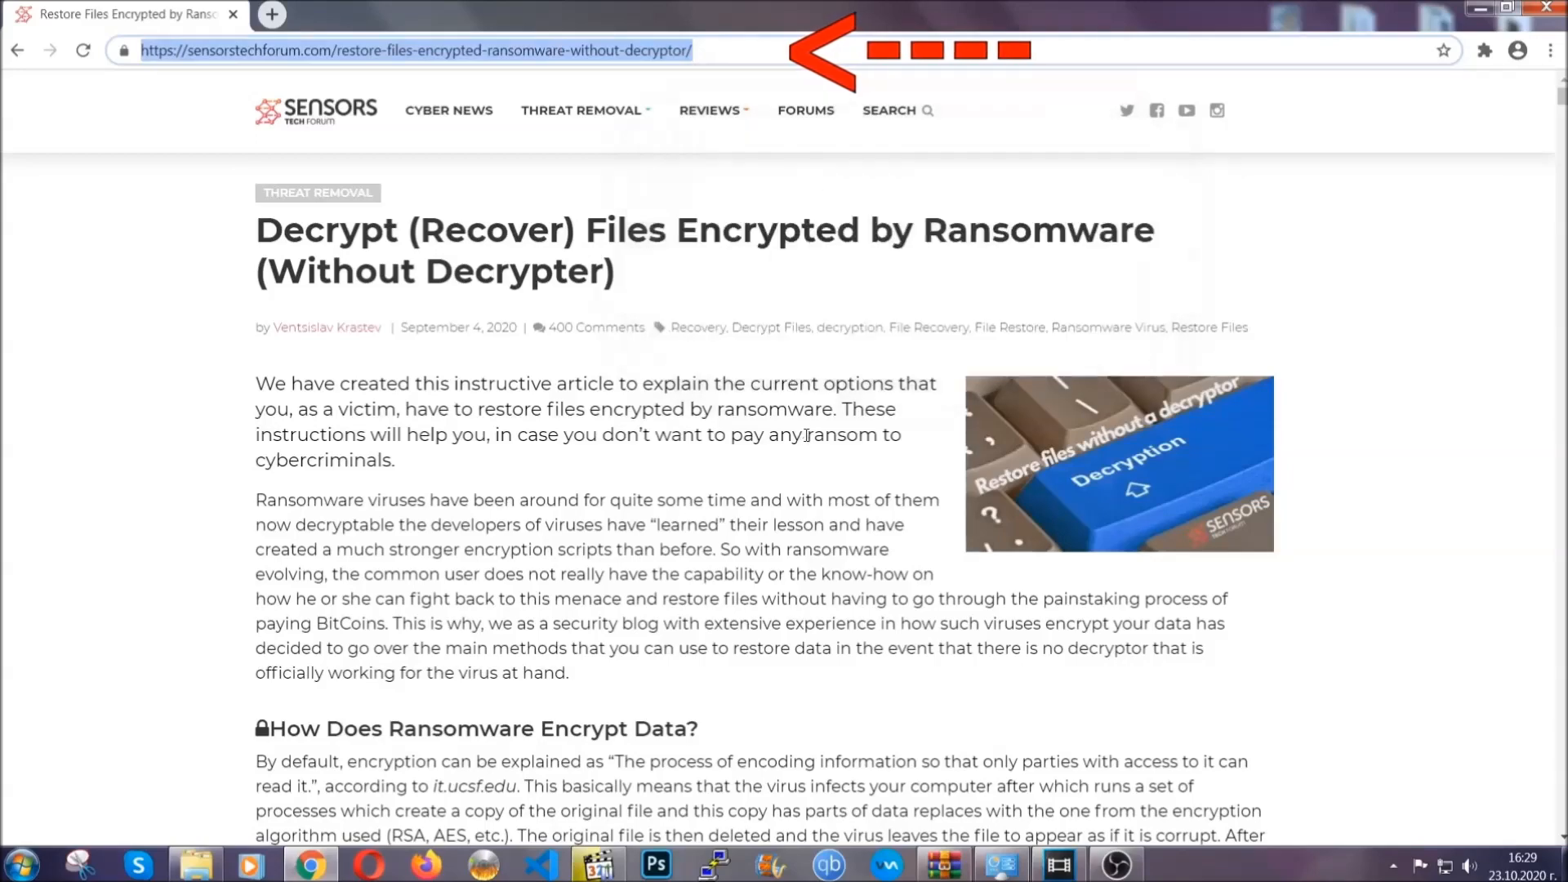
pyautogui.scroll(-3)
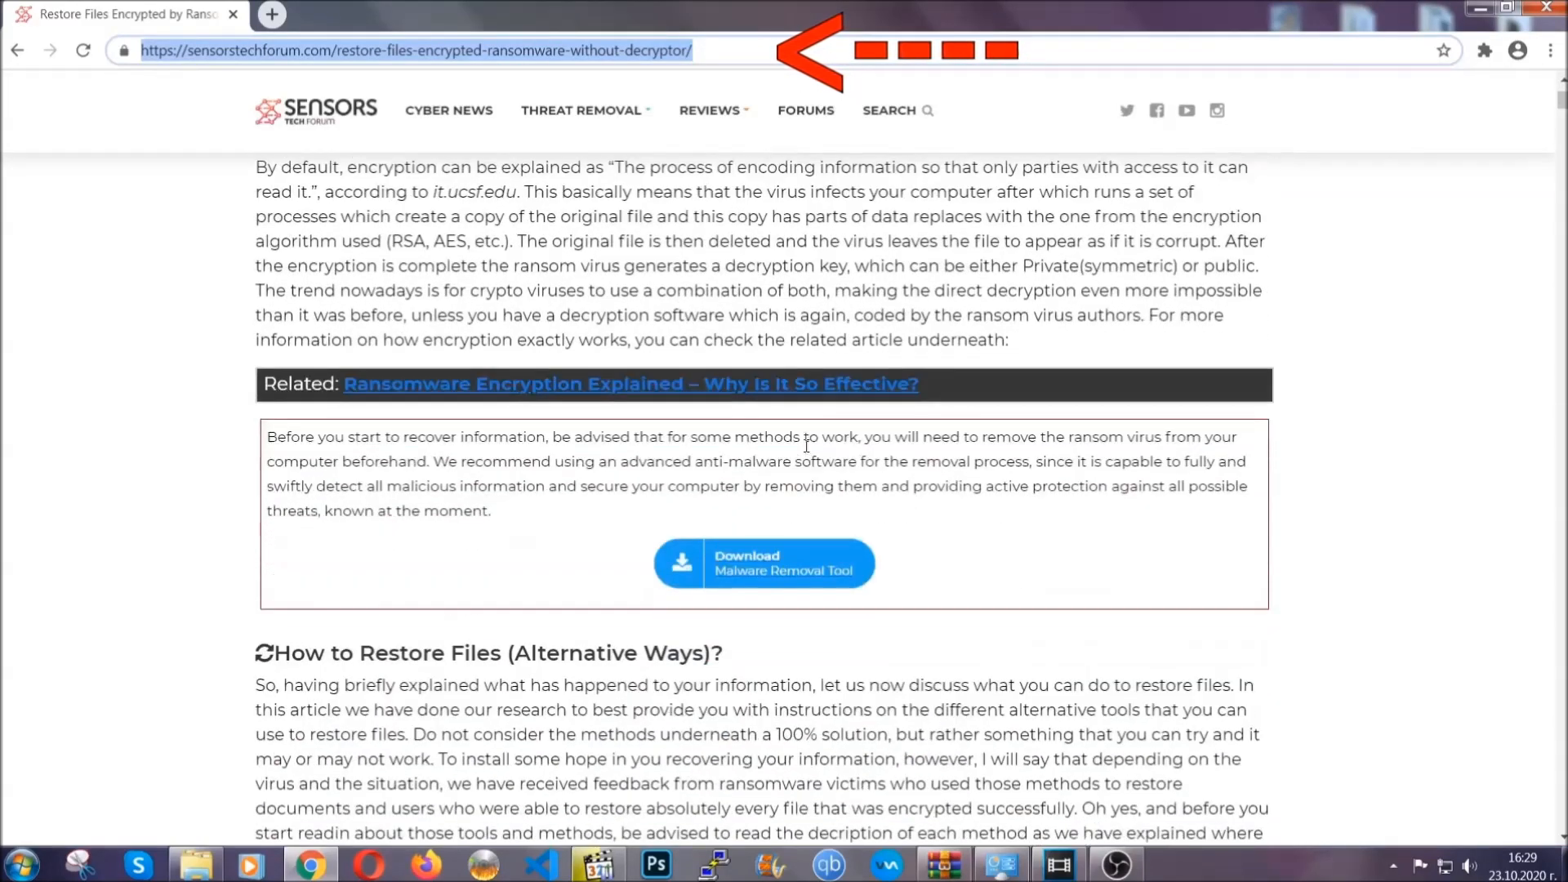
pyautogui.scroll(-3)
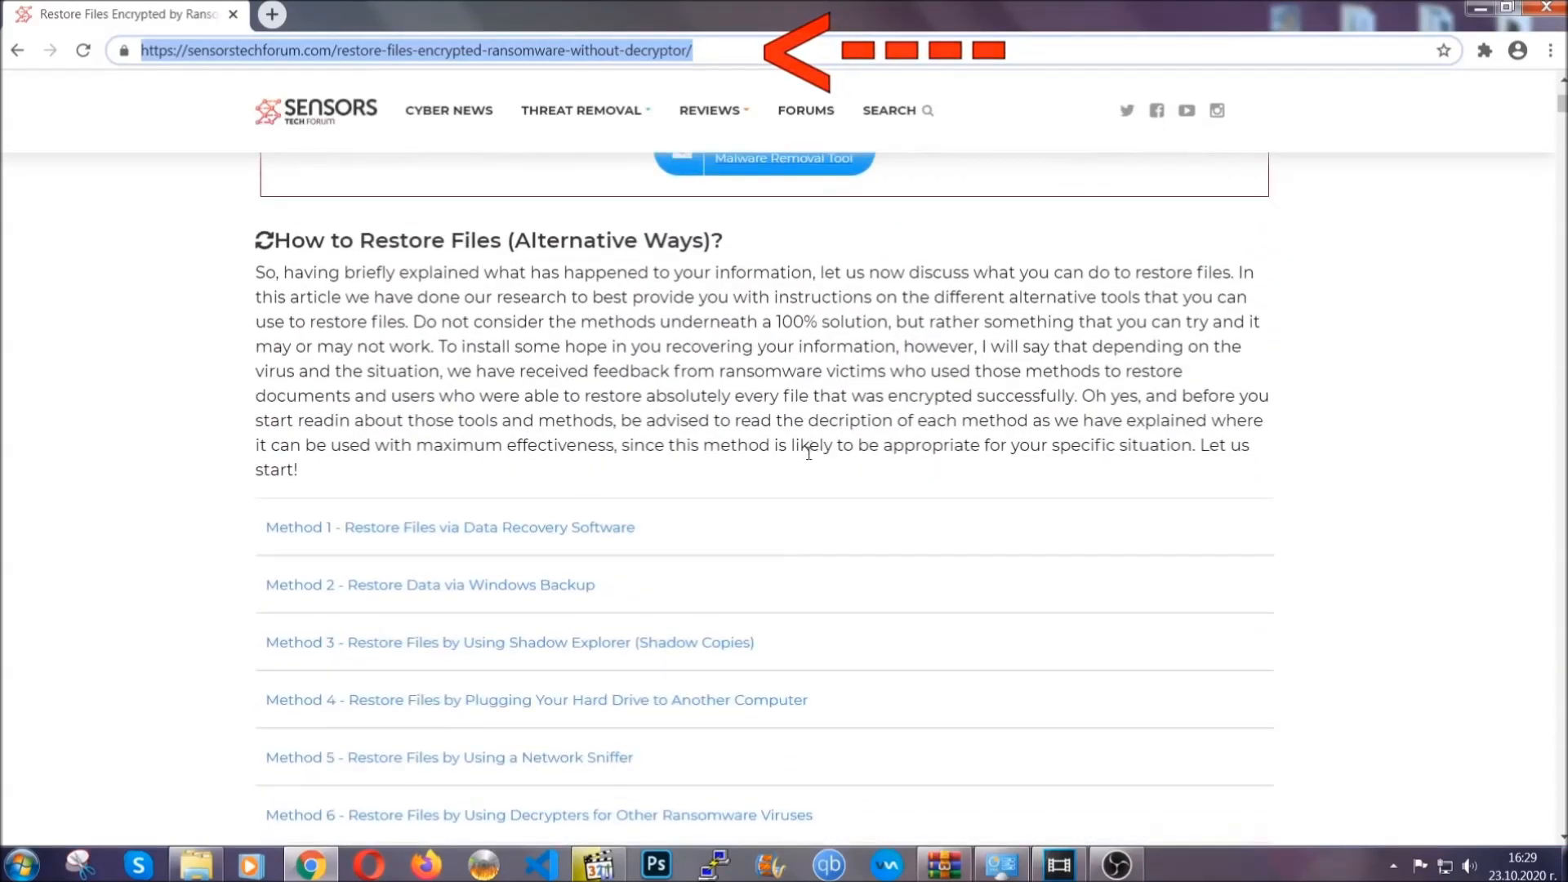
pyautogui.scroll(-3)
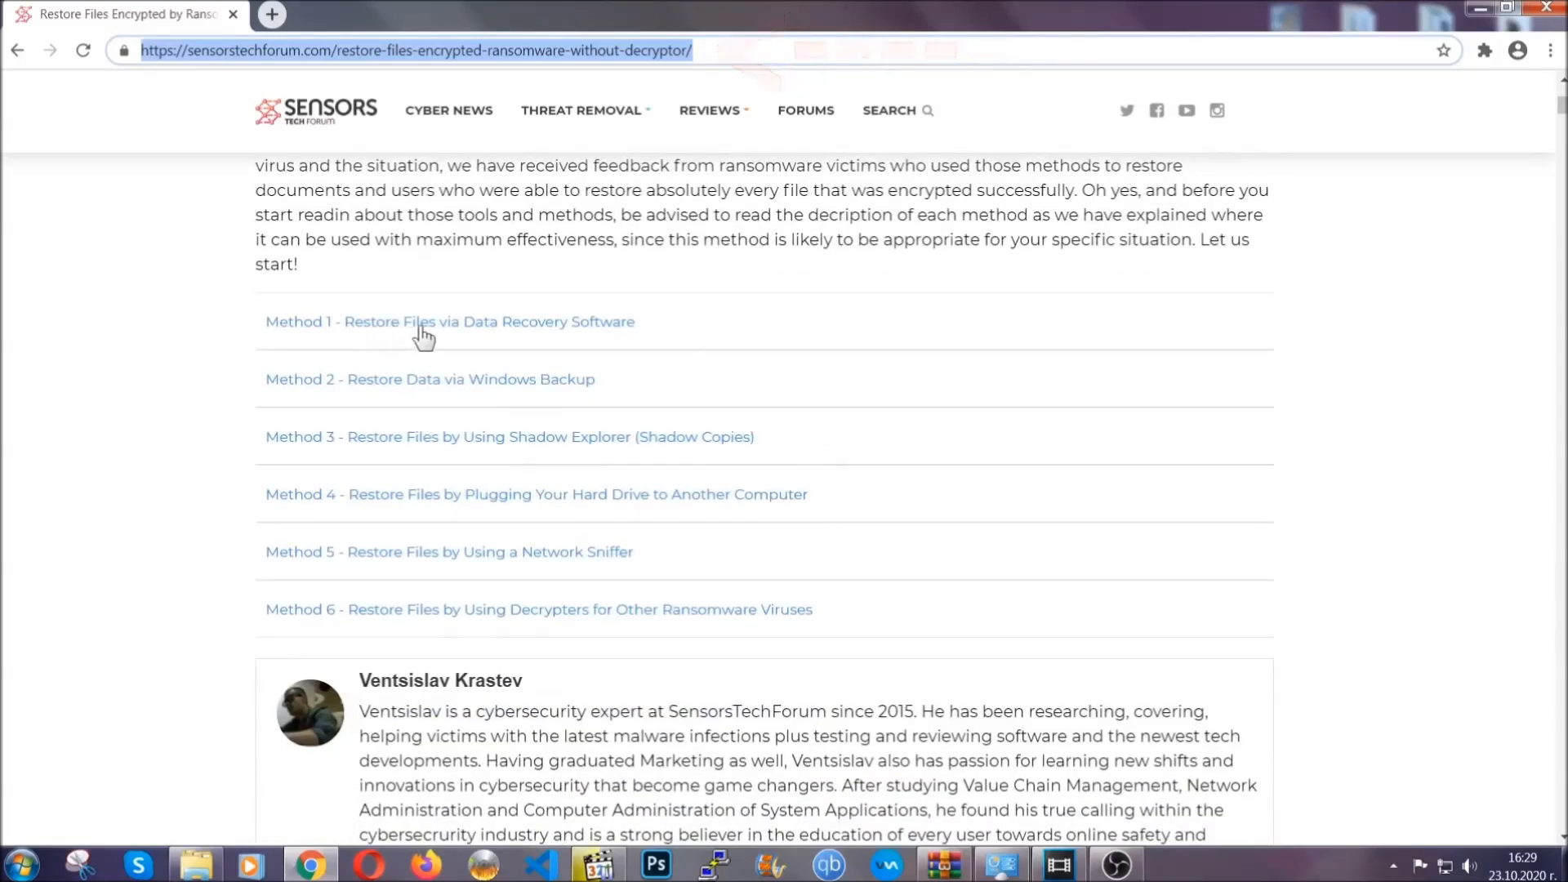
pyautogui.moveTo(543, 401)
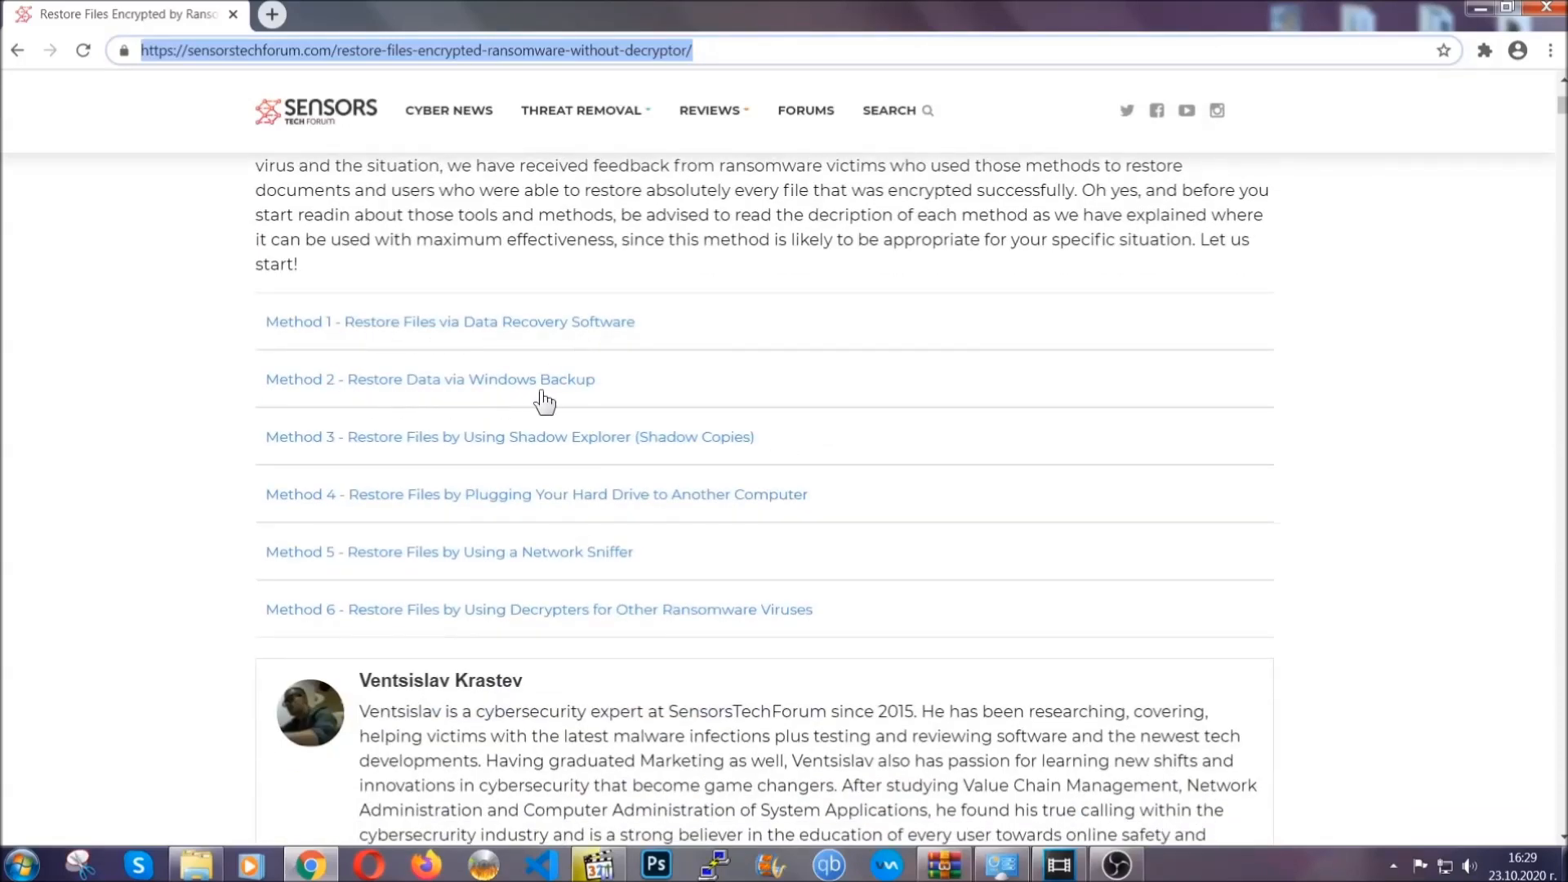
pyautogui.moveTo(493, 539)
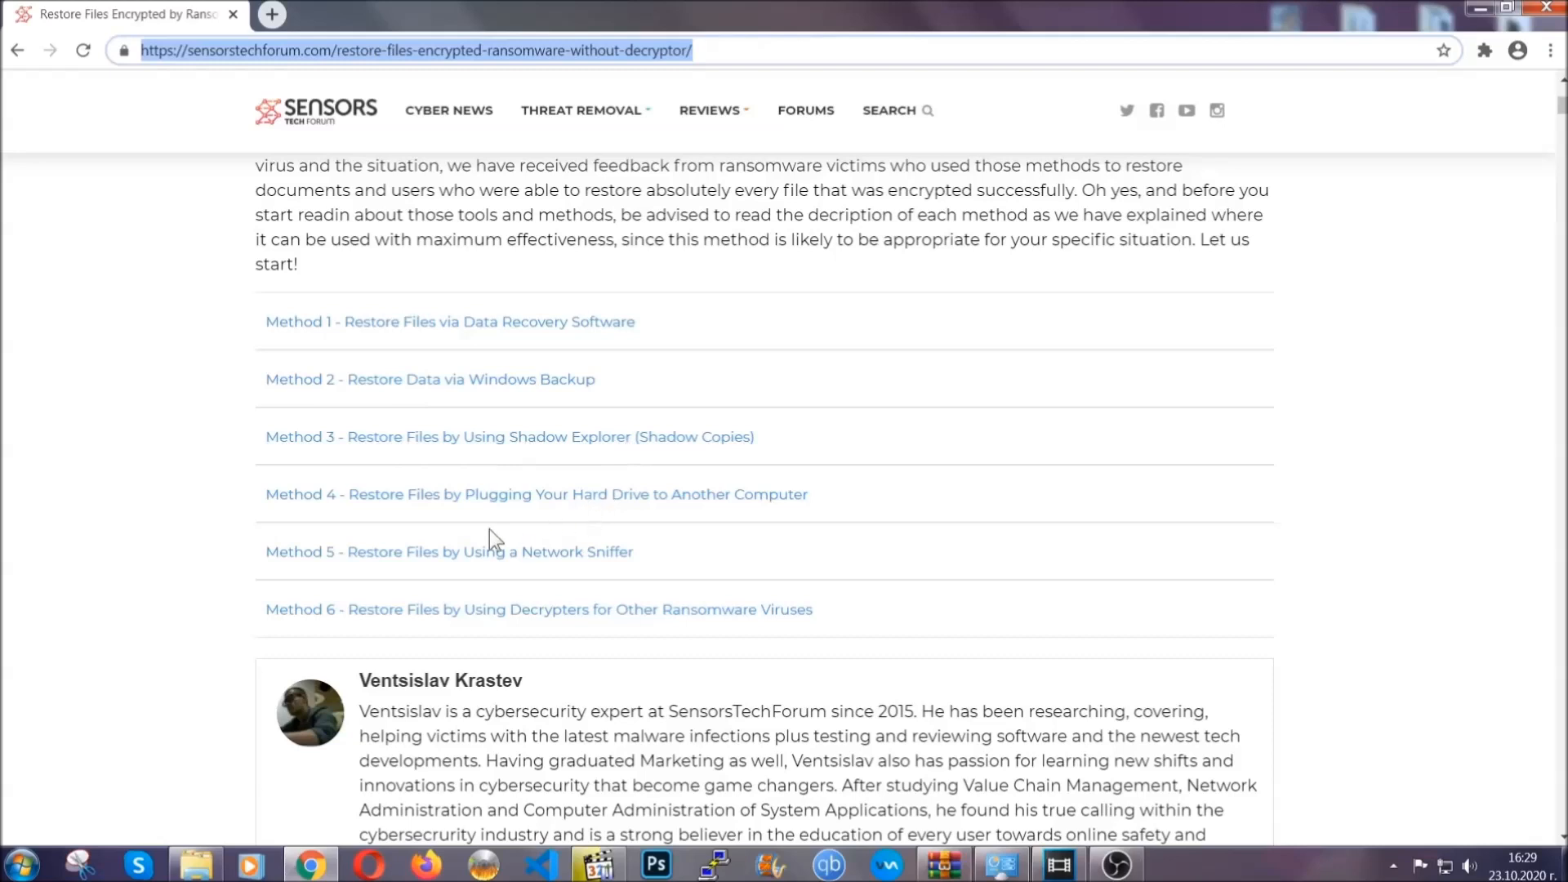
pyautogui.moveTo(490, 384)
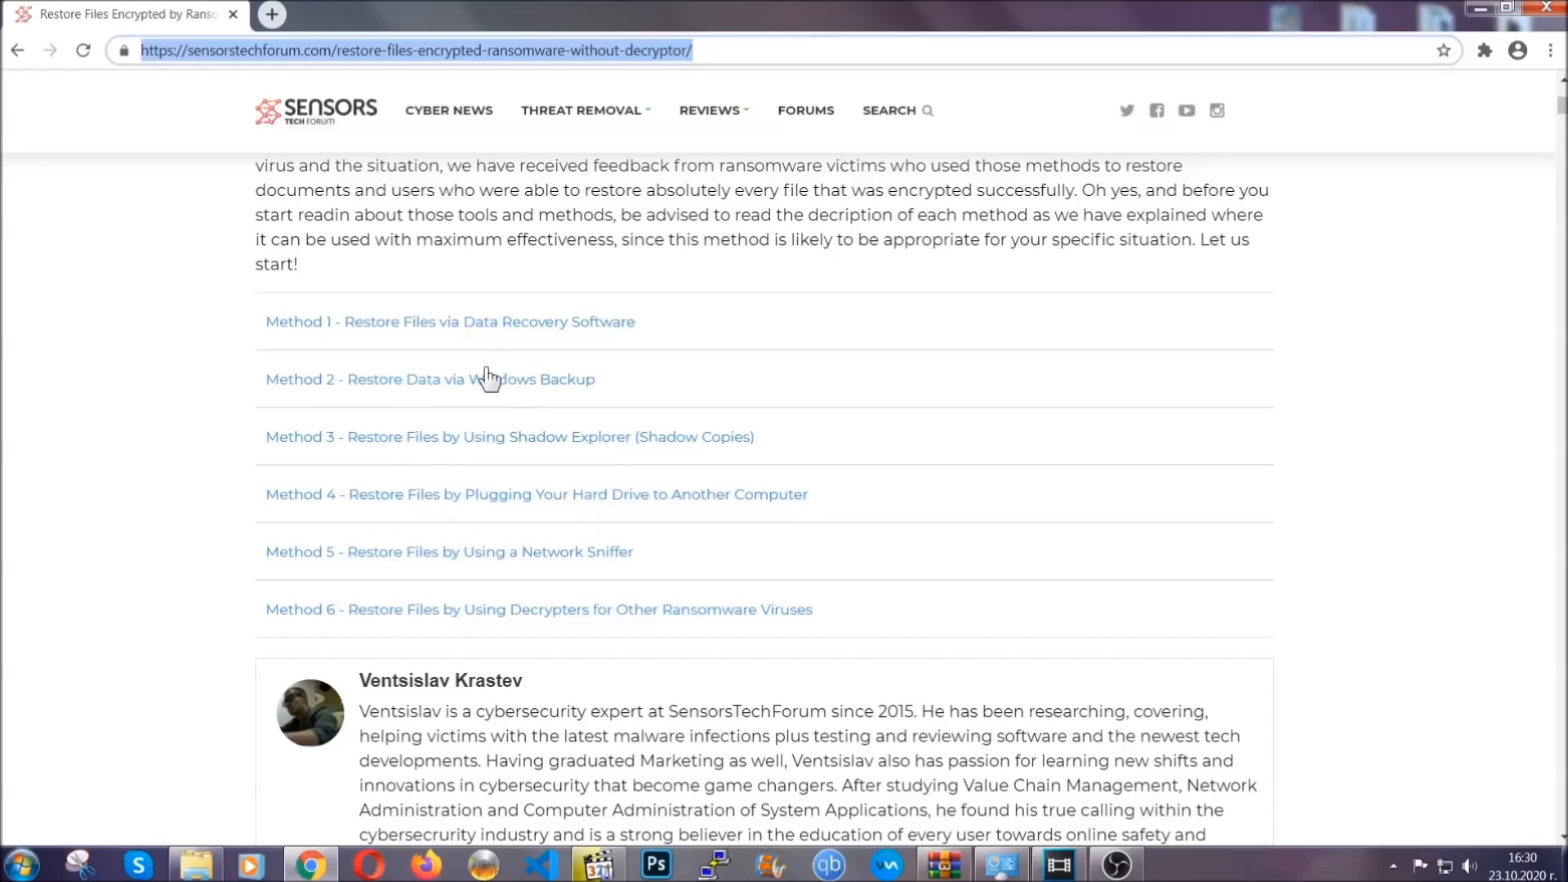
# Expand 'Method 2 - Restore Data via Windows Backup' and read through it.
pyautogui.click(472, 379)
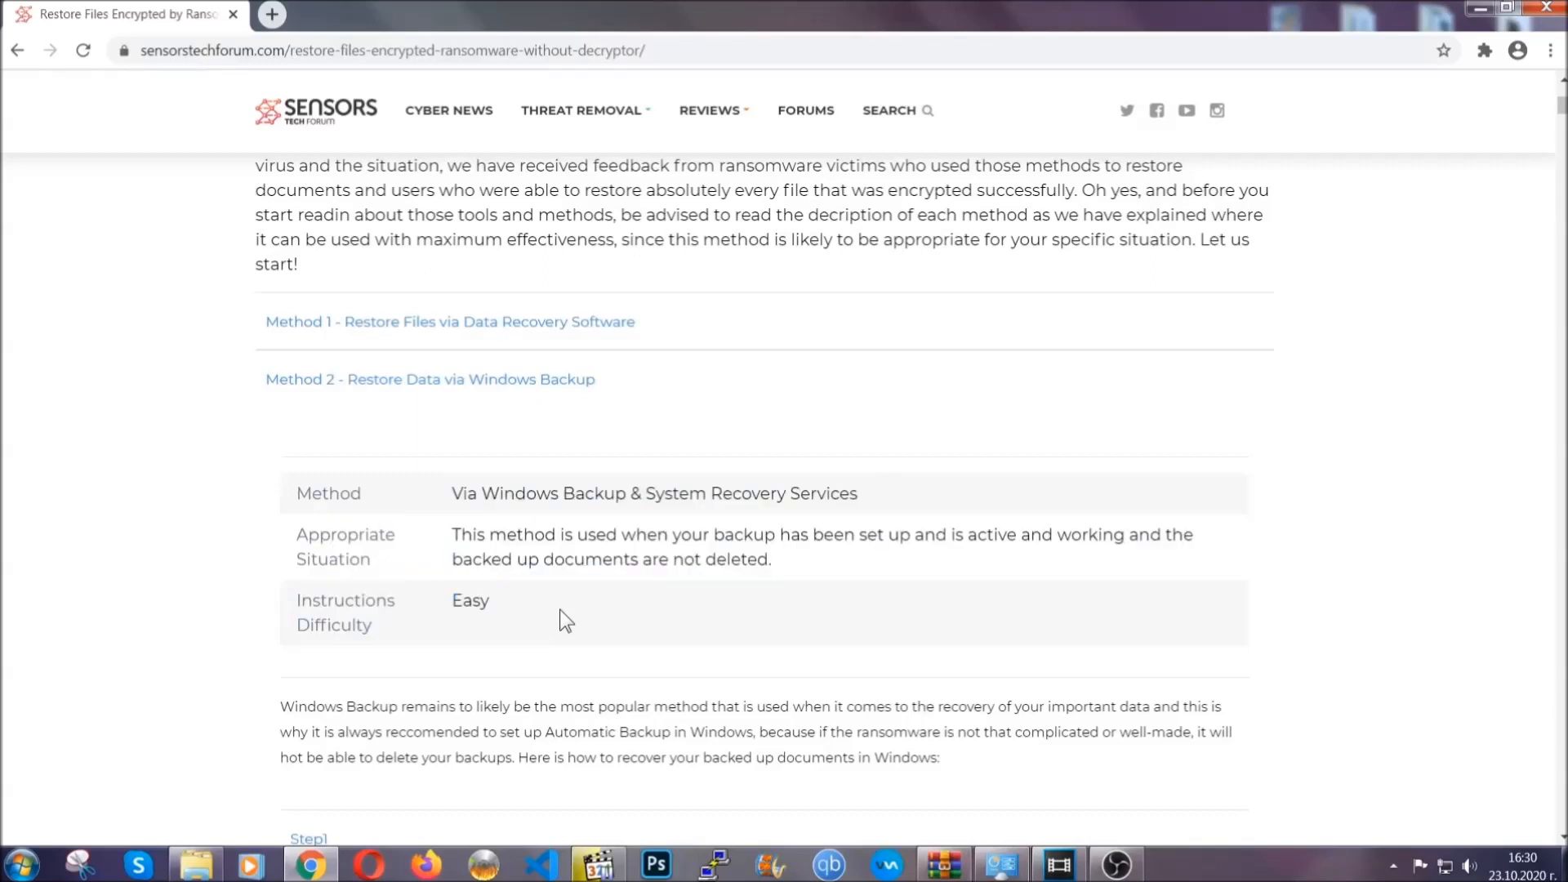
pyautogui.scroll(-3)
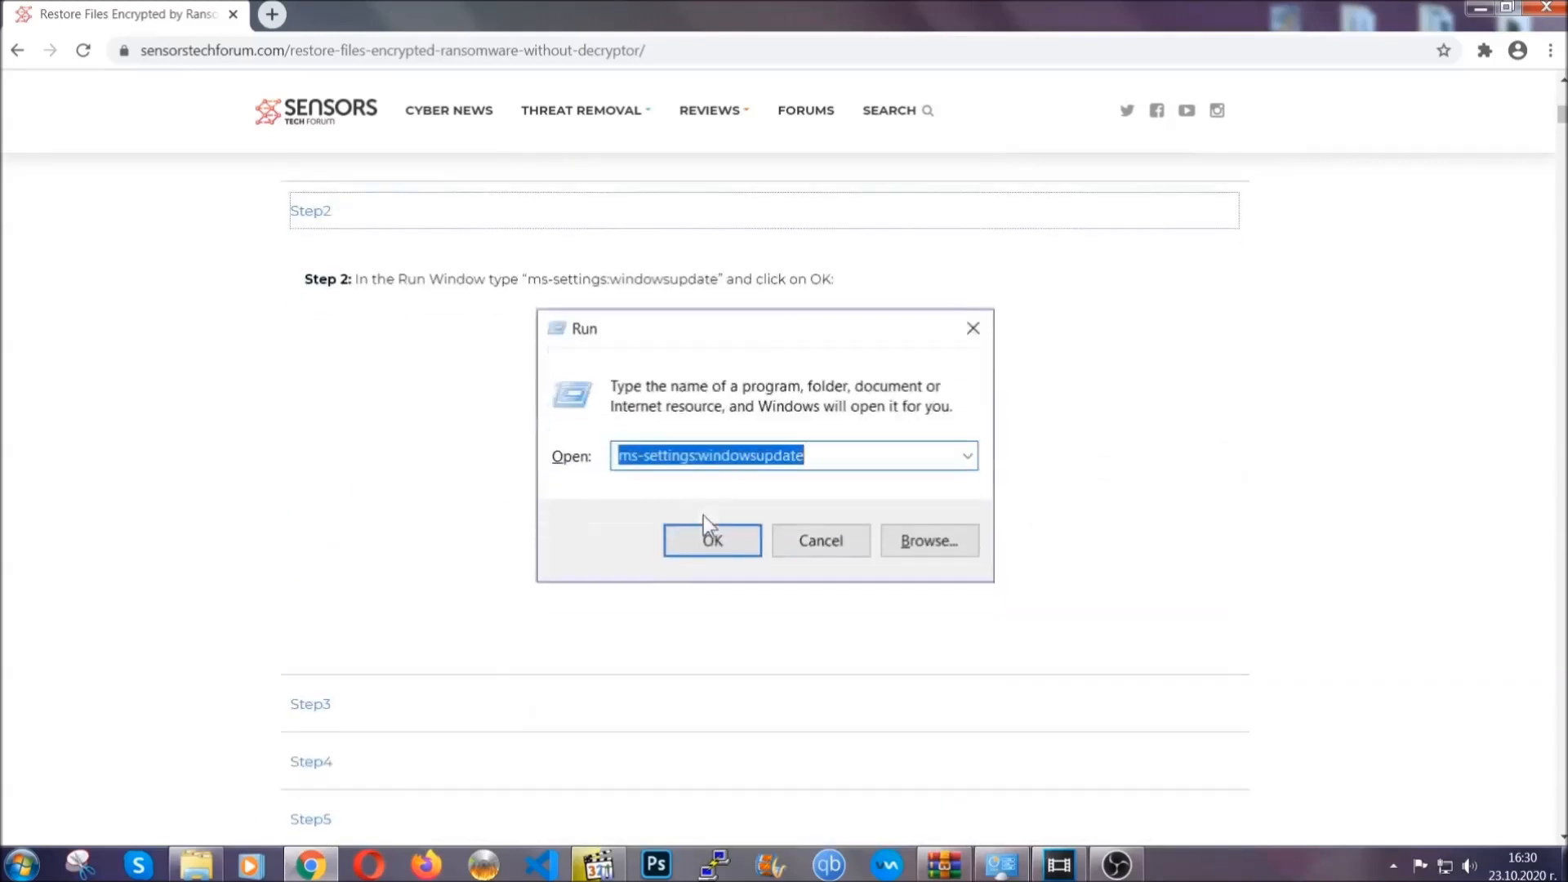
pyautogui.scroll(-3)
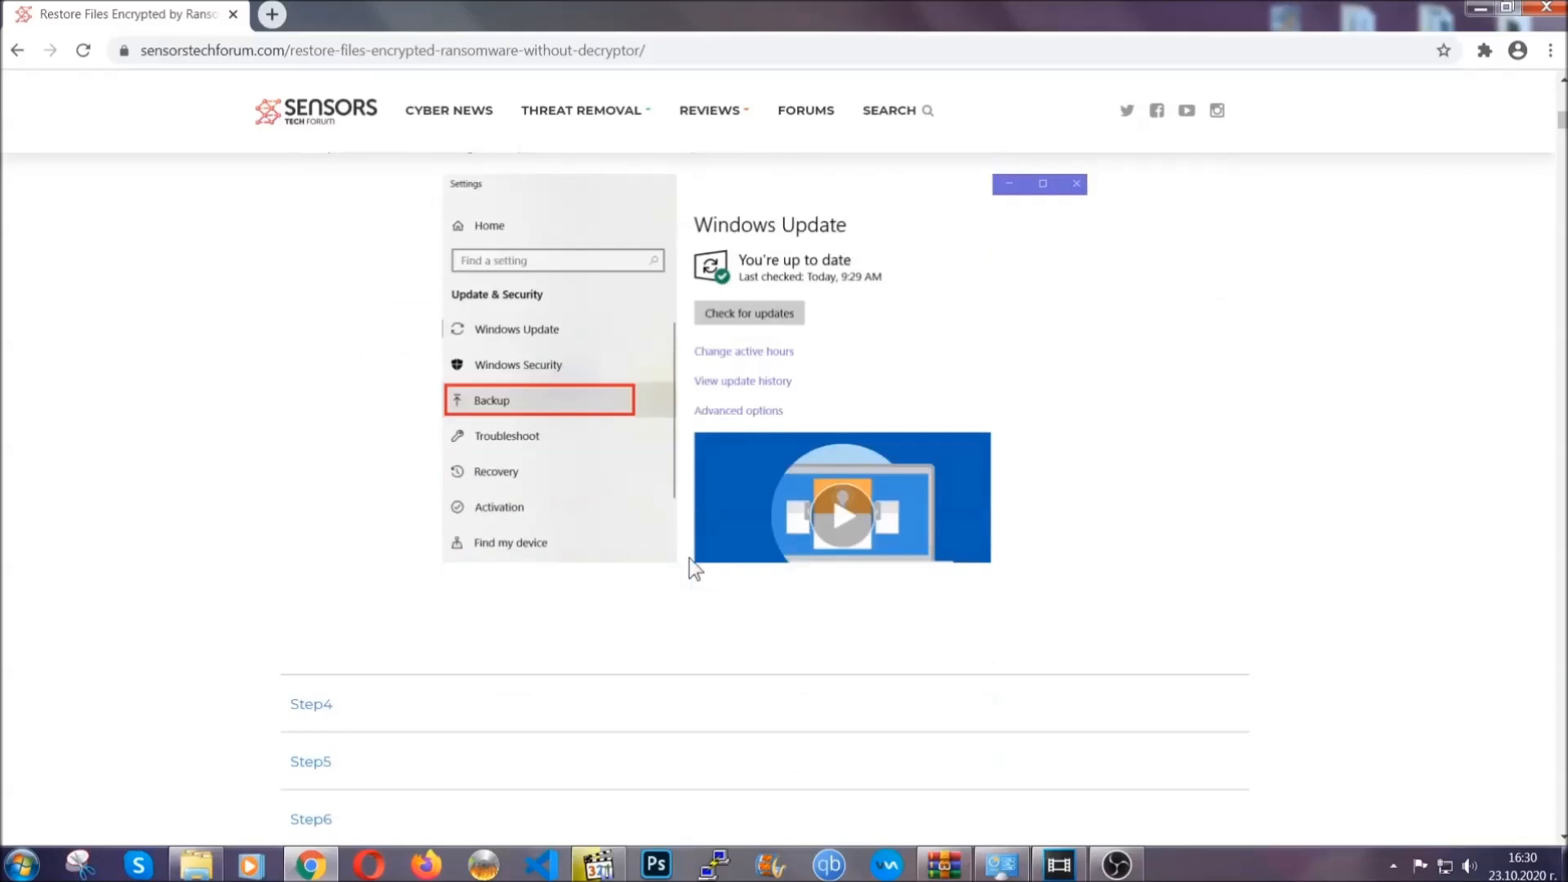
pyautogui.scroll(-3)
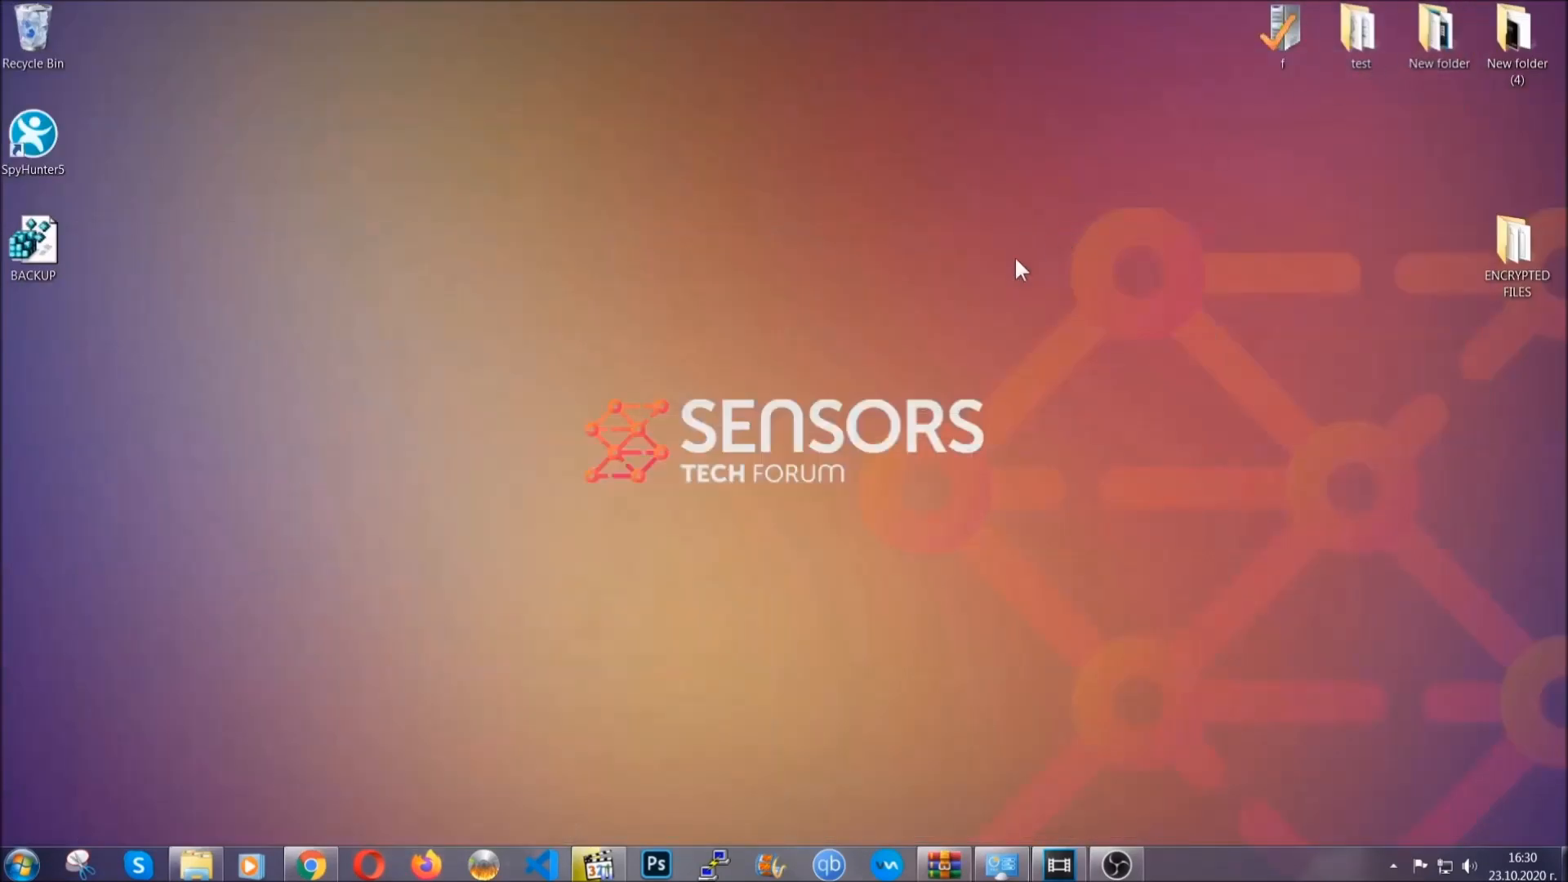
pyautogui.moveTo(733, 391)
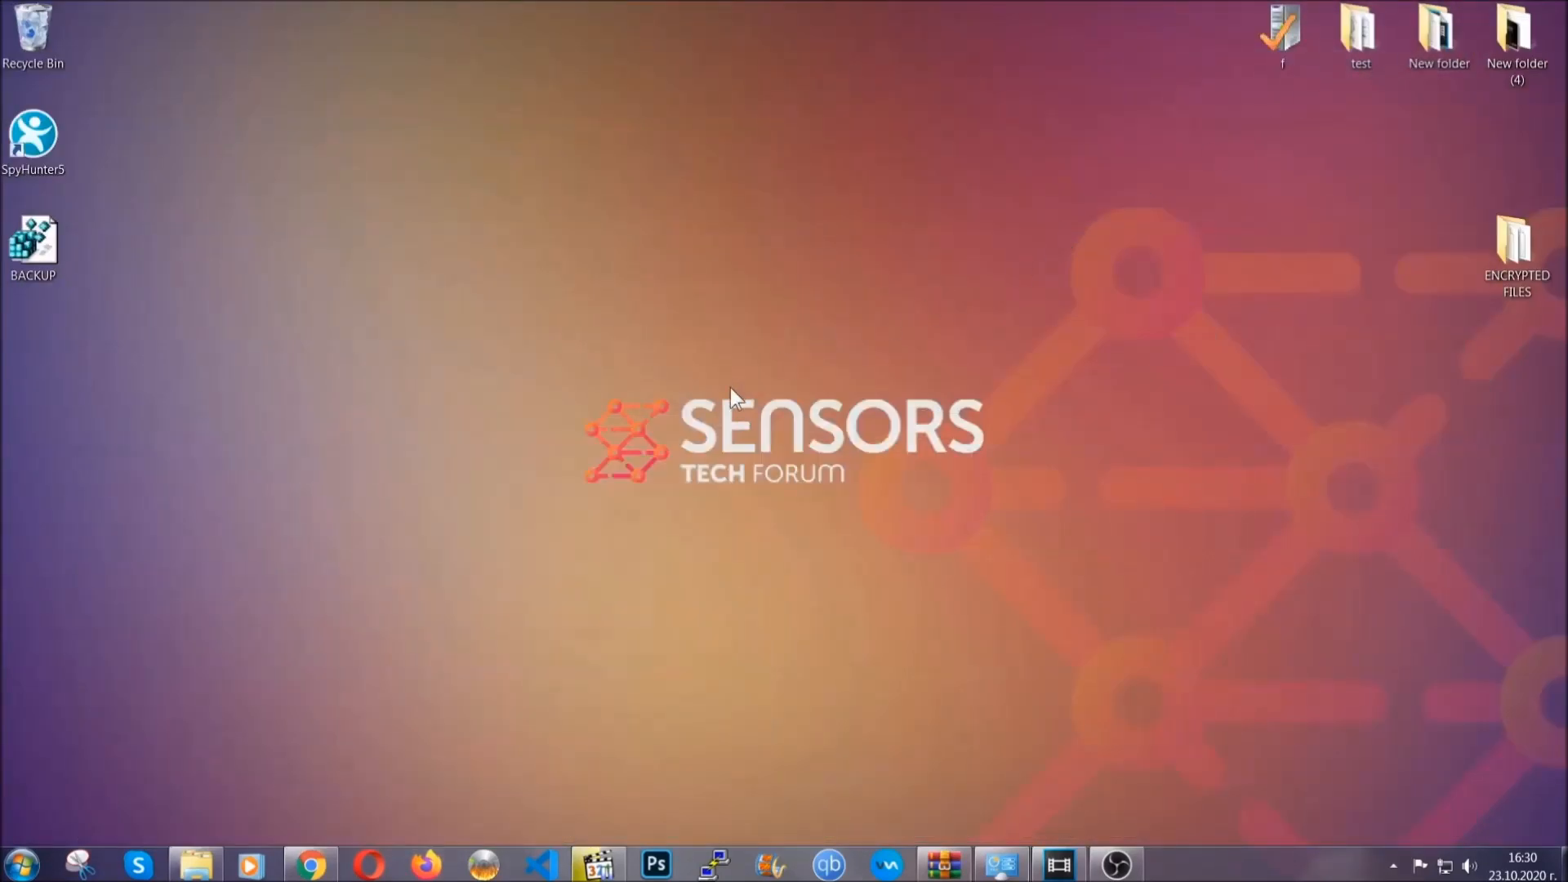